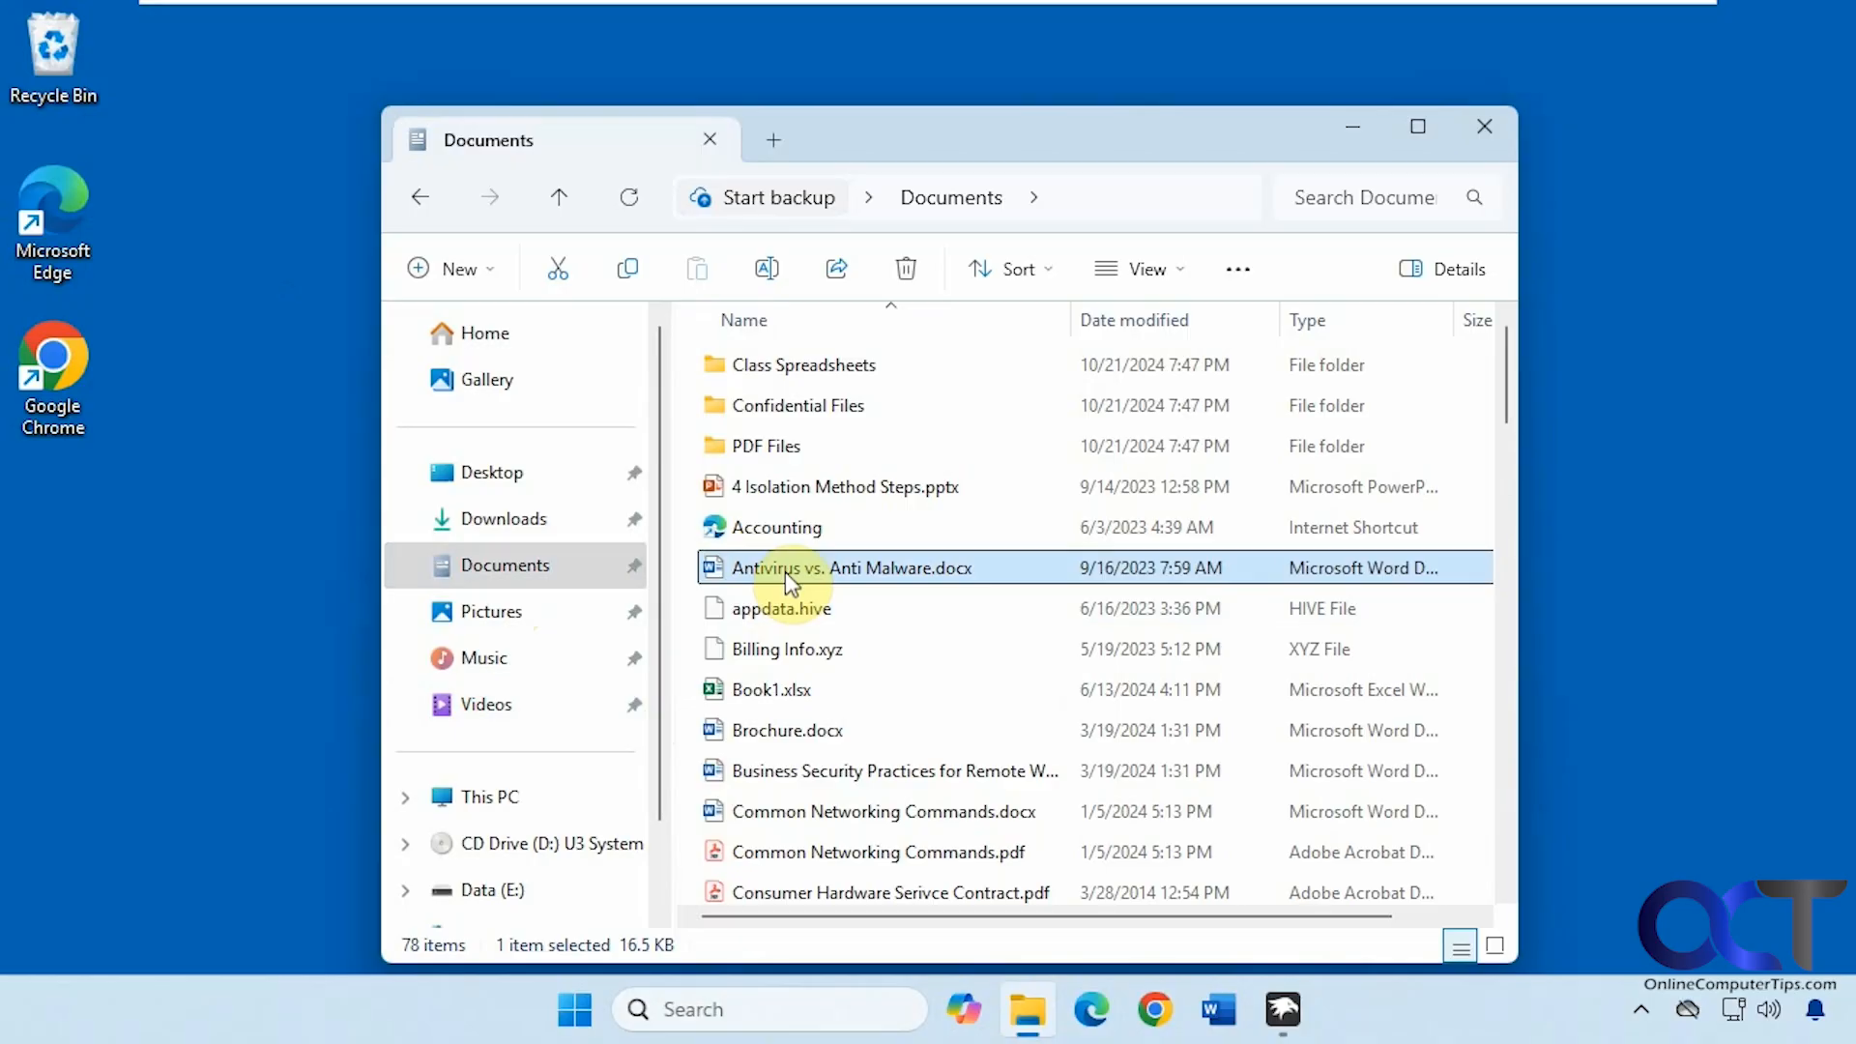
mouse_move(902, 988)
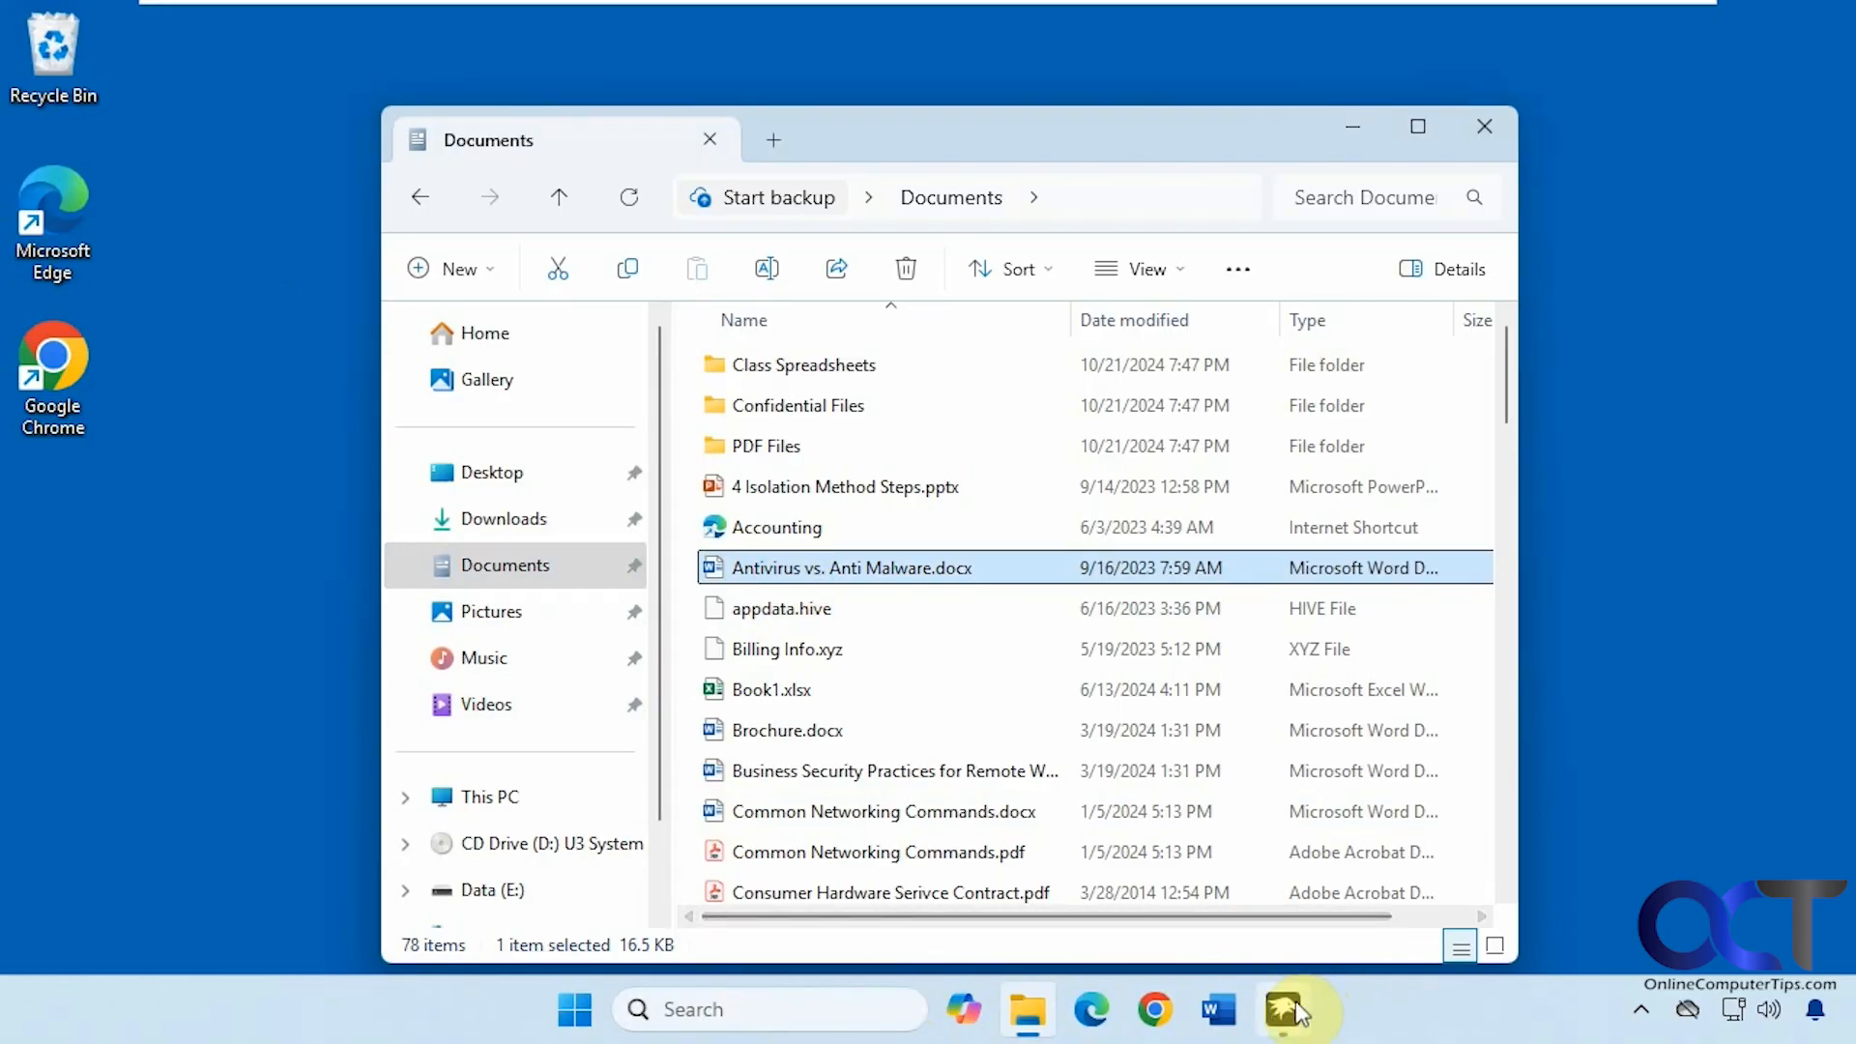
Bring up Windhawk, visit Home, then return to the Explore catalogue and its search box
click(1282, 1009)
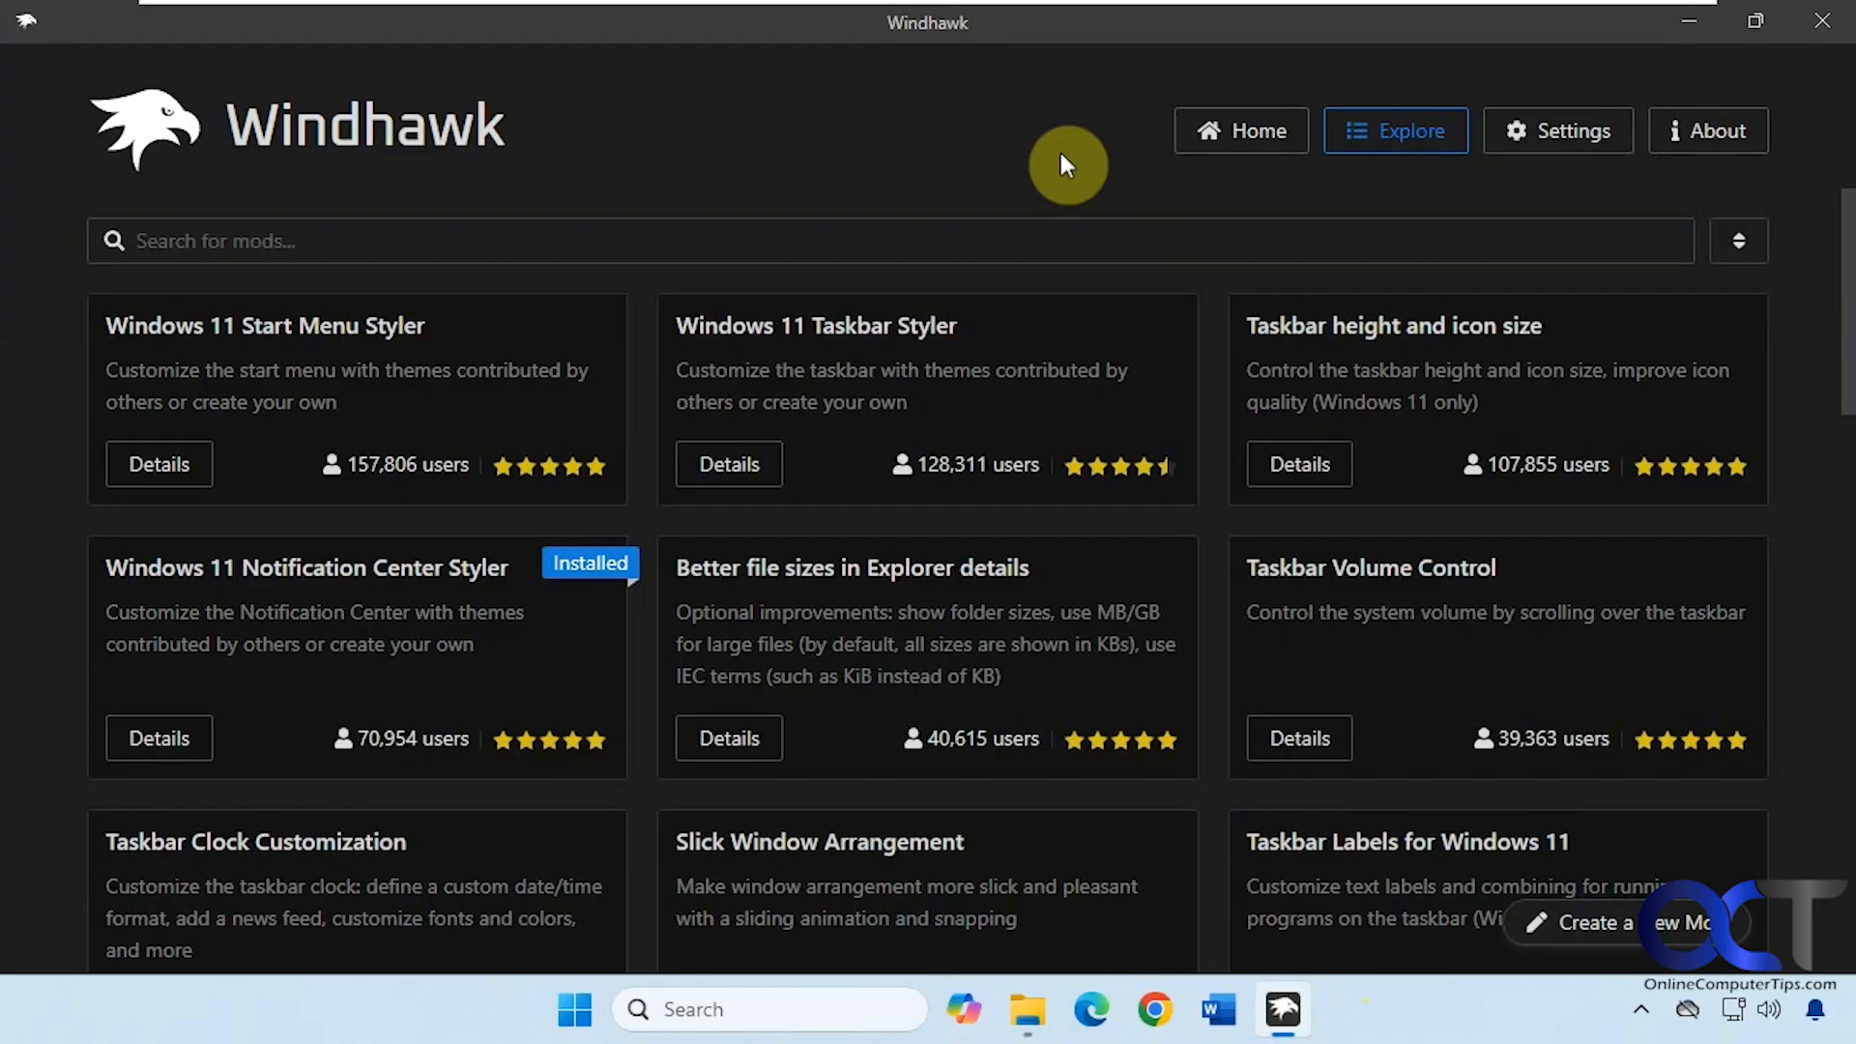
mouse_move(407, 376)
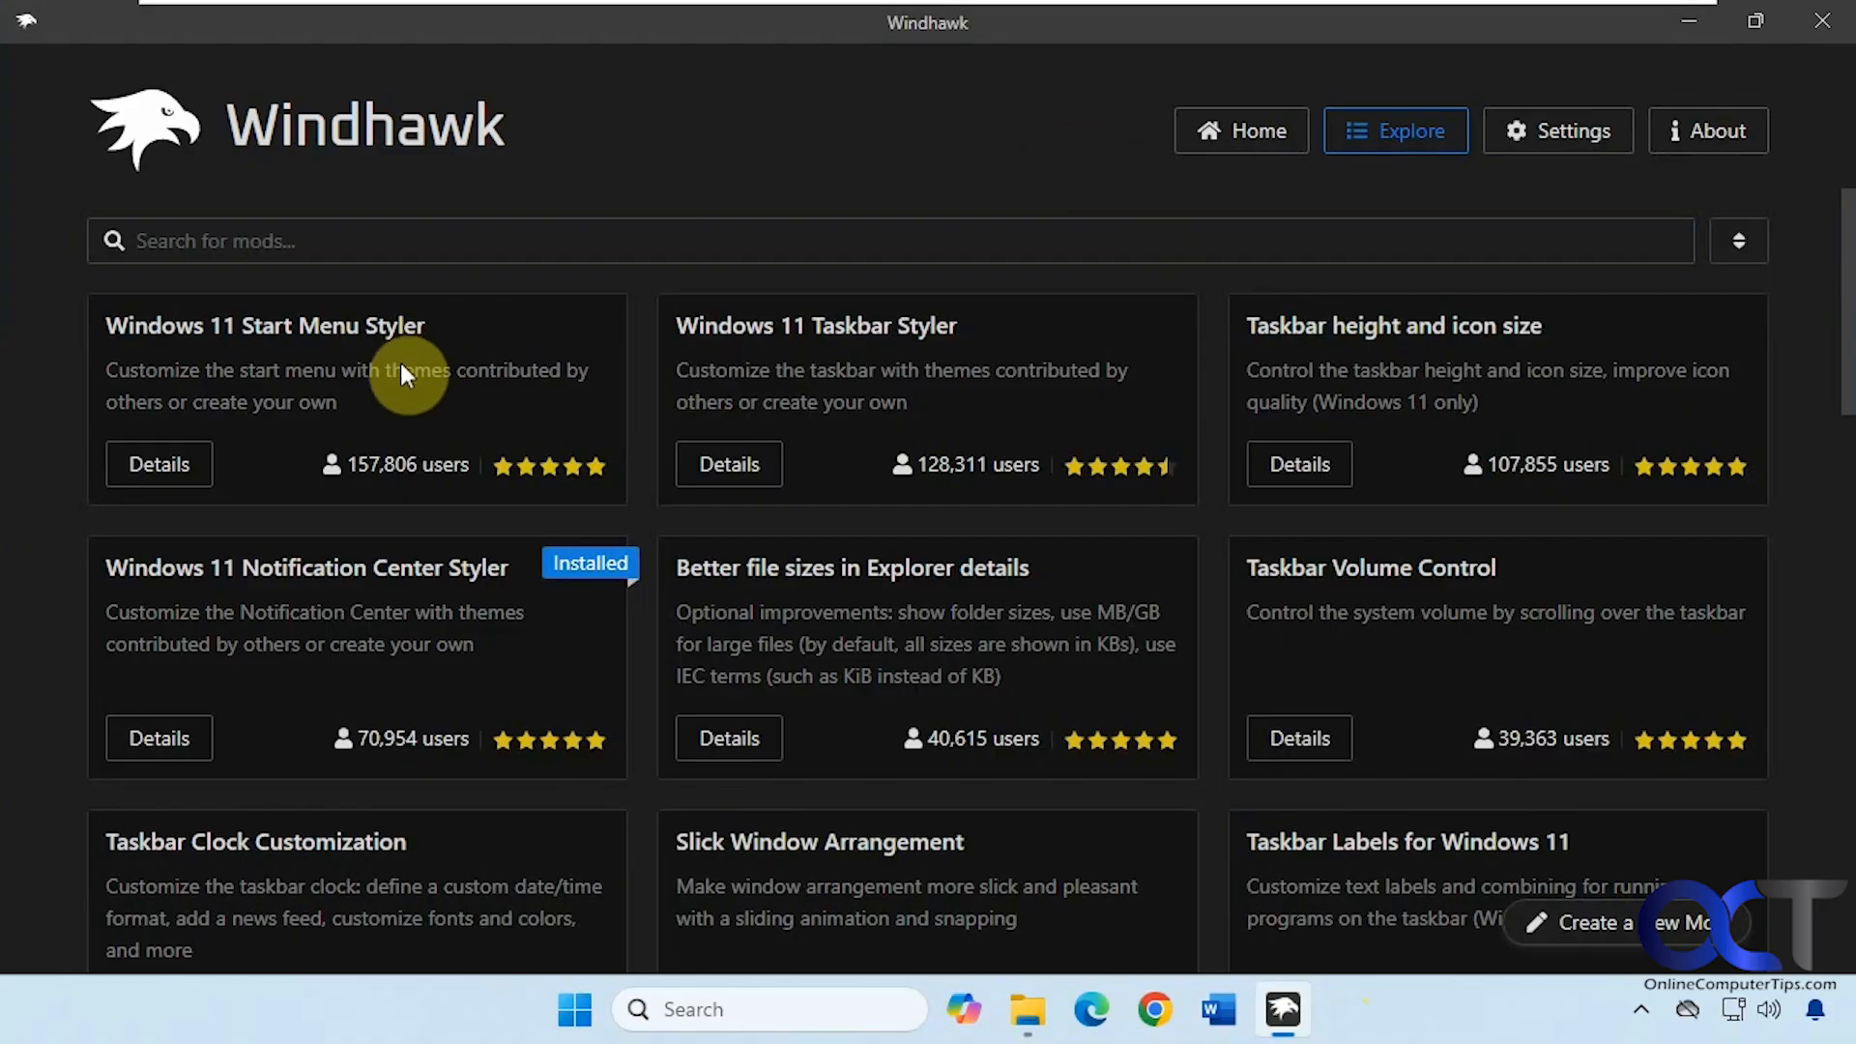
mouse_move(1060, 428)
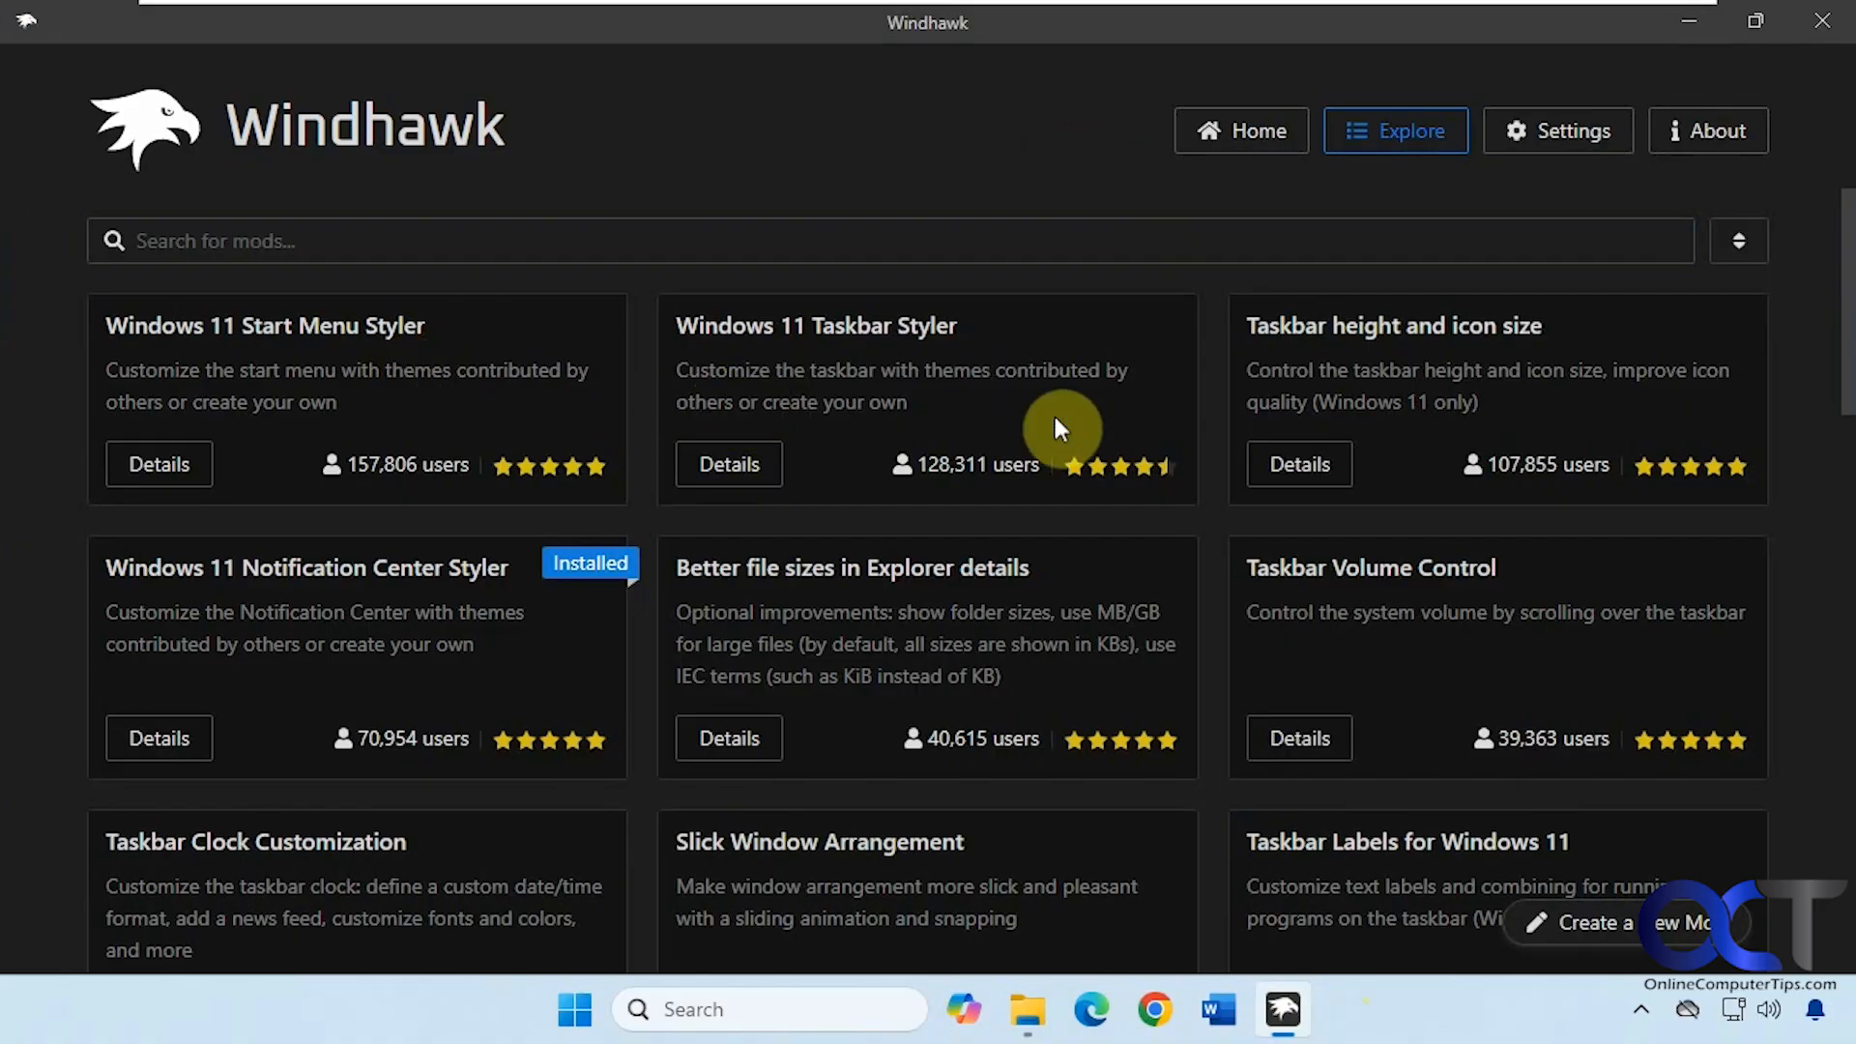
mouse_move(959, 429)
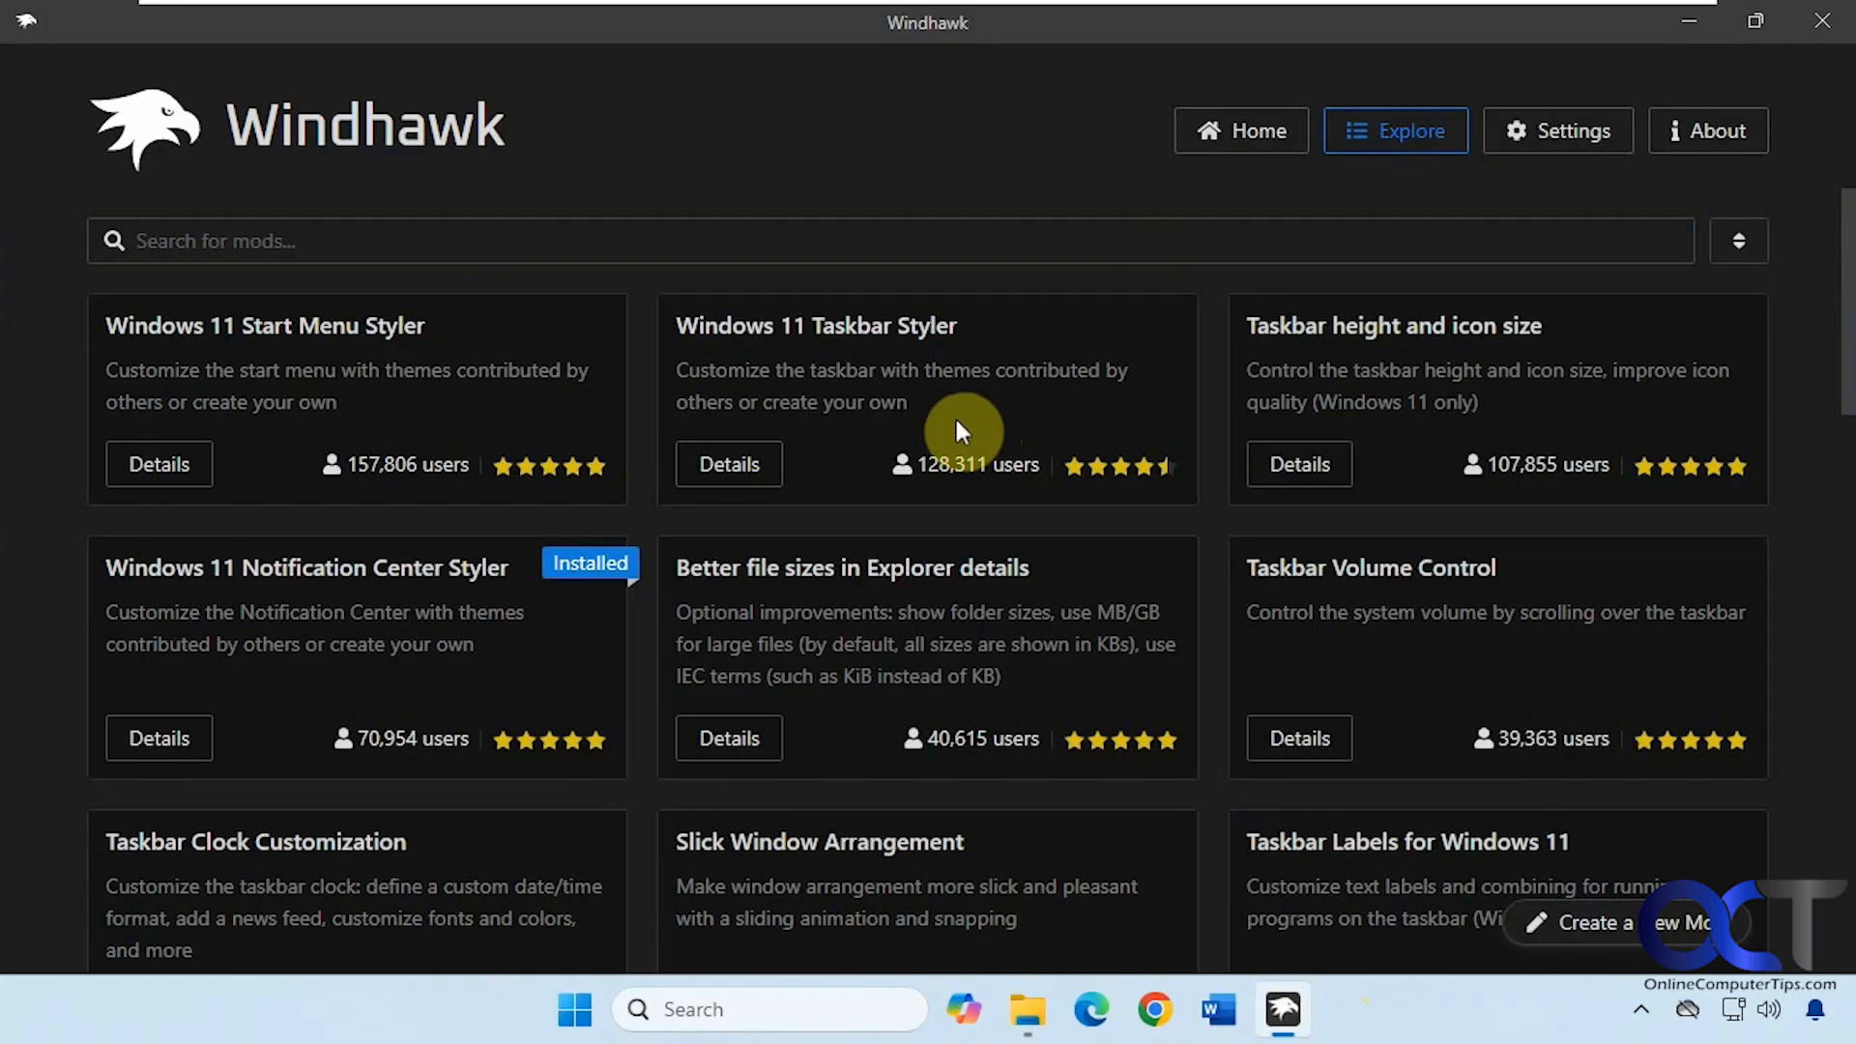
click(1240, 131)
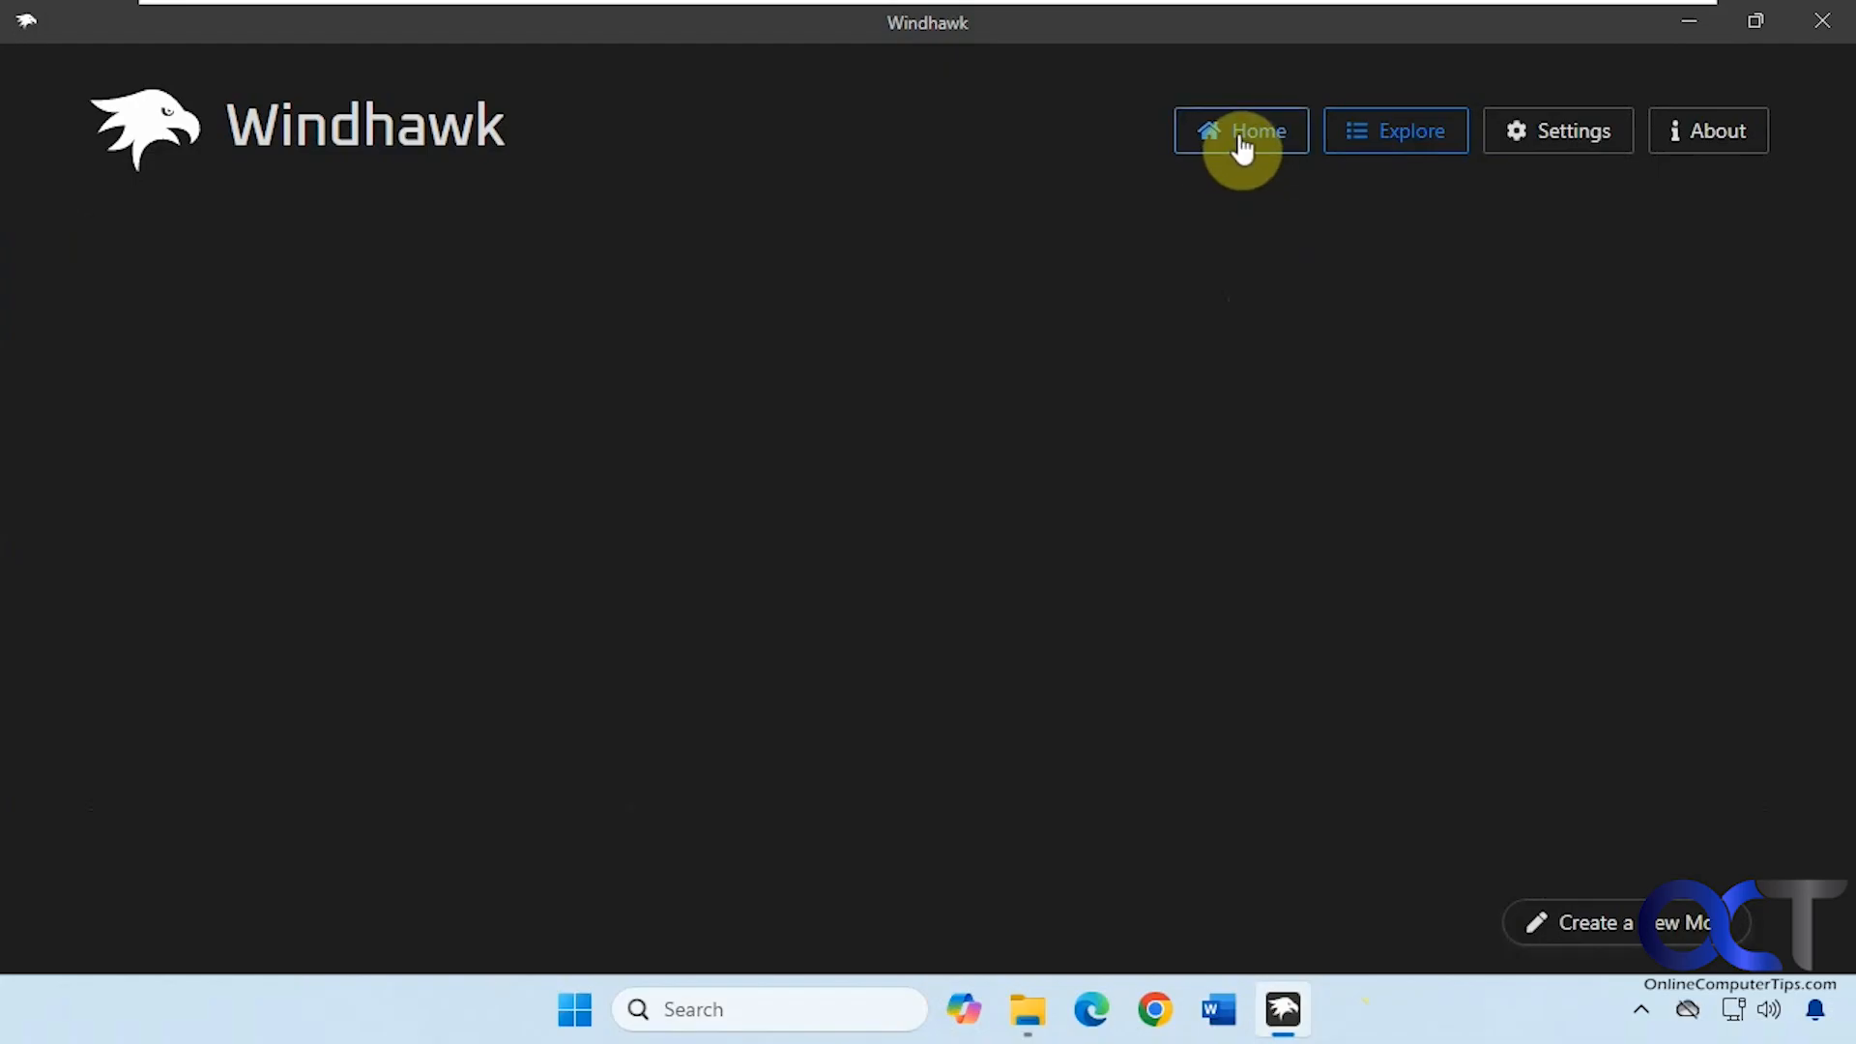
click(1241, 131)
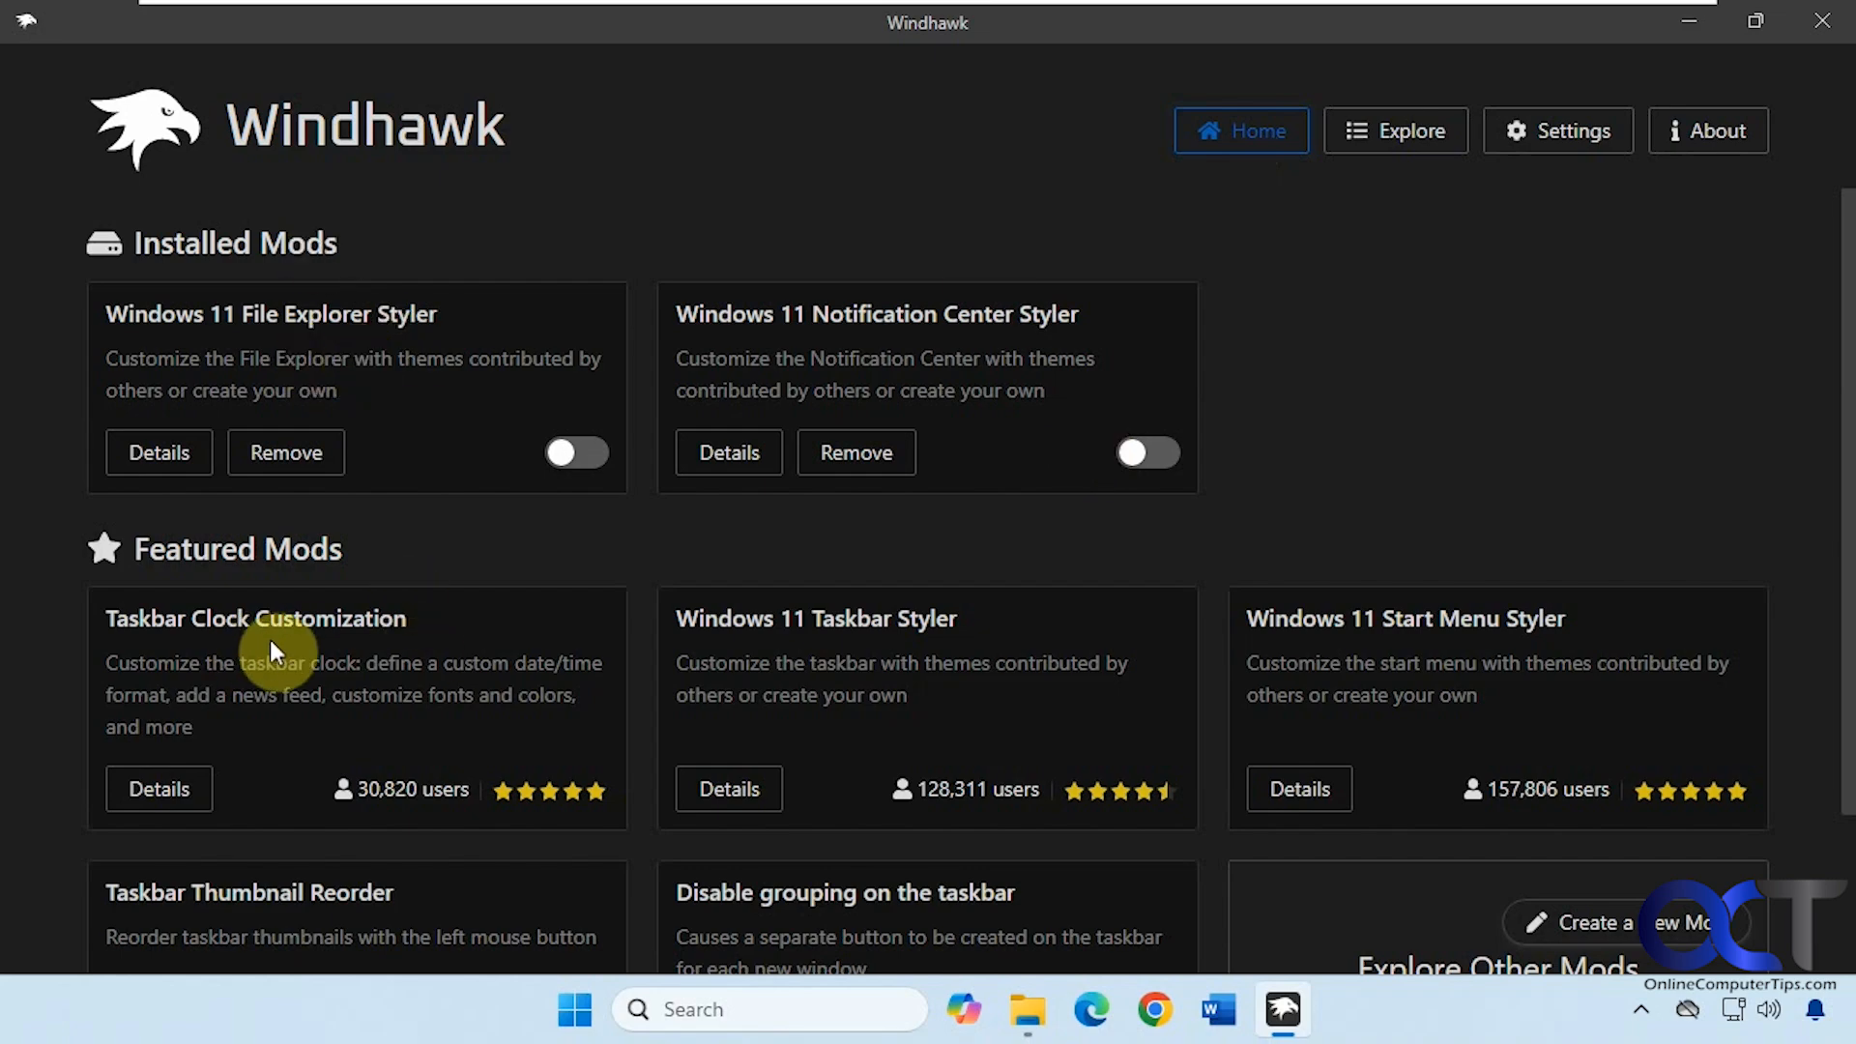
click(1396, 130)
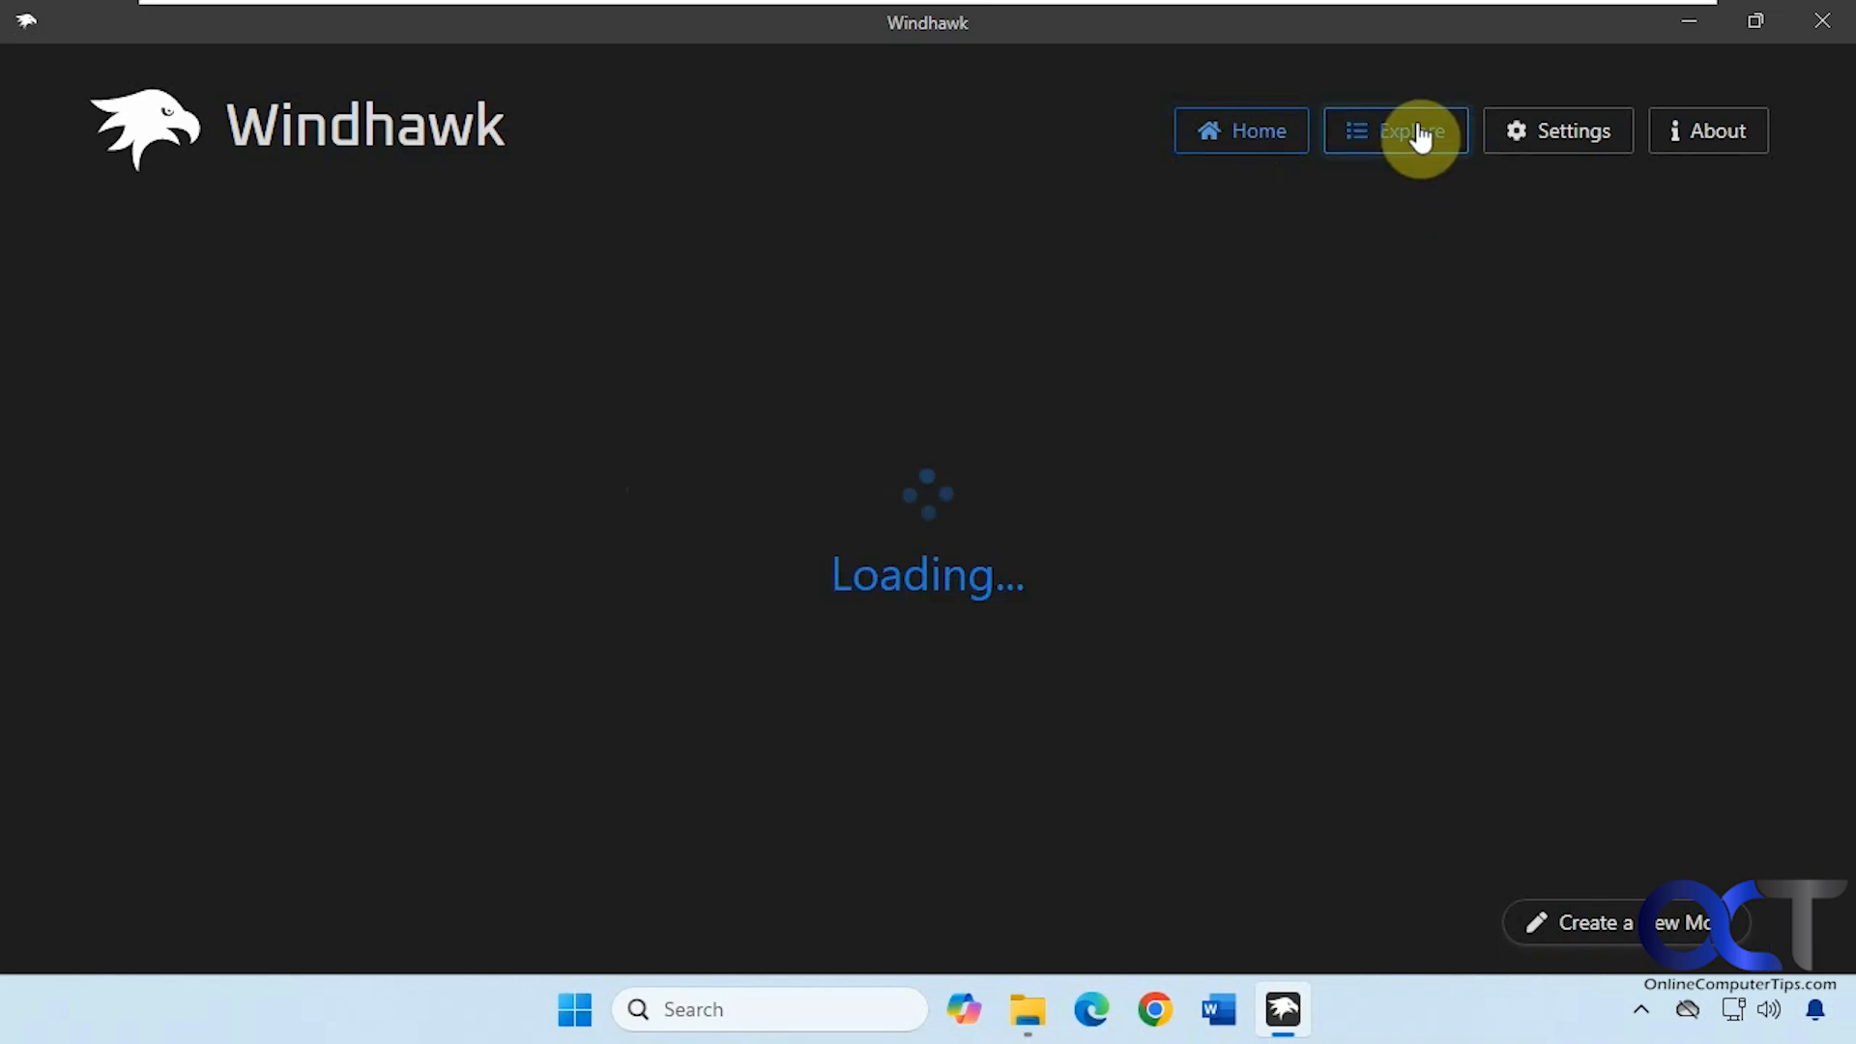
click(1394, 130)
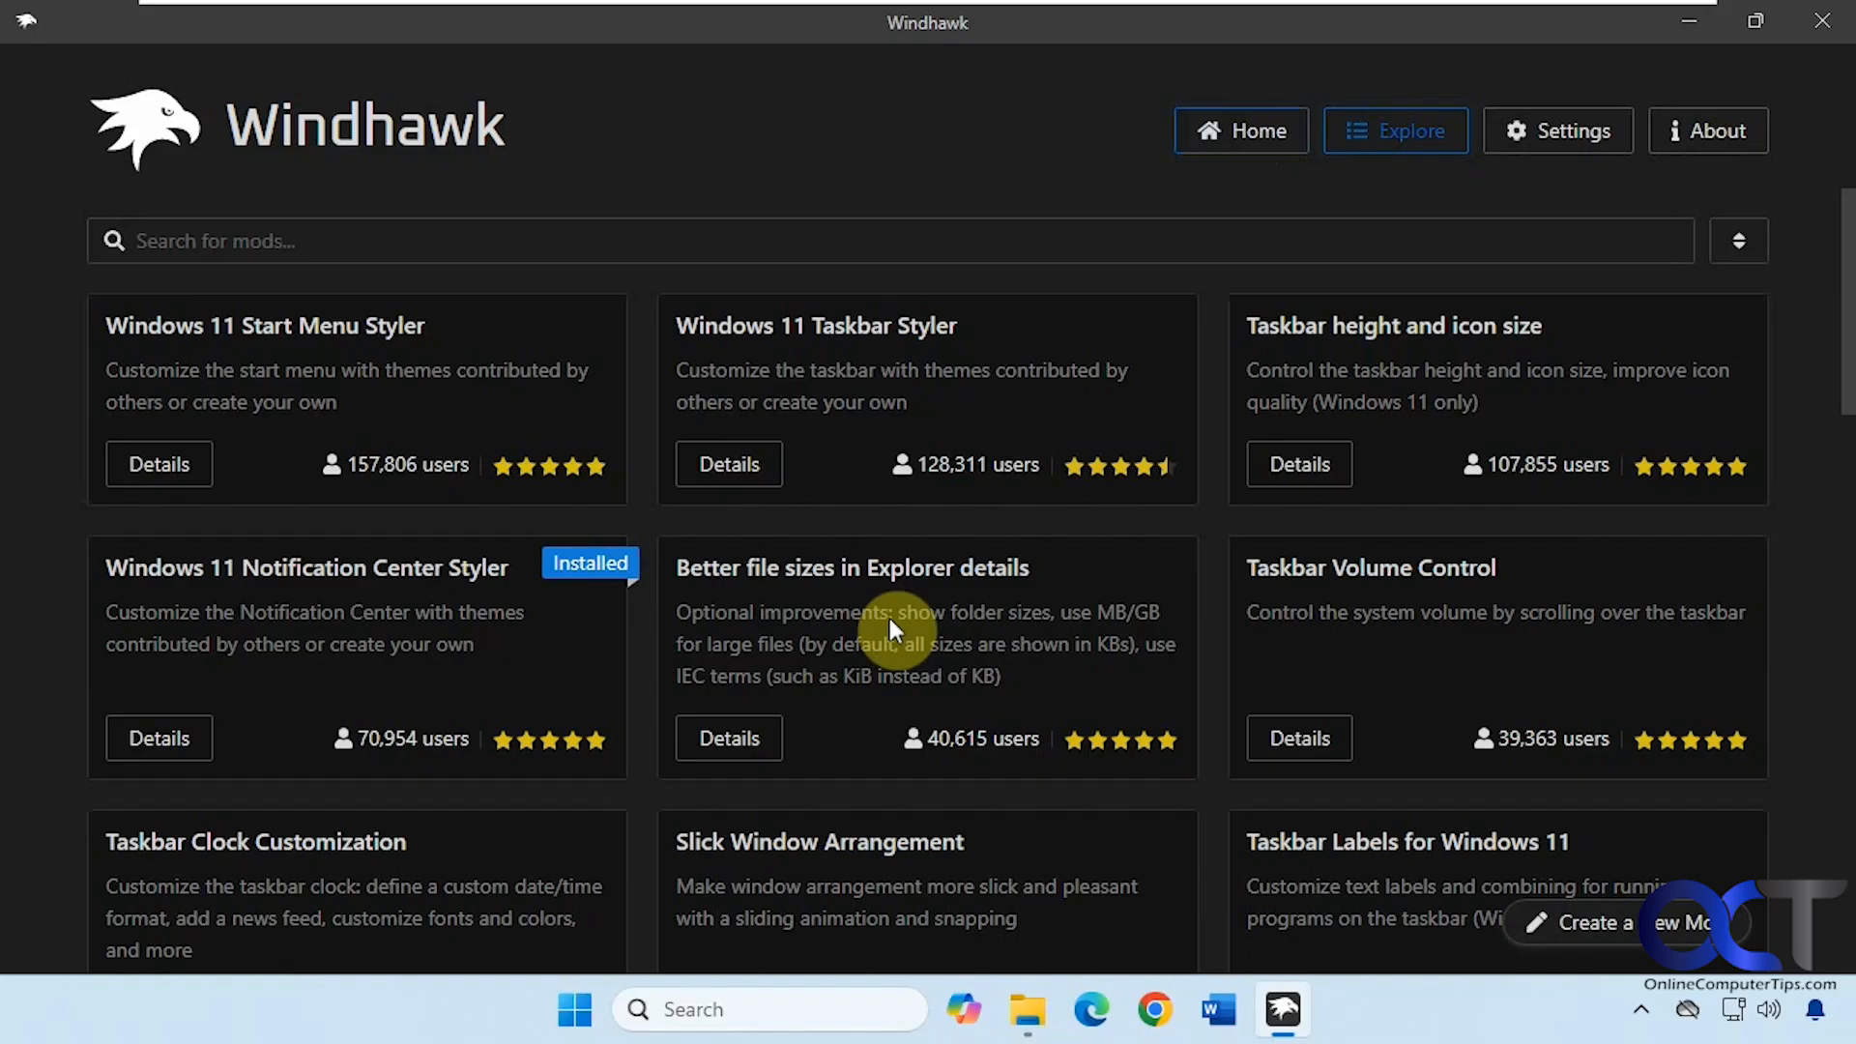
click(1736, 240)
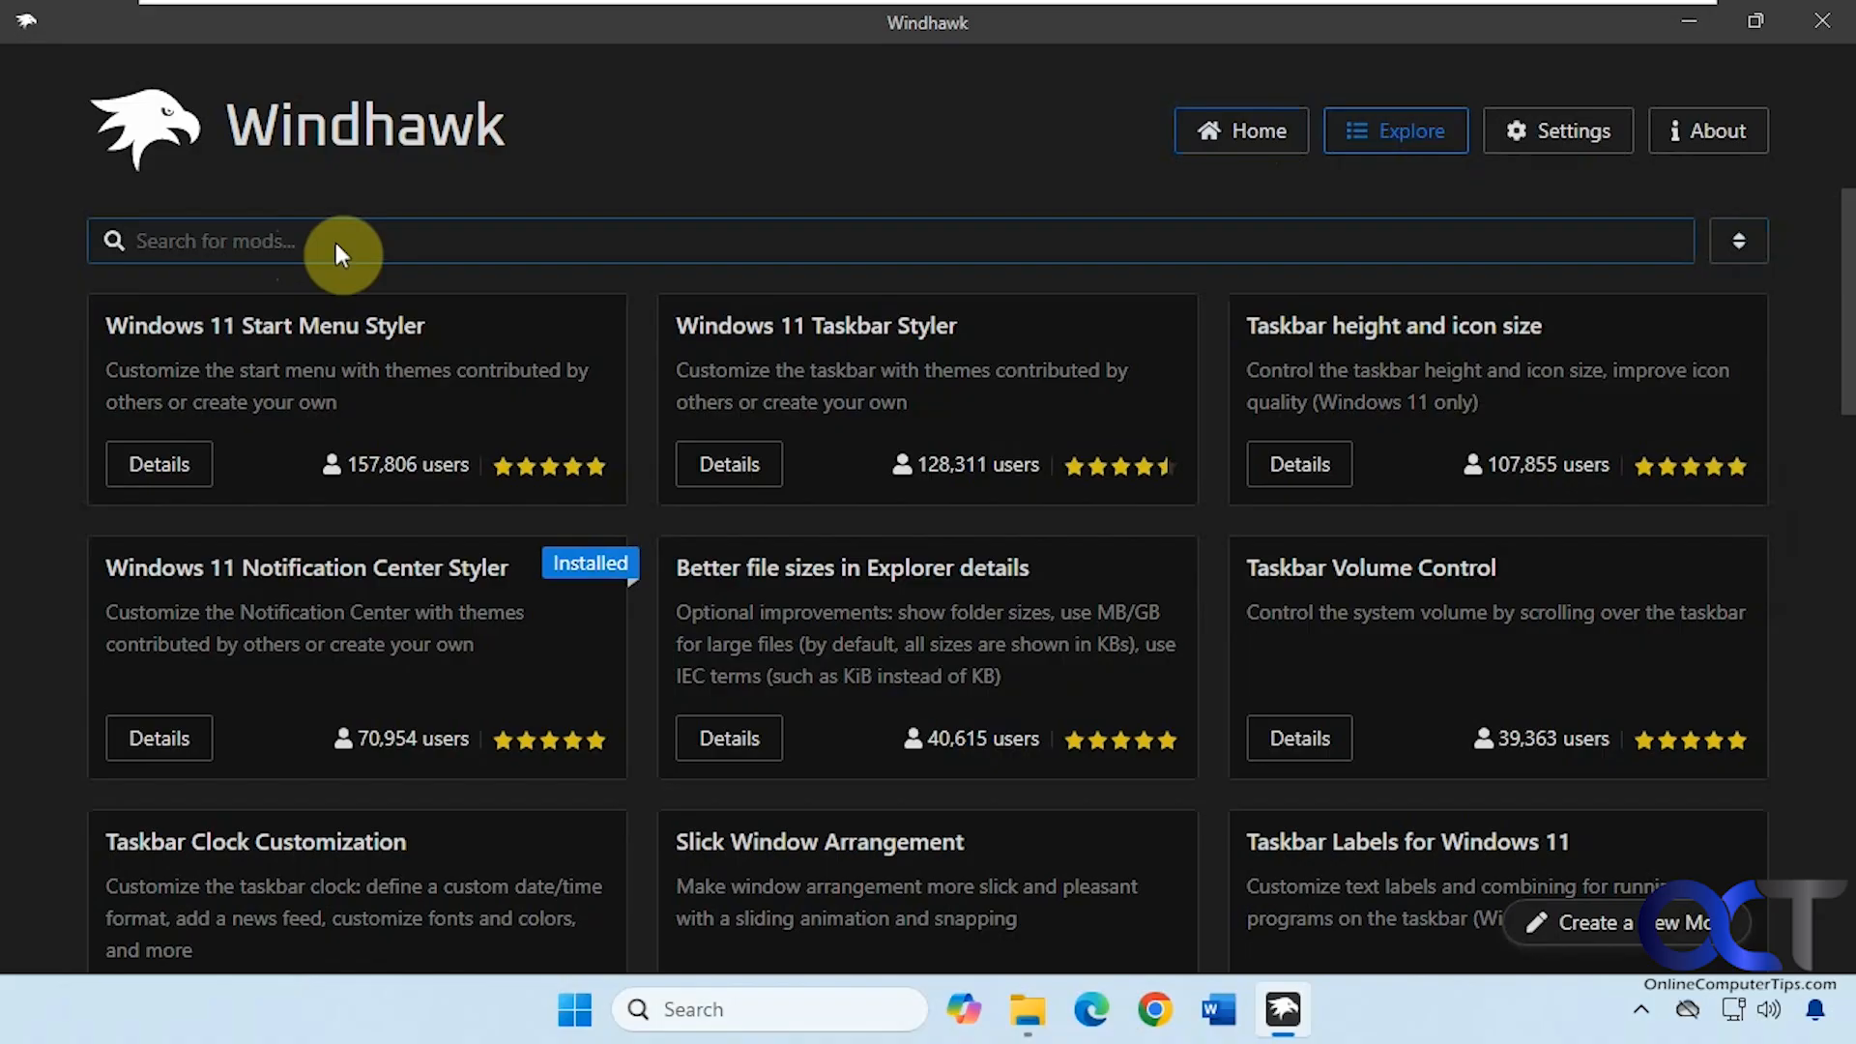
mouse_move(690, 250)
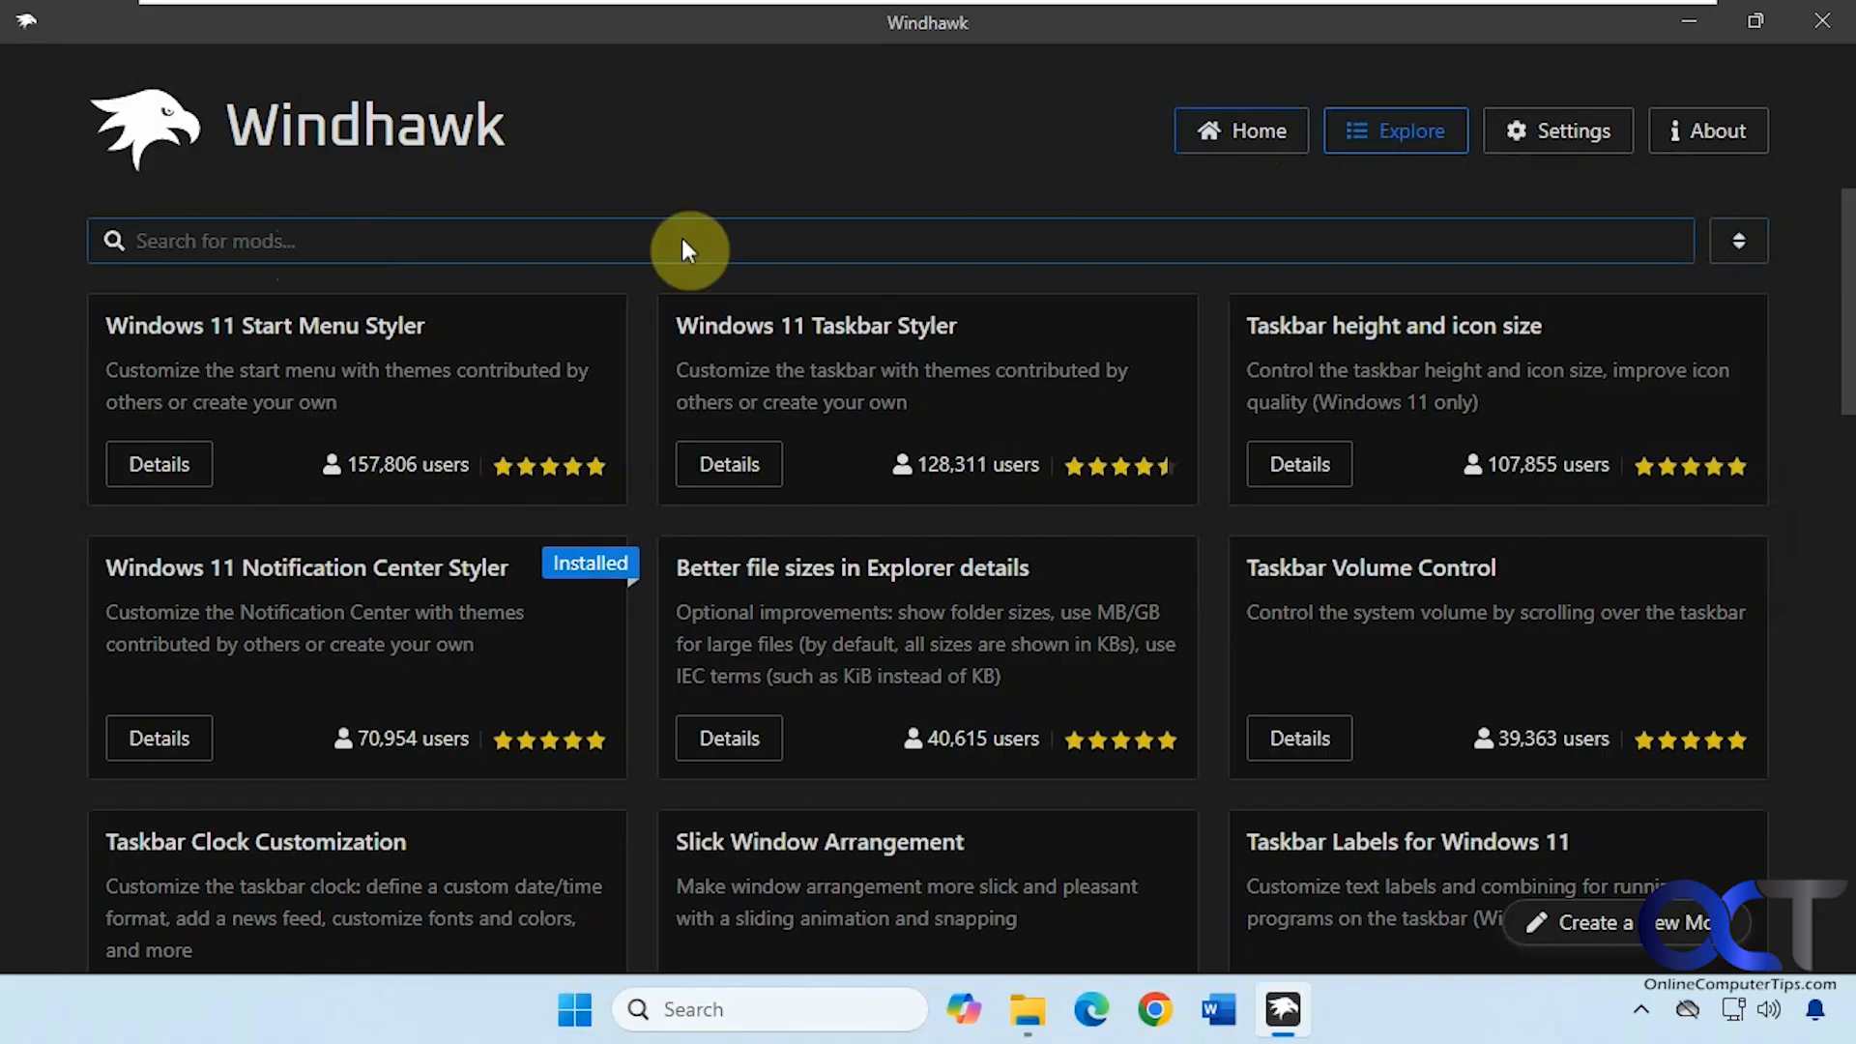
View the Windows 11 Taskbar Styler details in Explore, then go back to Home
click(1241, 131)
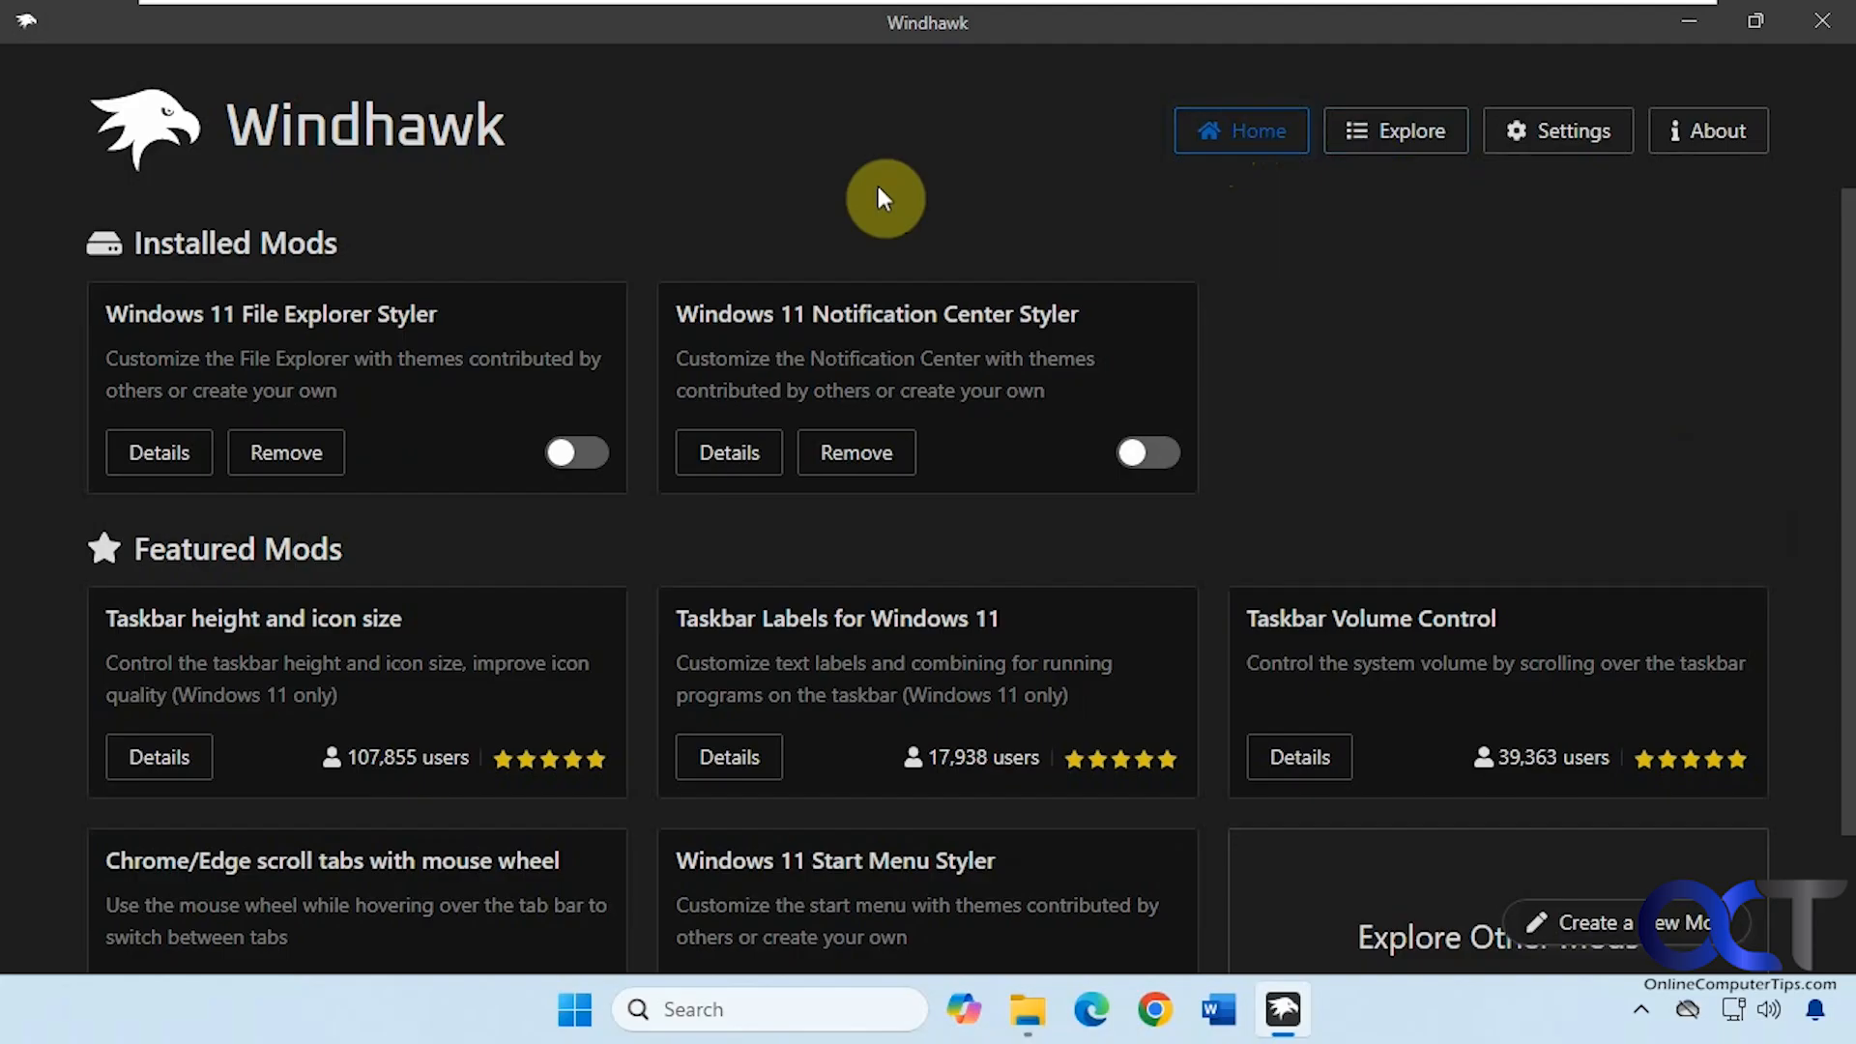
mouse_move(335, 343)
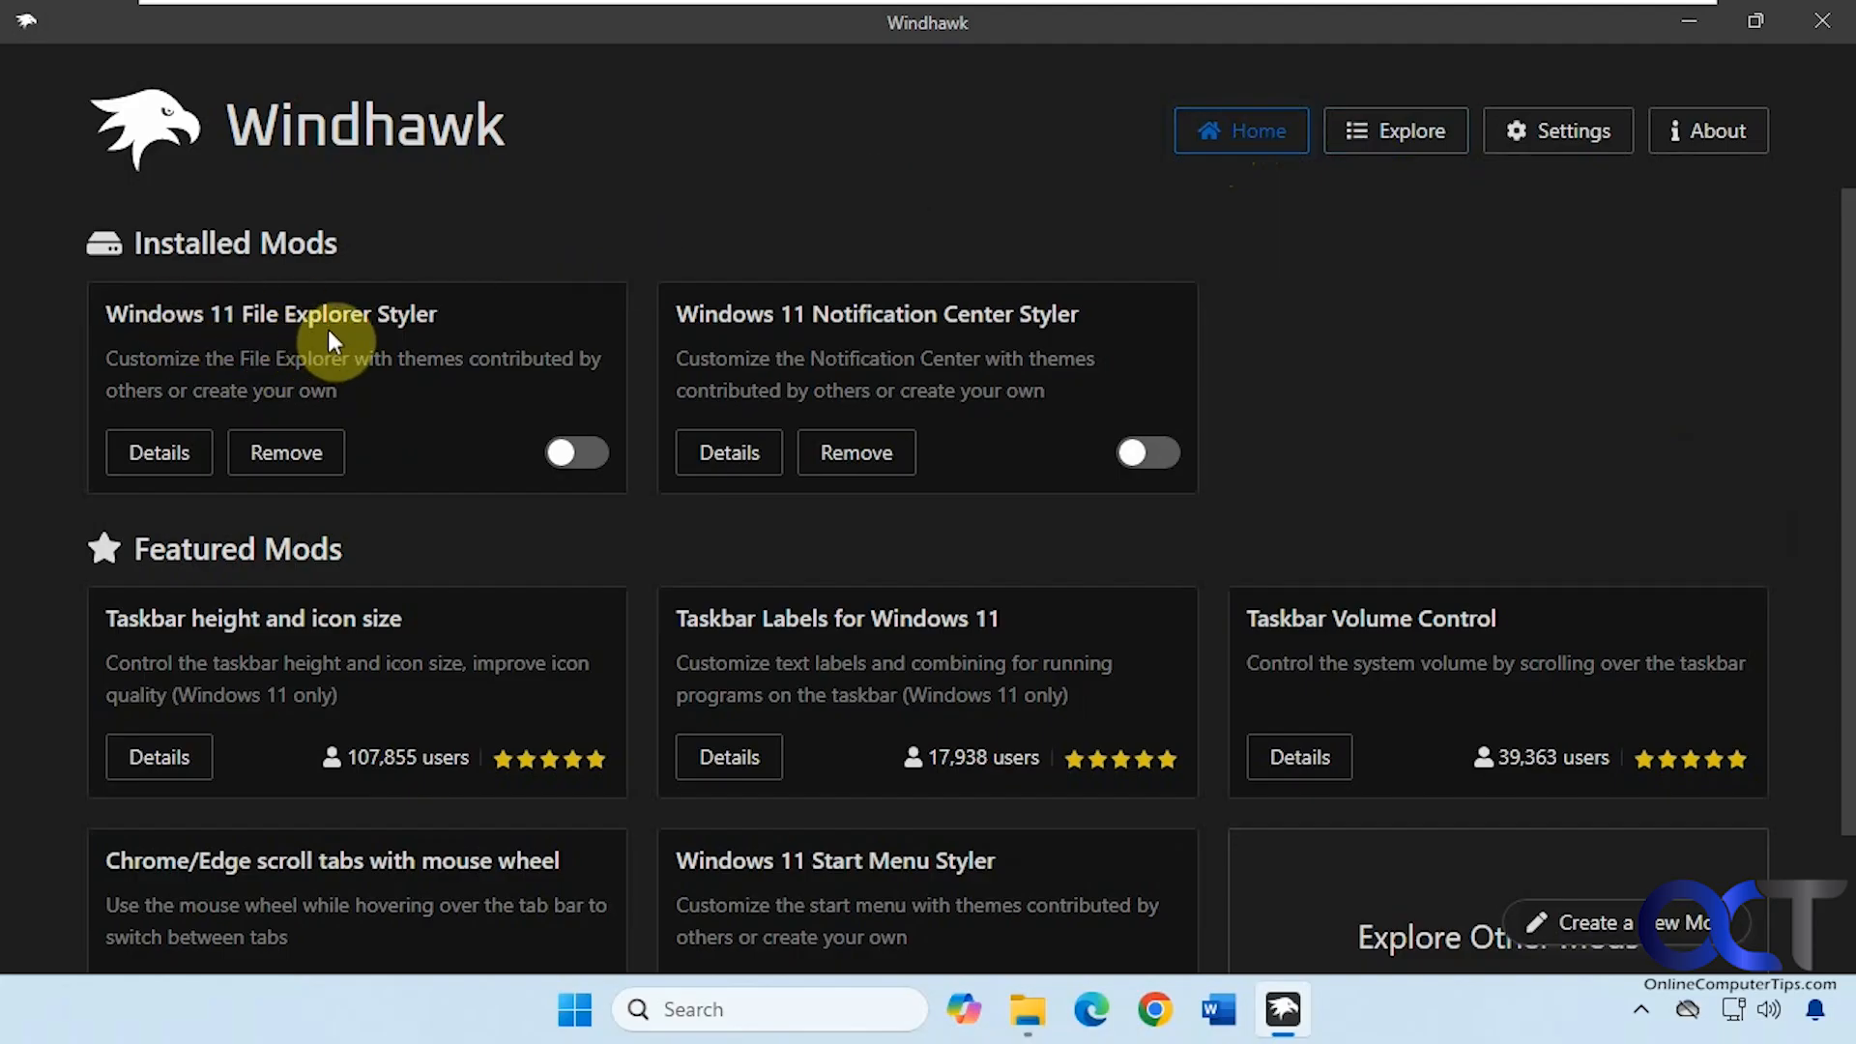
double_click(270, 313)
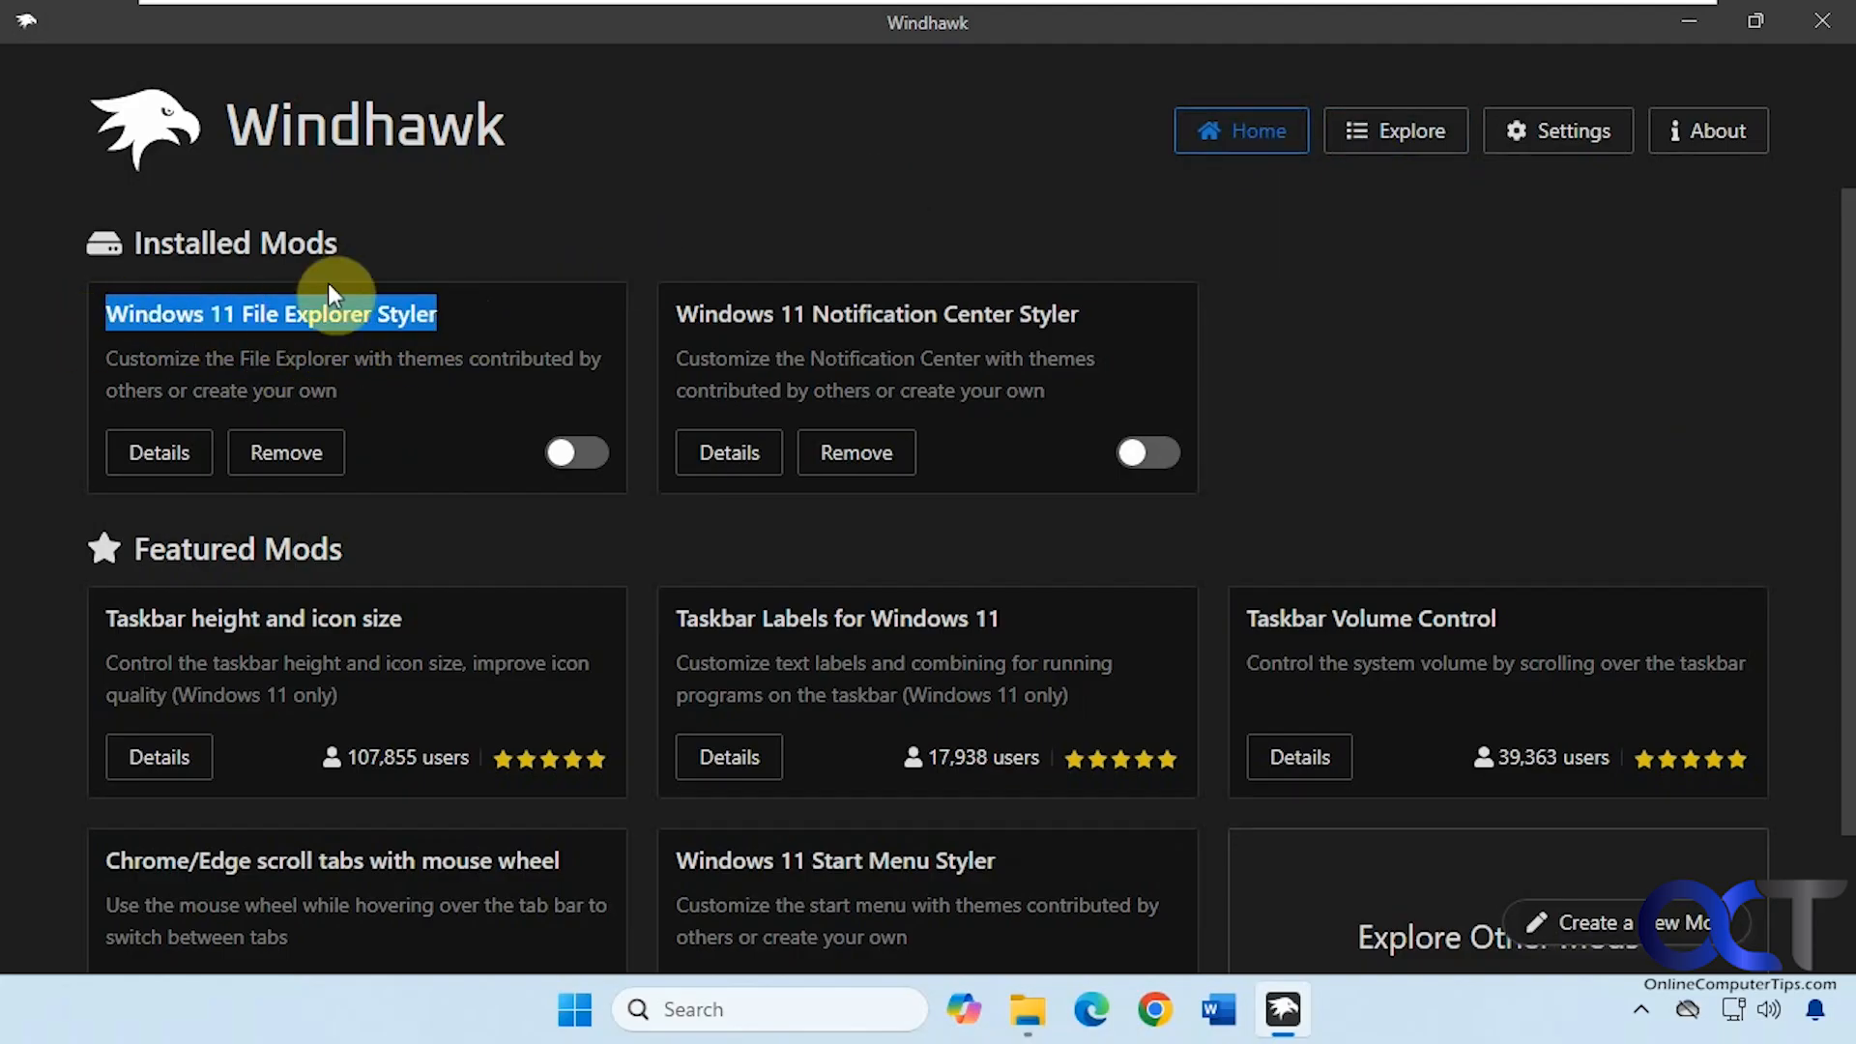
click(1394, 130)
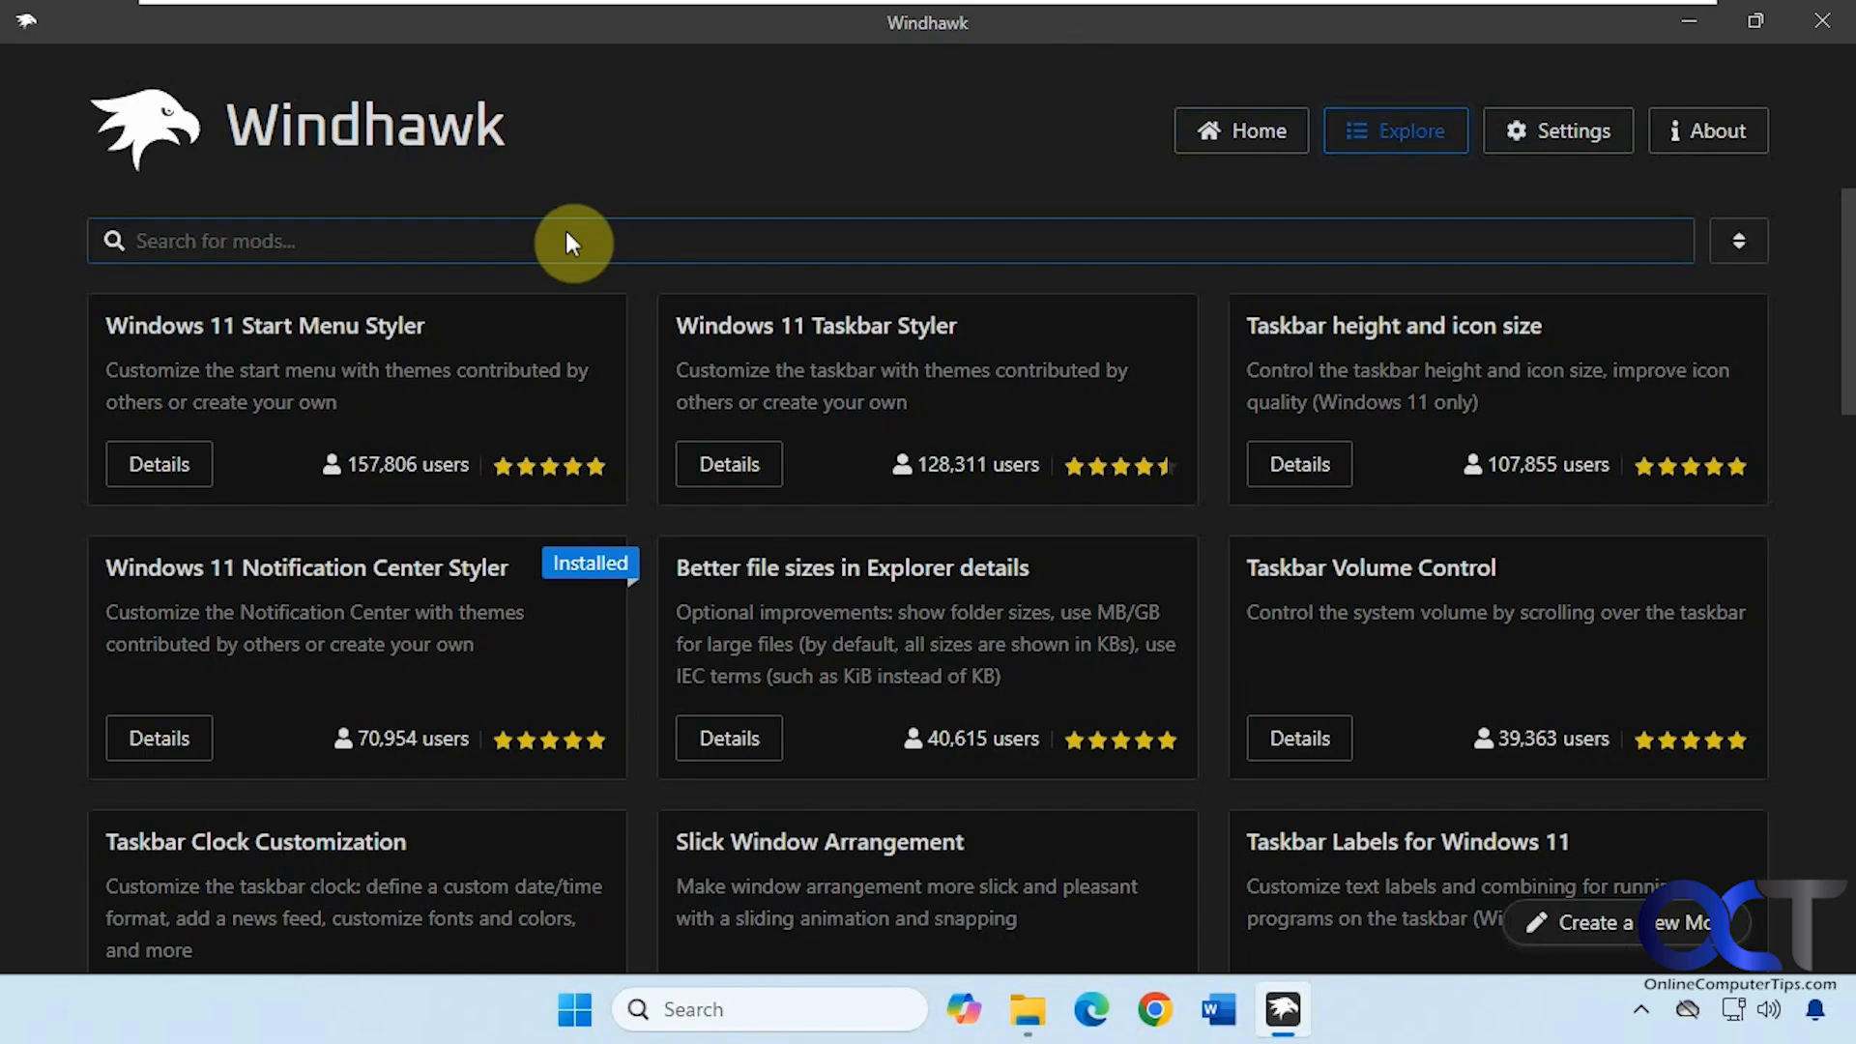
click(728, 464)
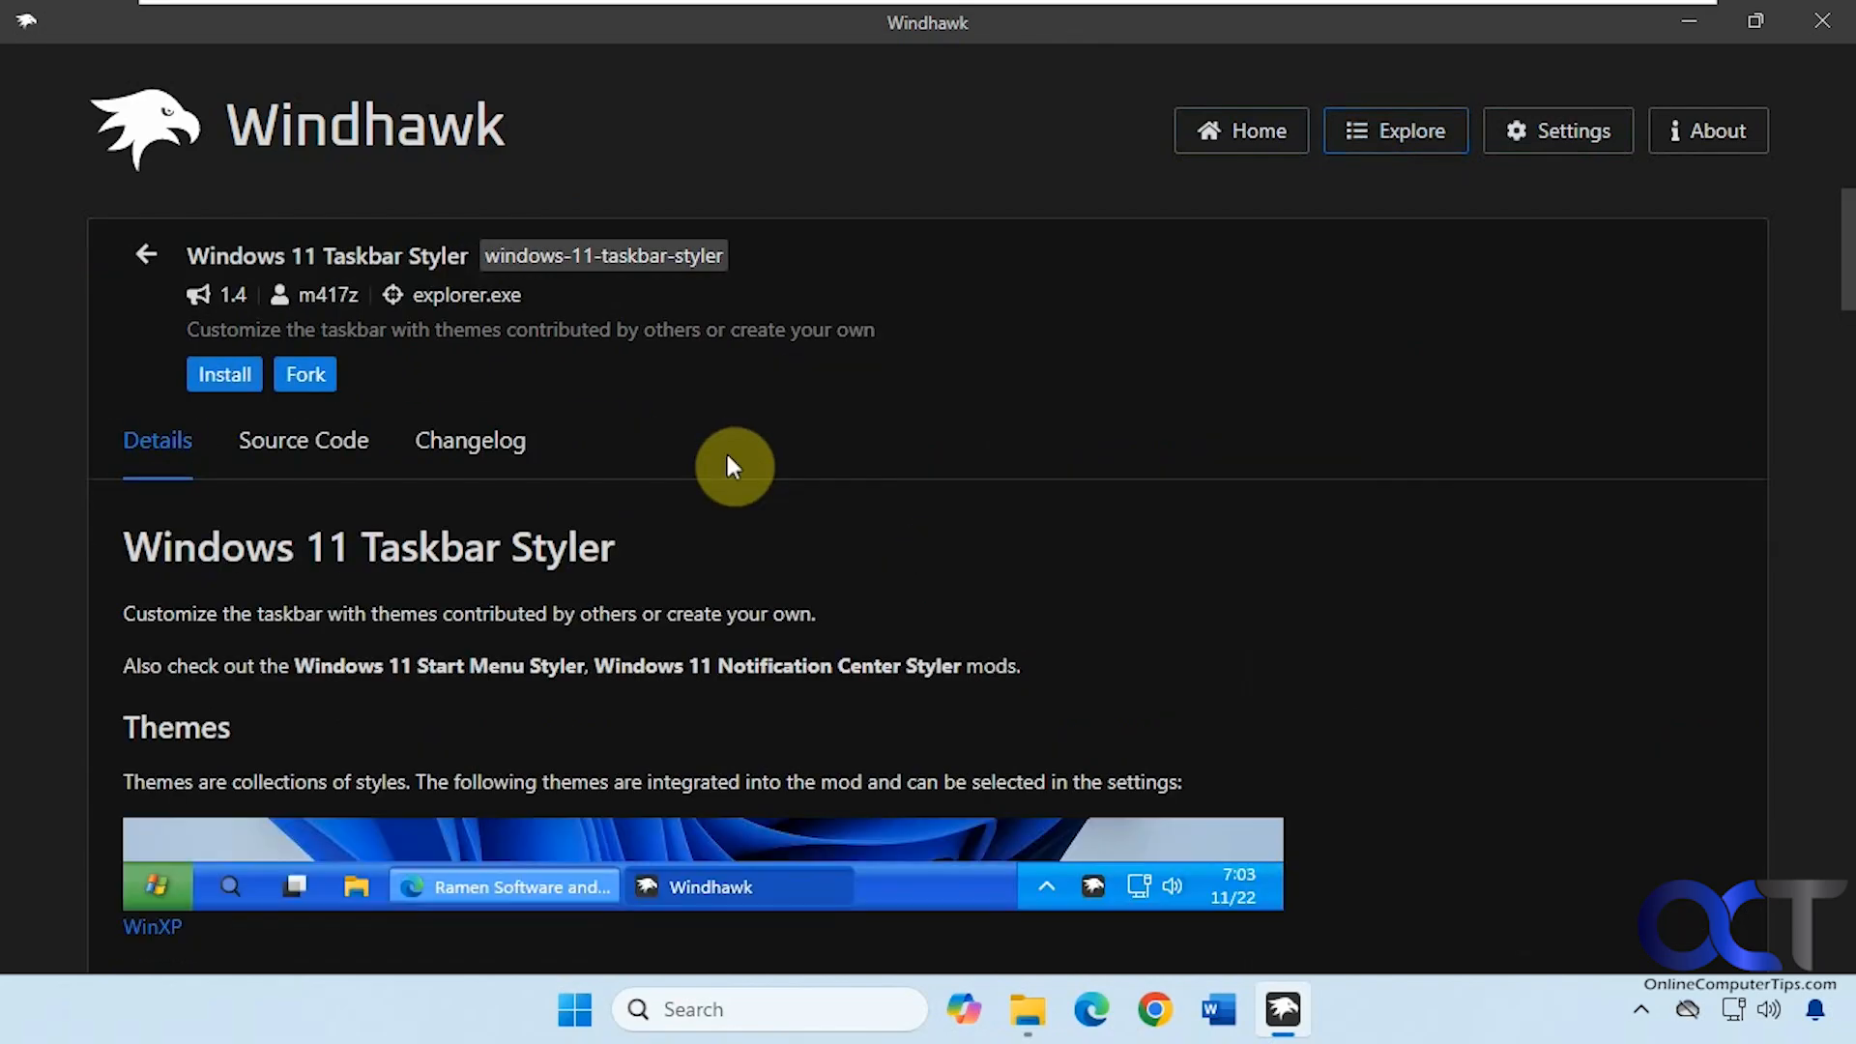
mouse_move(1181, 305)
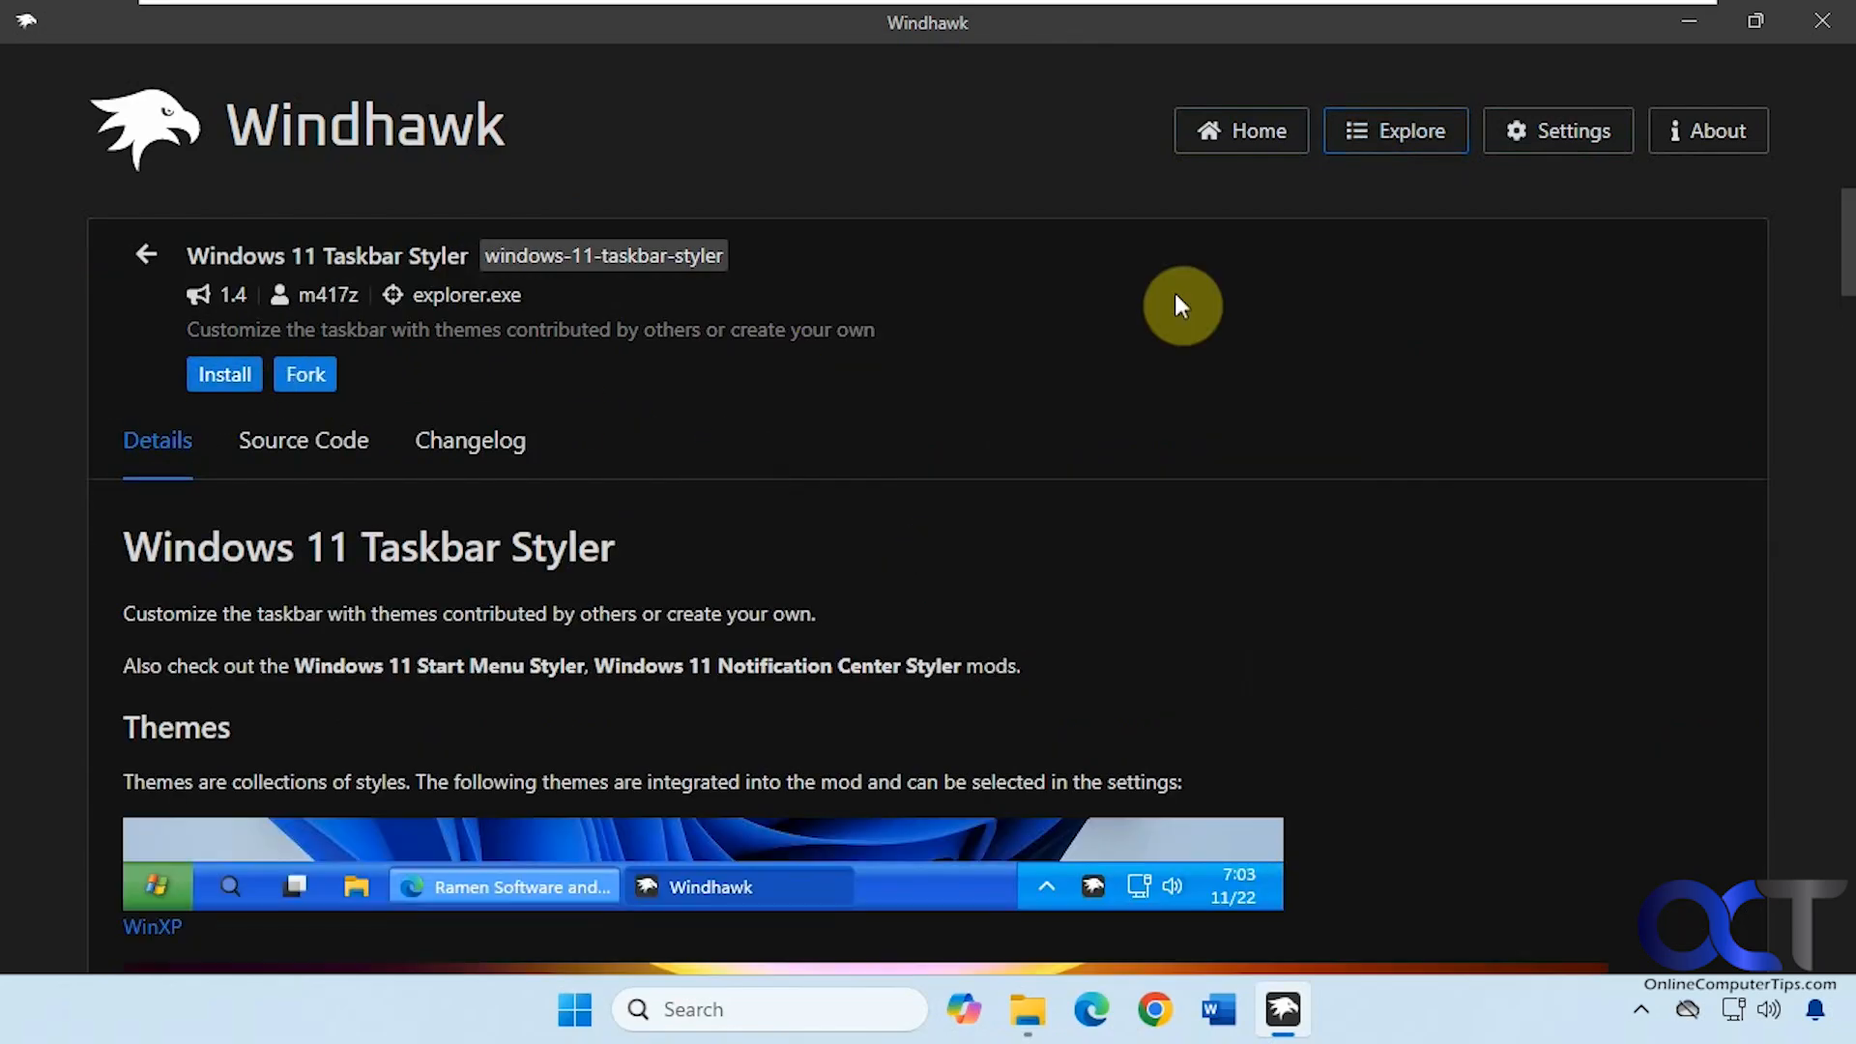
click(1241, 131)
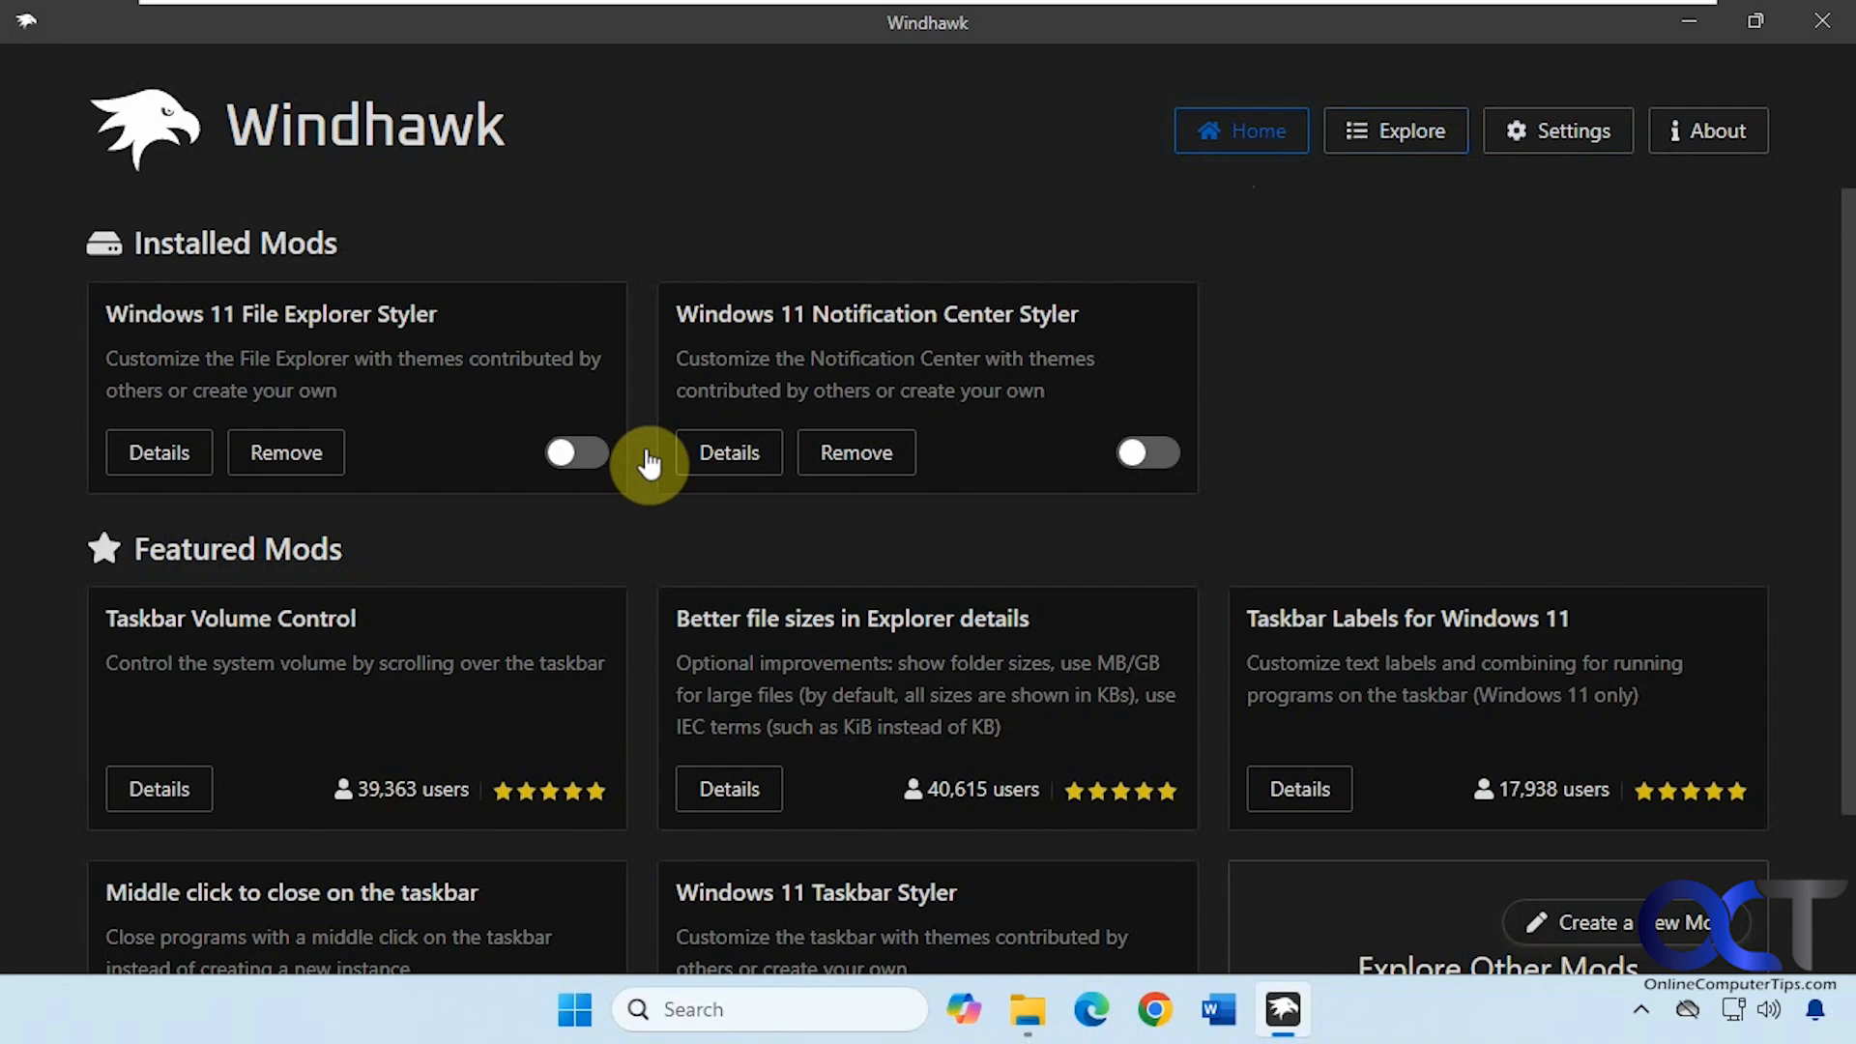
Open the Windows 11 File Explorer Styler details page and enable the mod
click(157, 452)
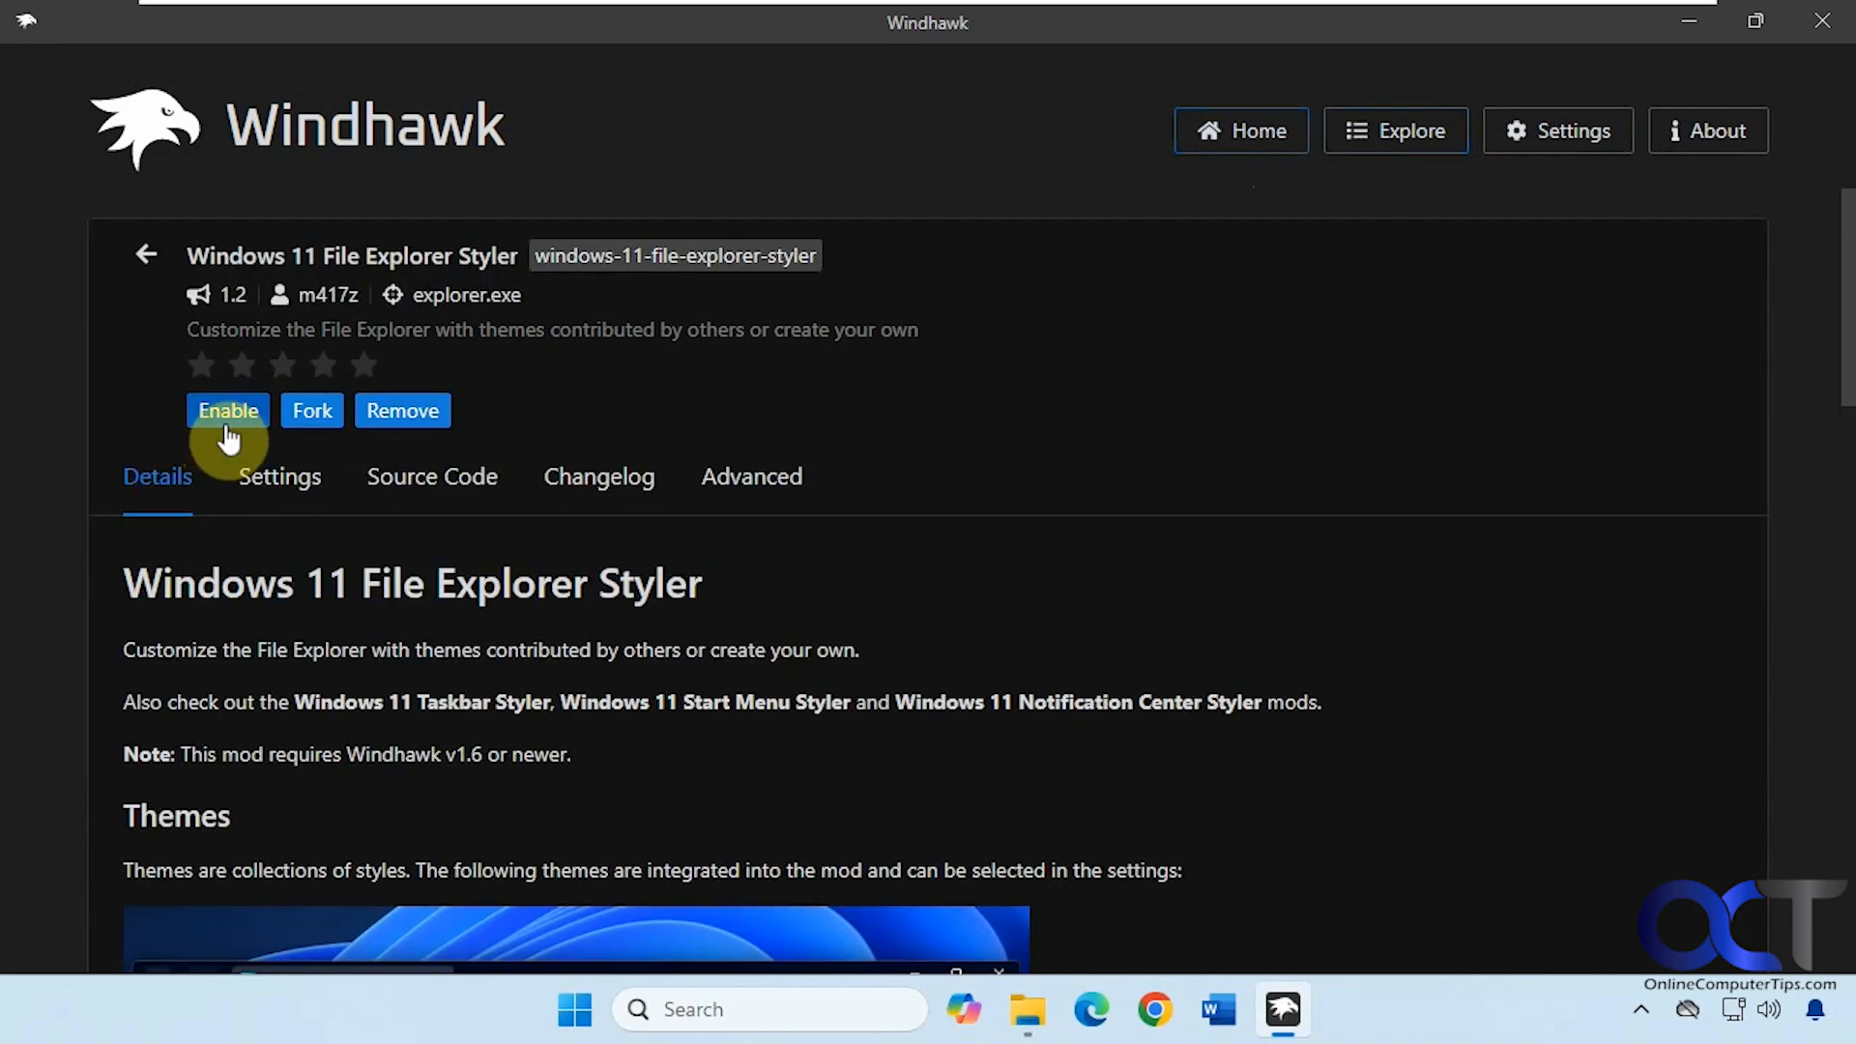
click(227, 410)
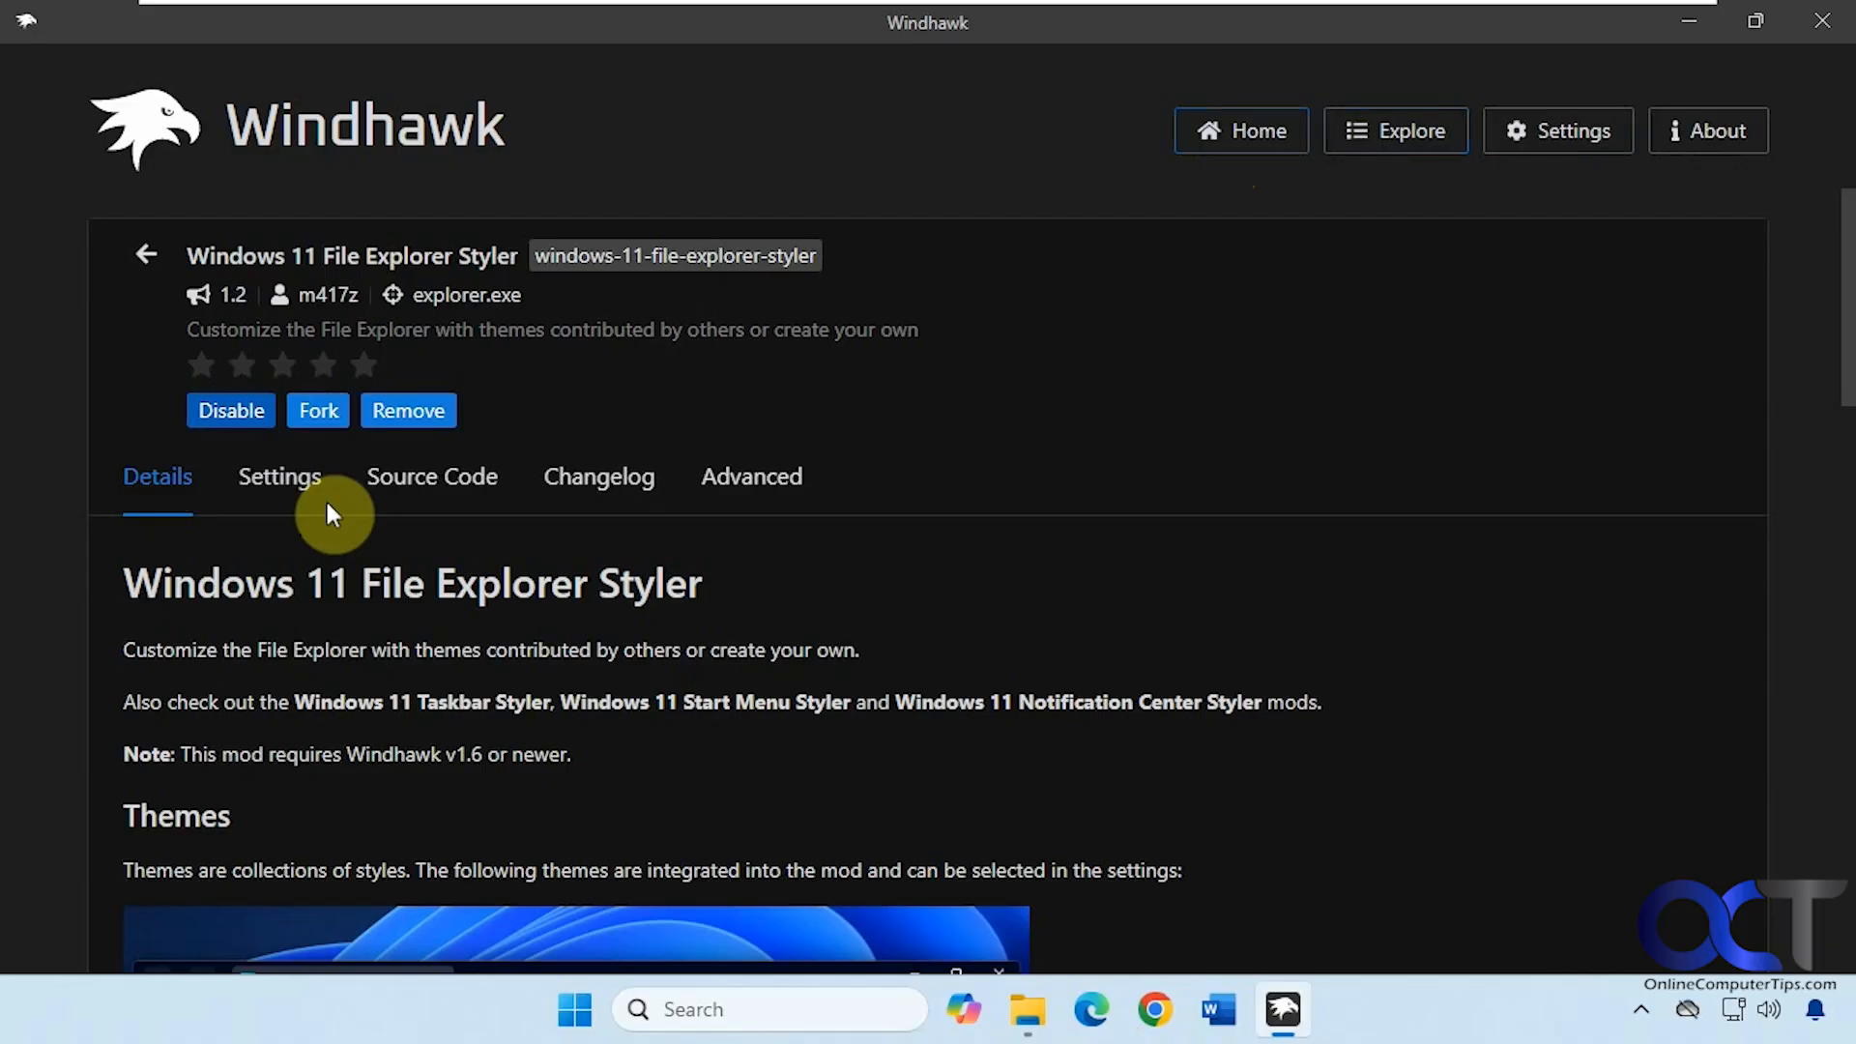
mouse_move(407, 411)
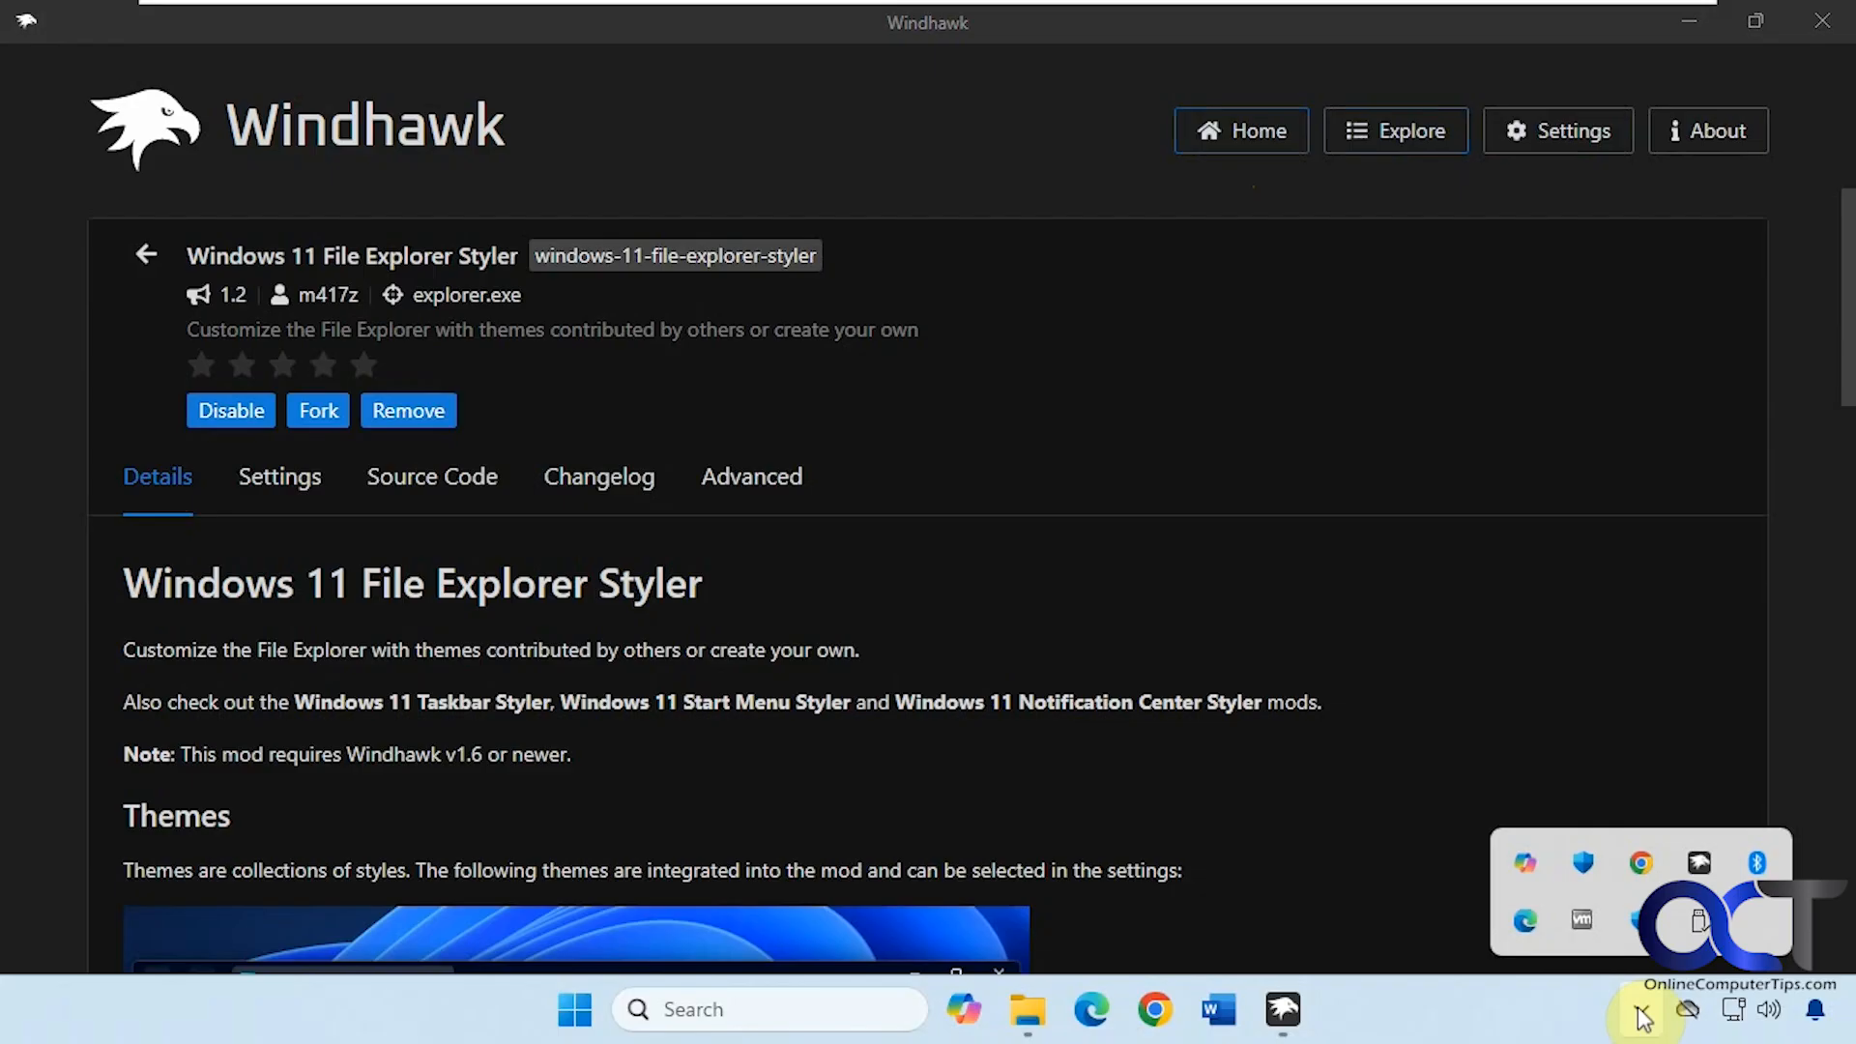
mouse_move(1582, 918)
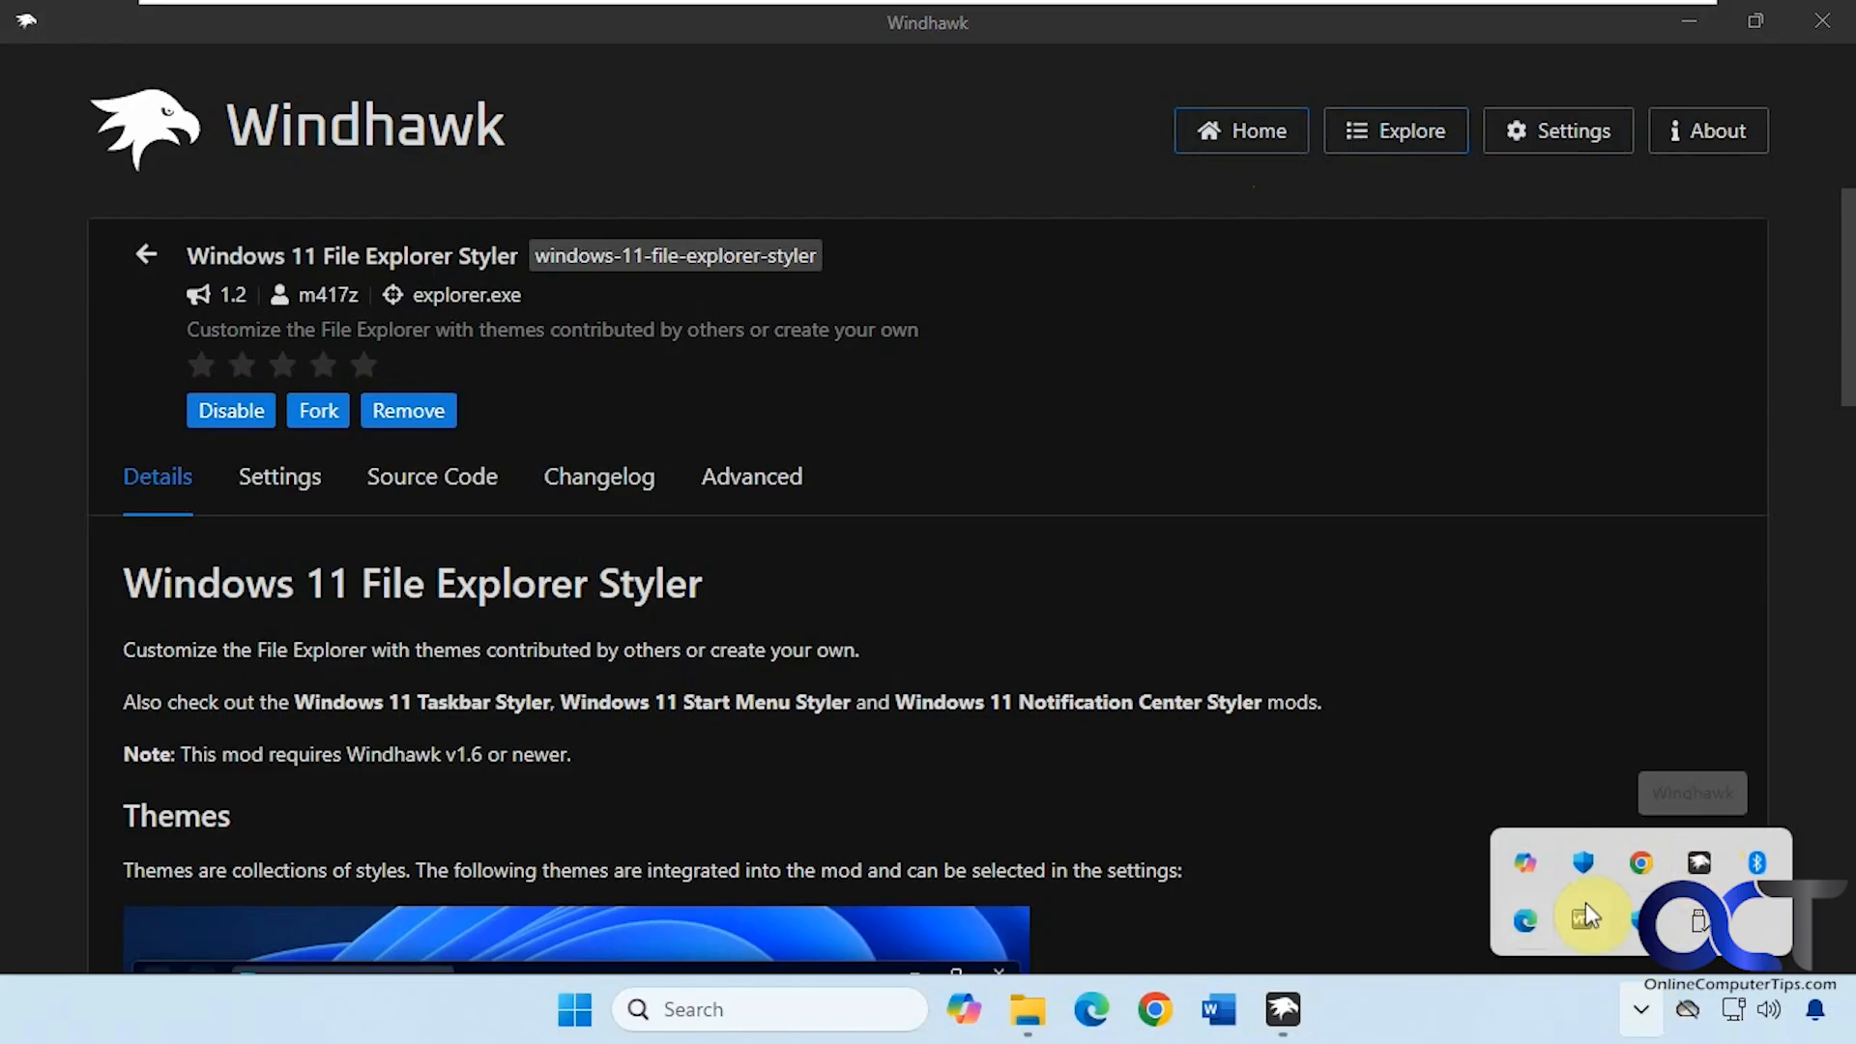
mouse_move(1432, 1024)
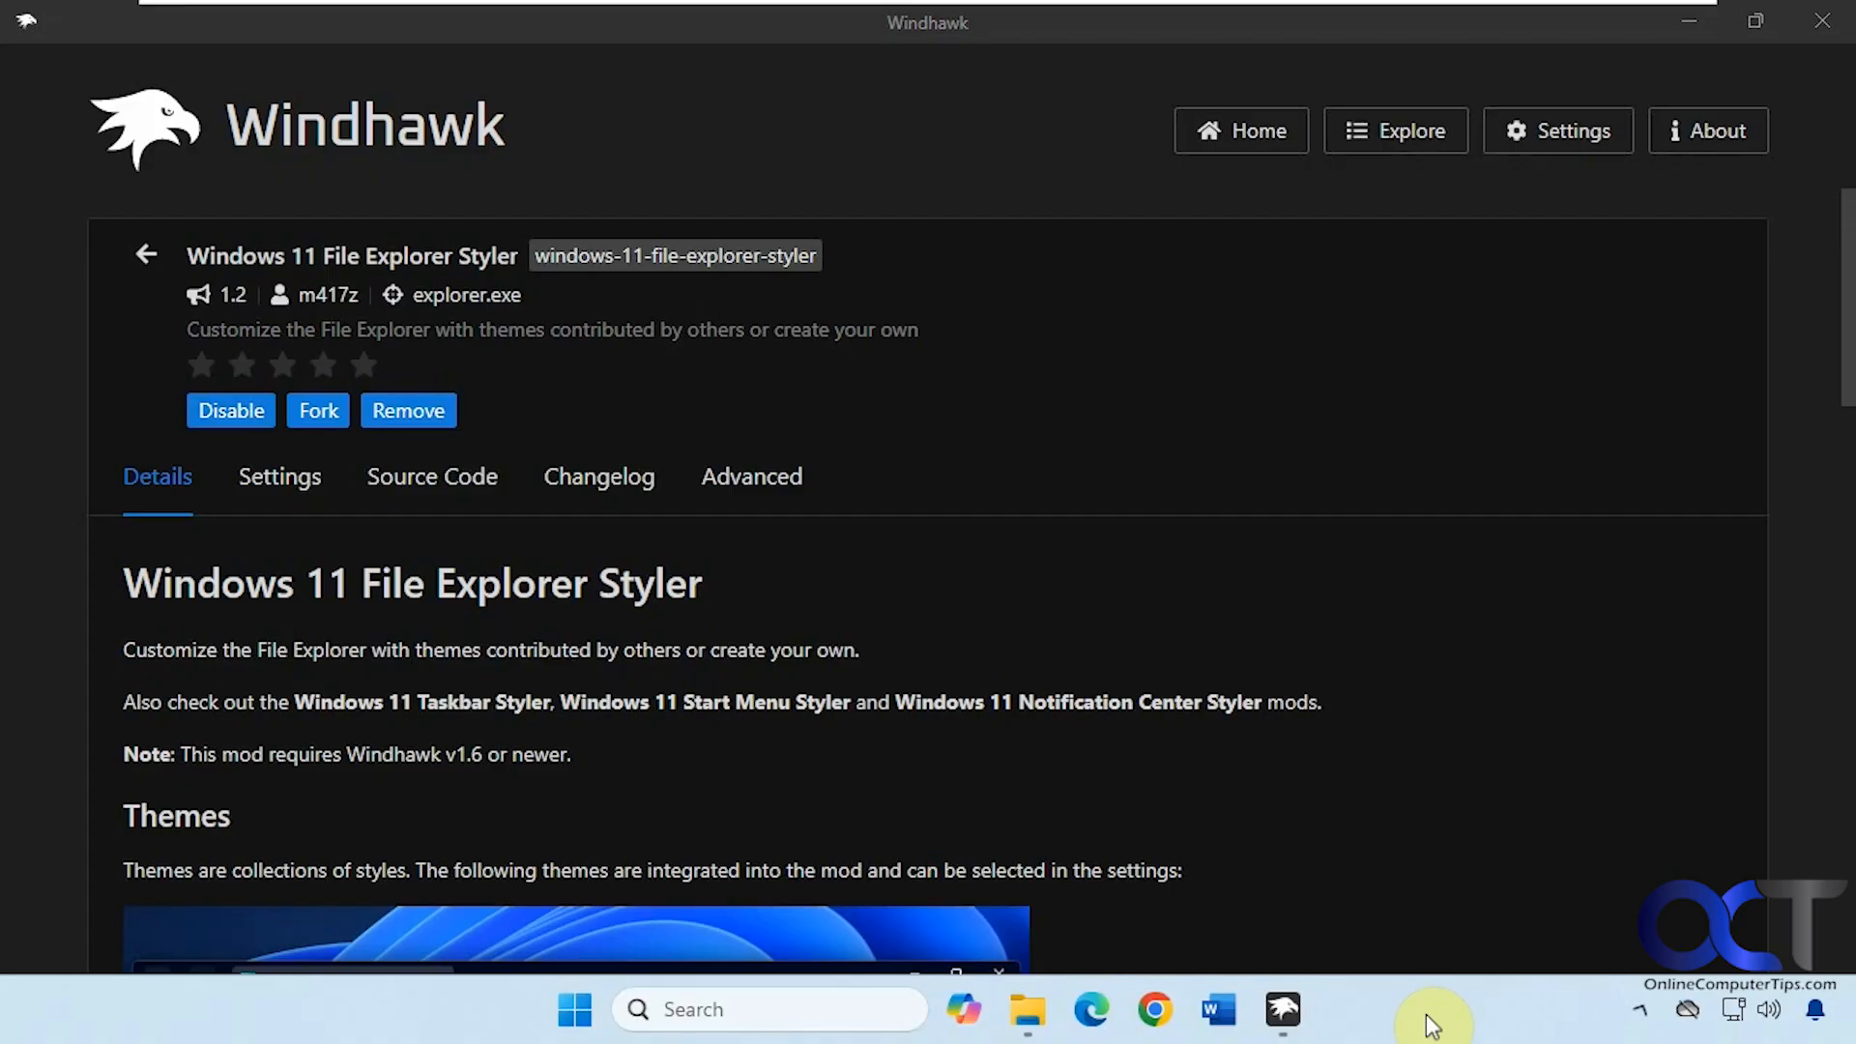
mouse_move(1432, 1012)
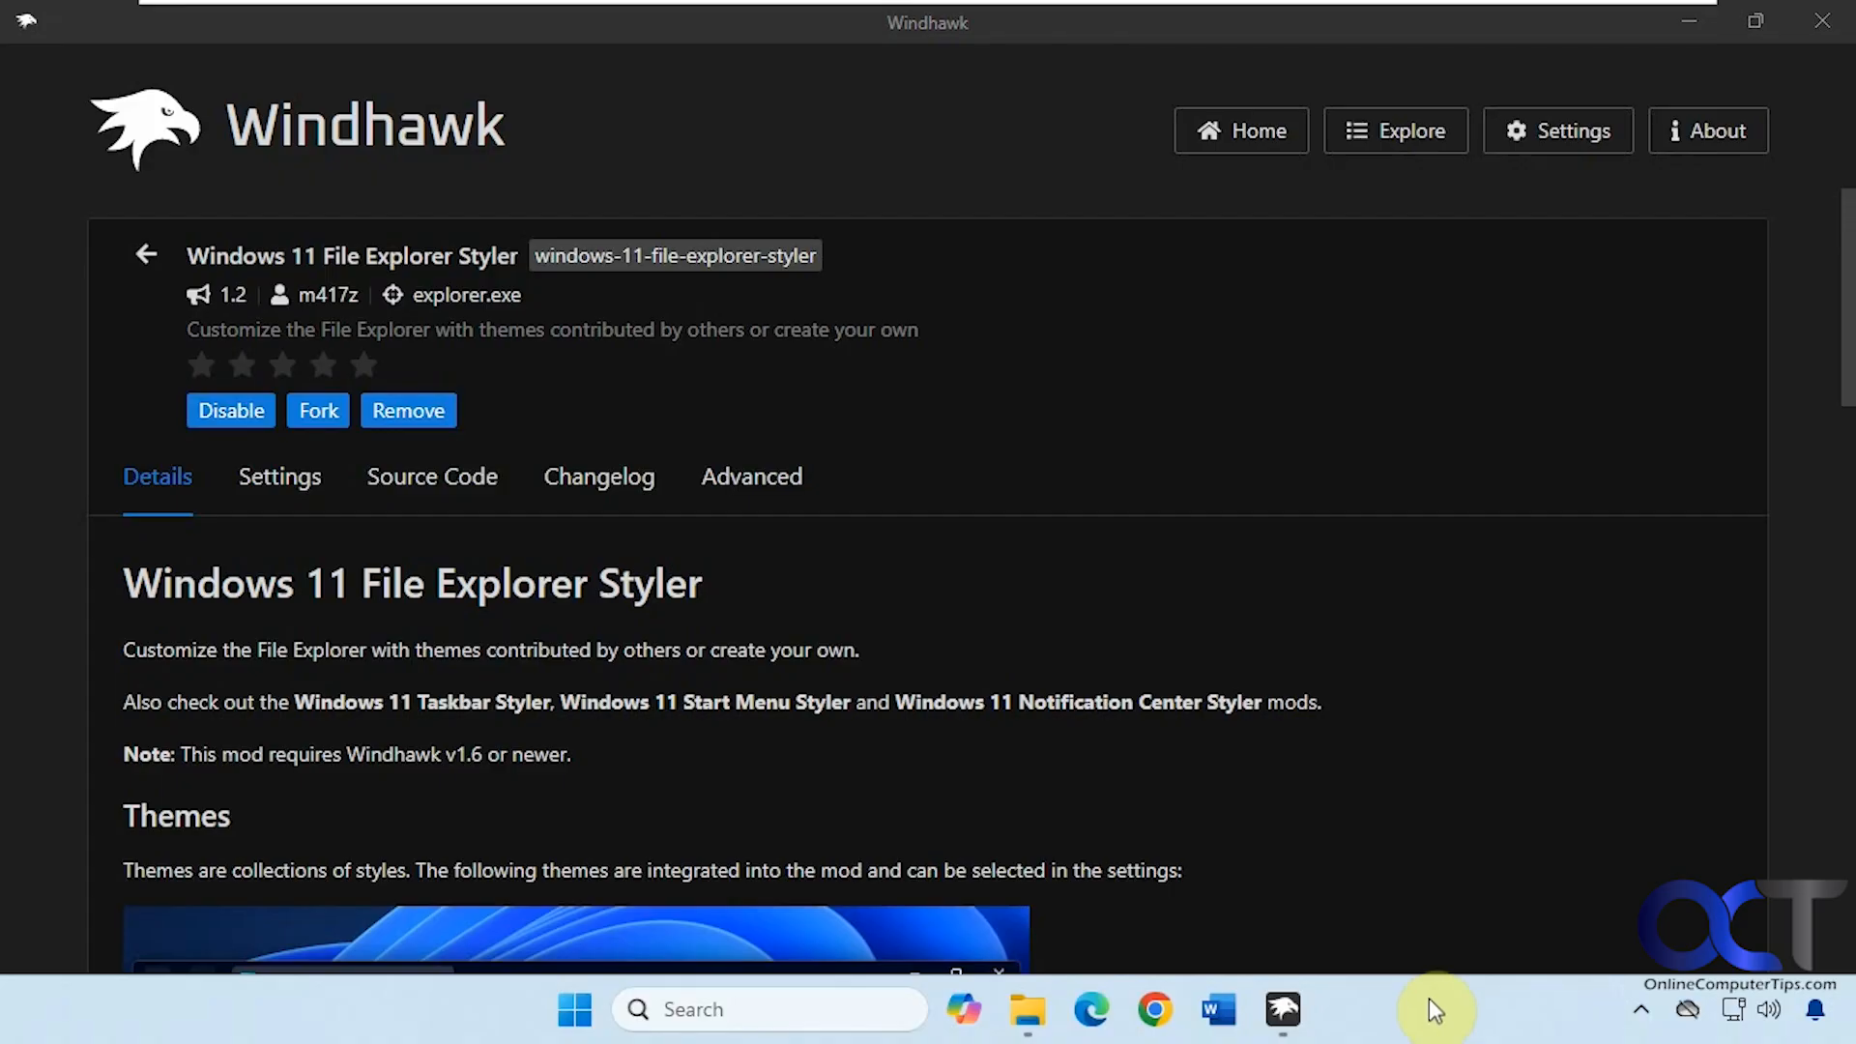
mouse_move(811, 596)
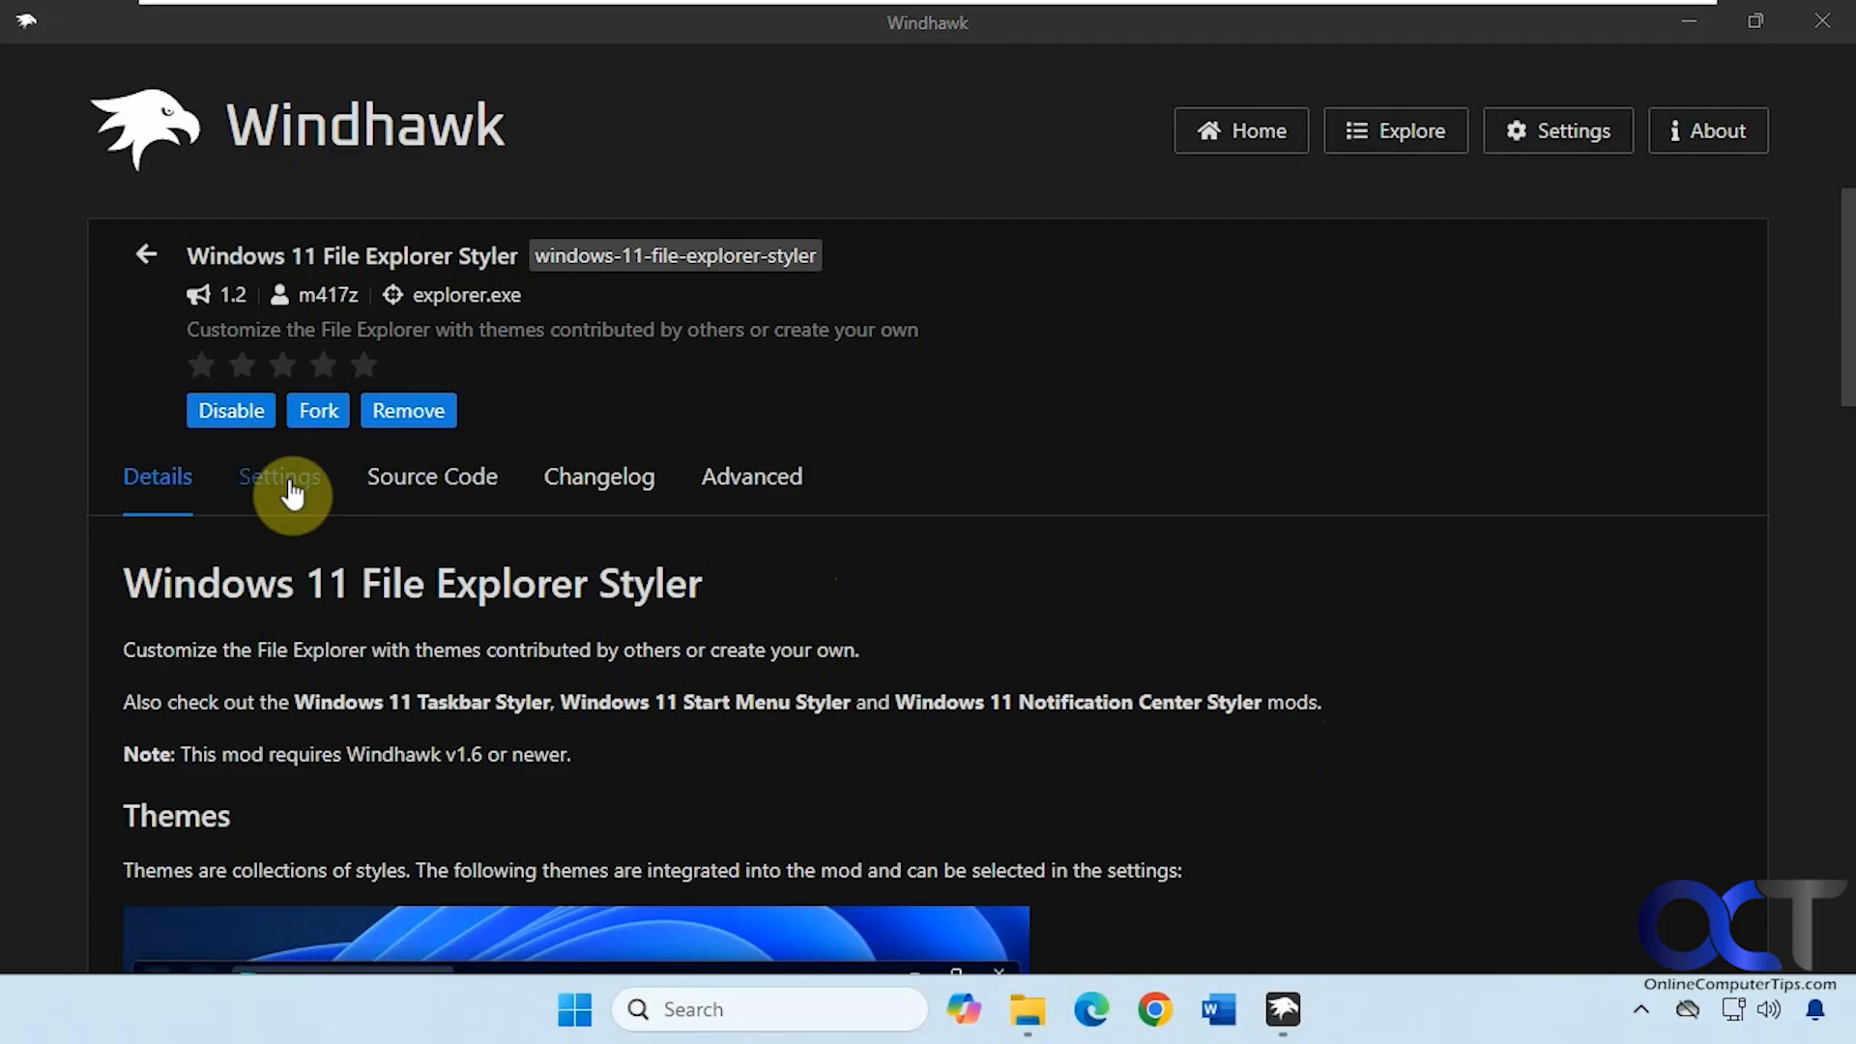
Show the File Explorer Styler settings with theme None, after closing an Explorer preview
click(279, 476)
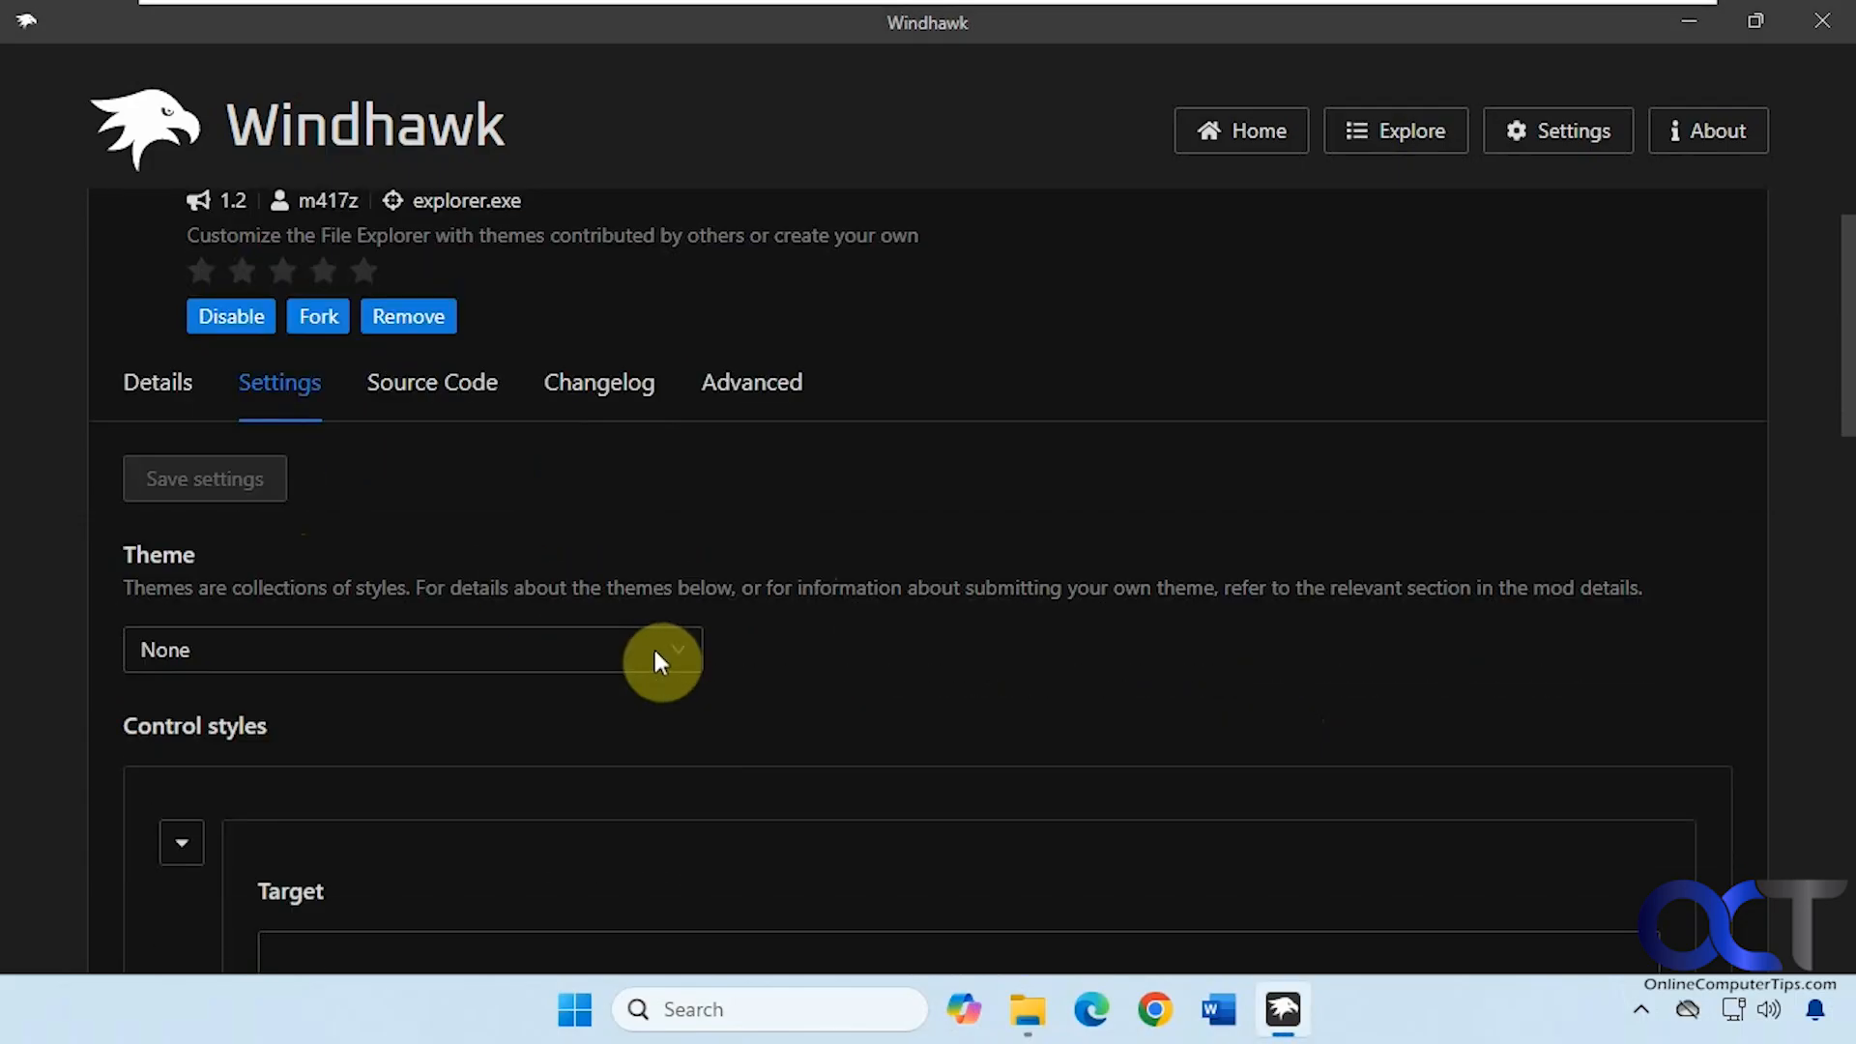
scroll(down, 3)
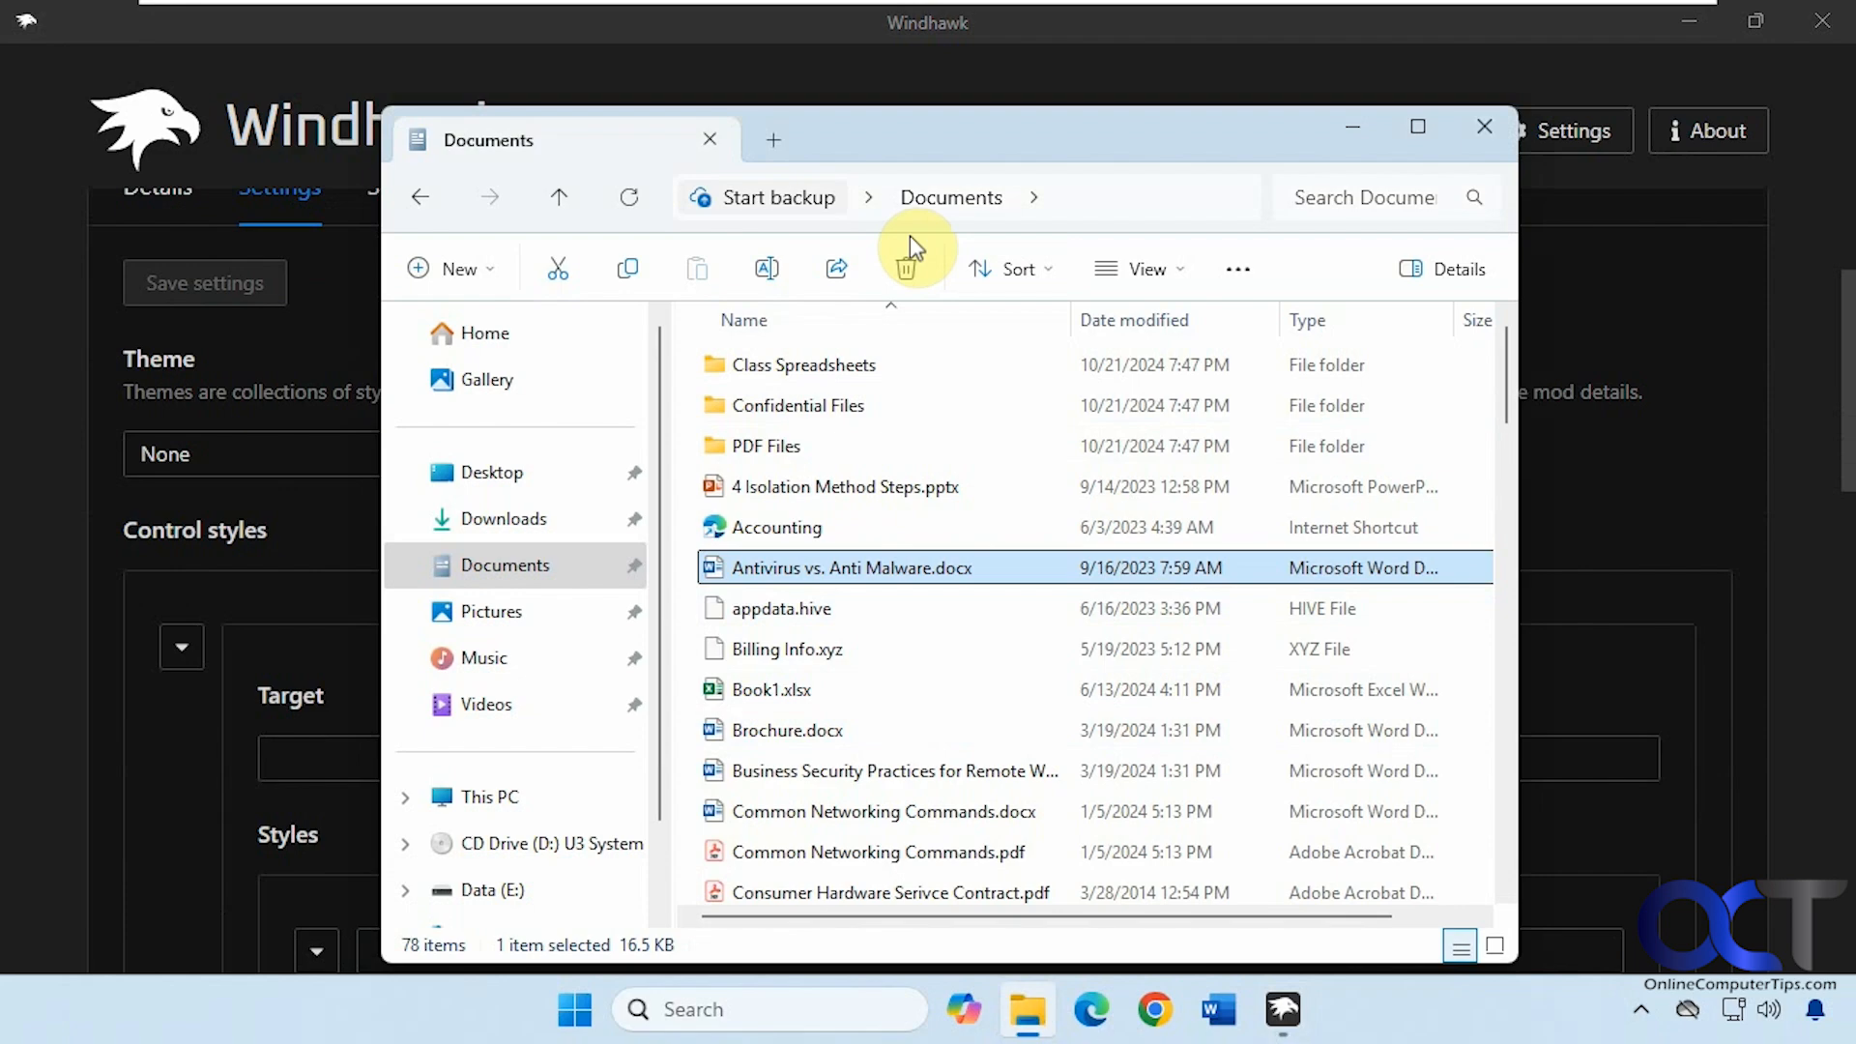
mouse_move(779, 197)
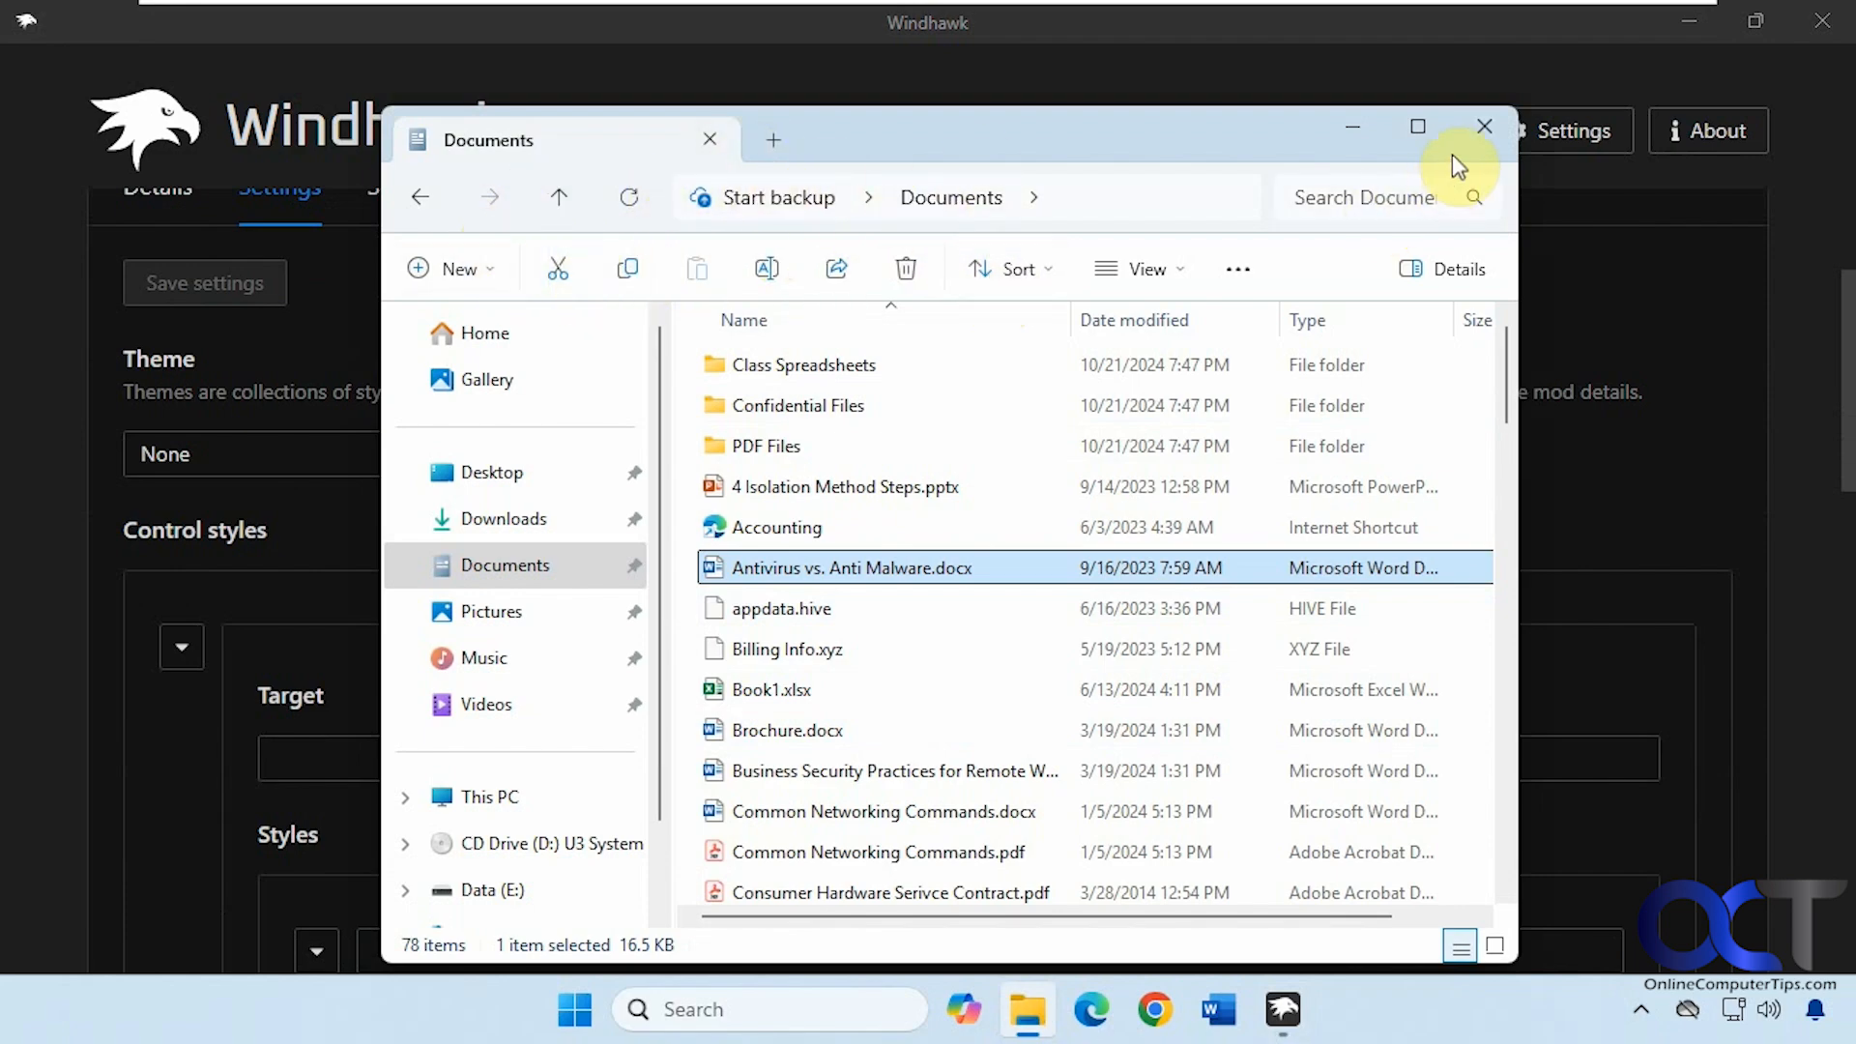
click(1485, 127)
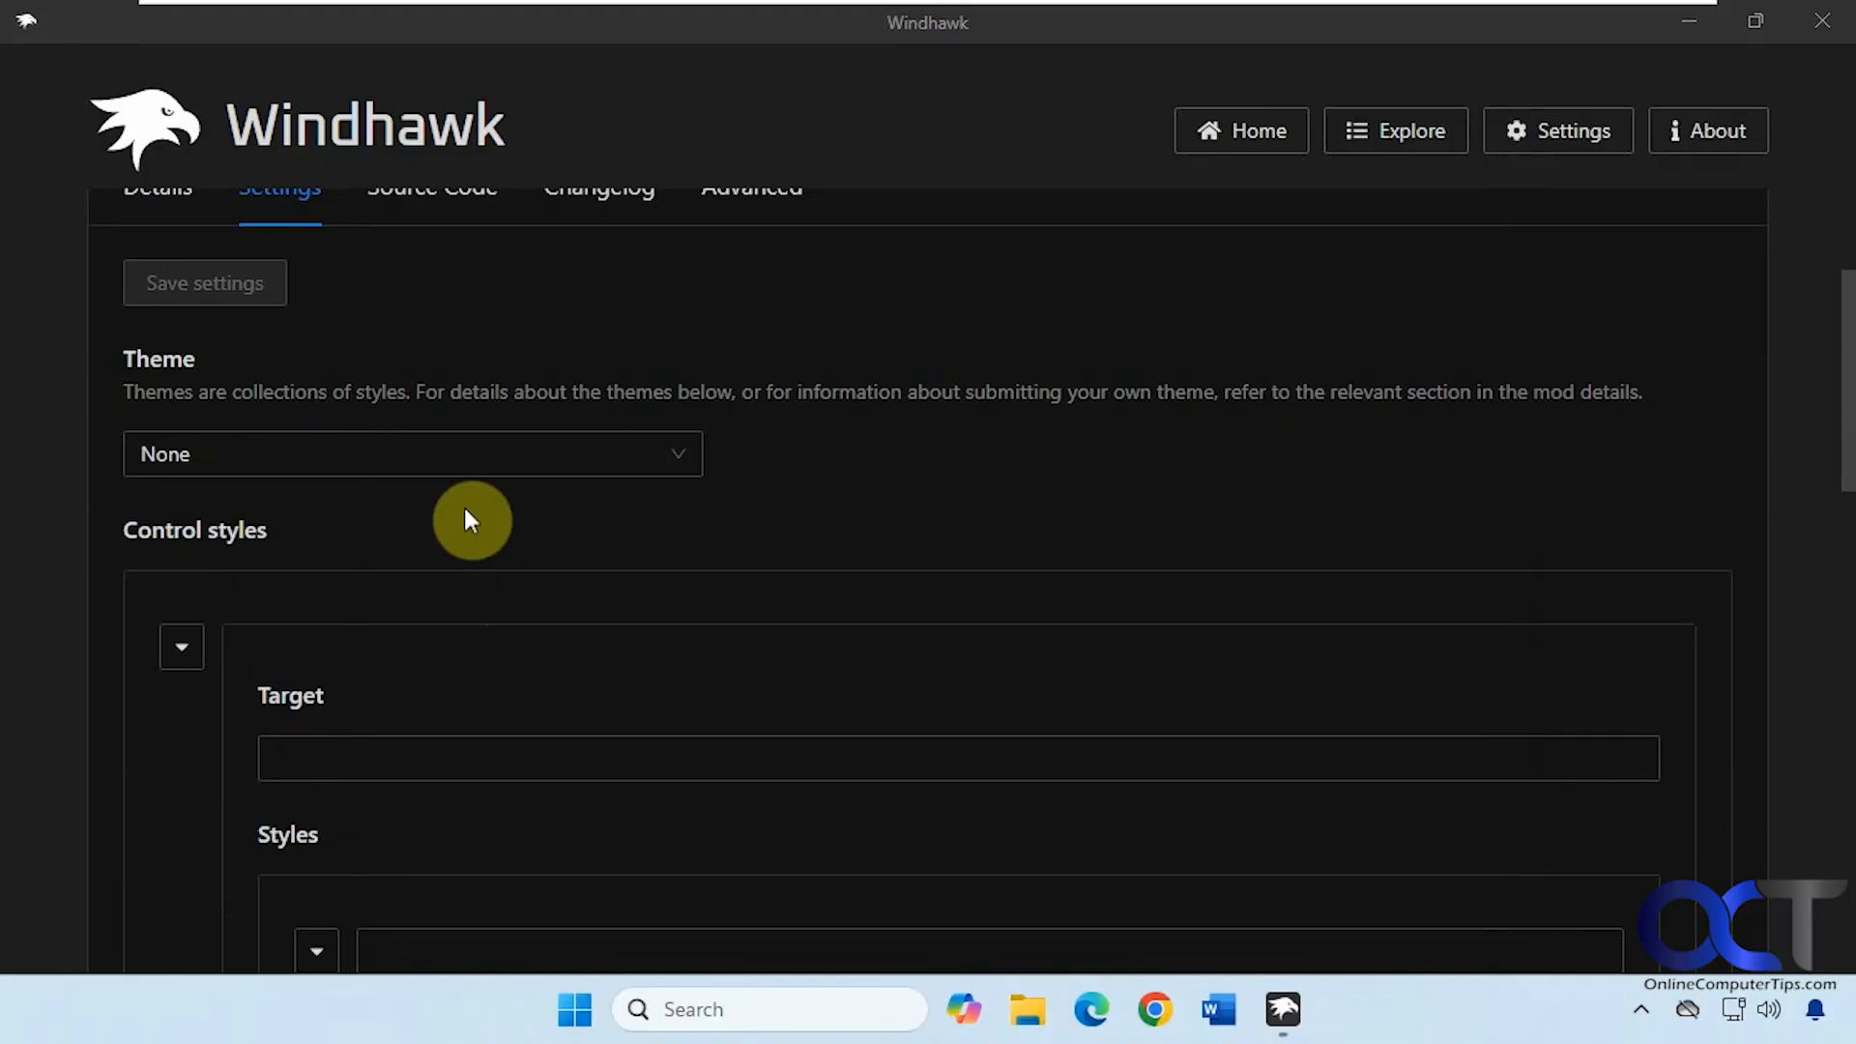
Save the Minimal Explorer11 theme and preview it in Explorer's new tab and Documents
click(412, 454)
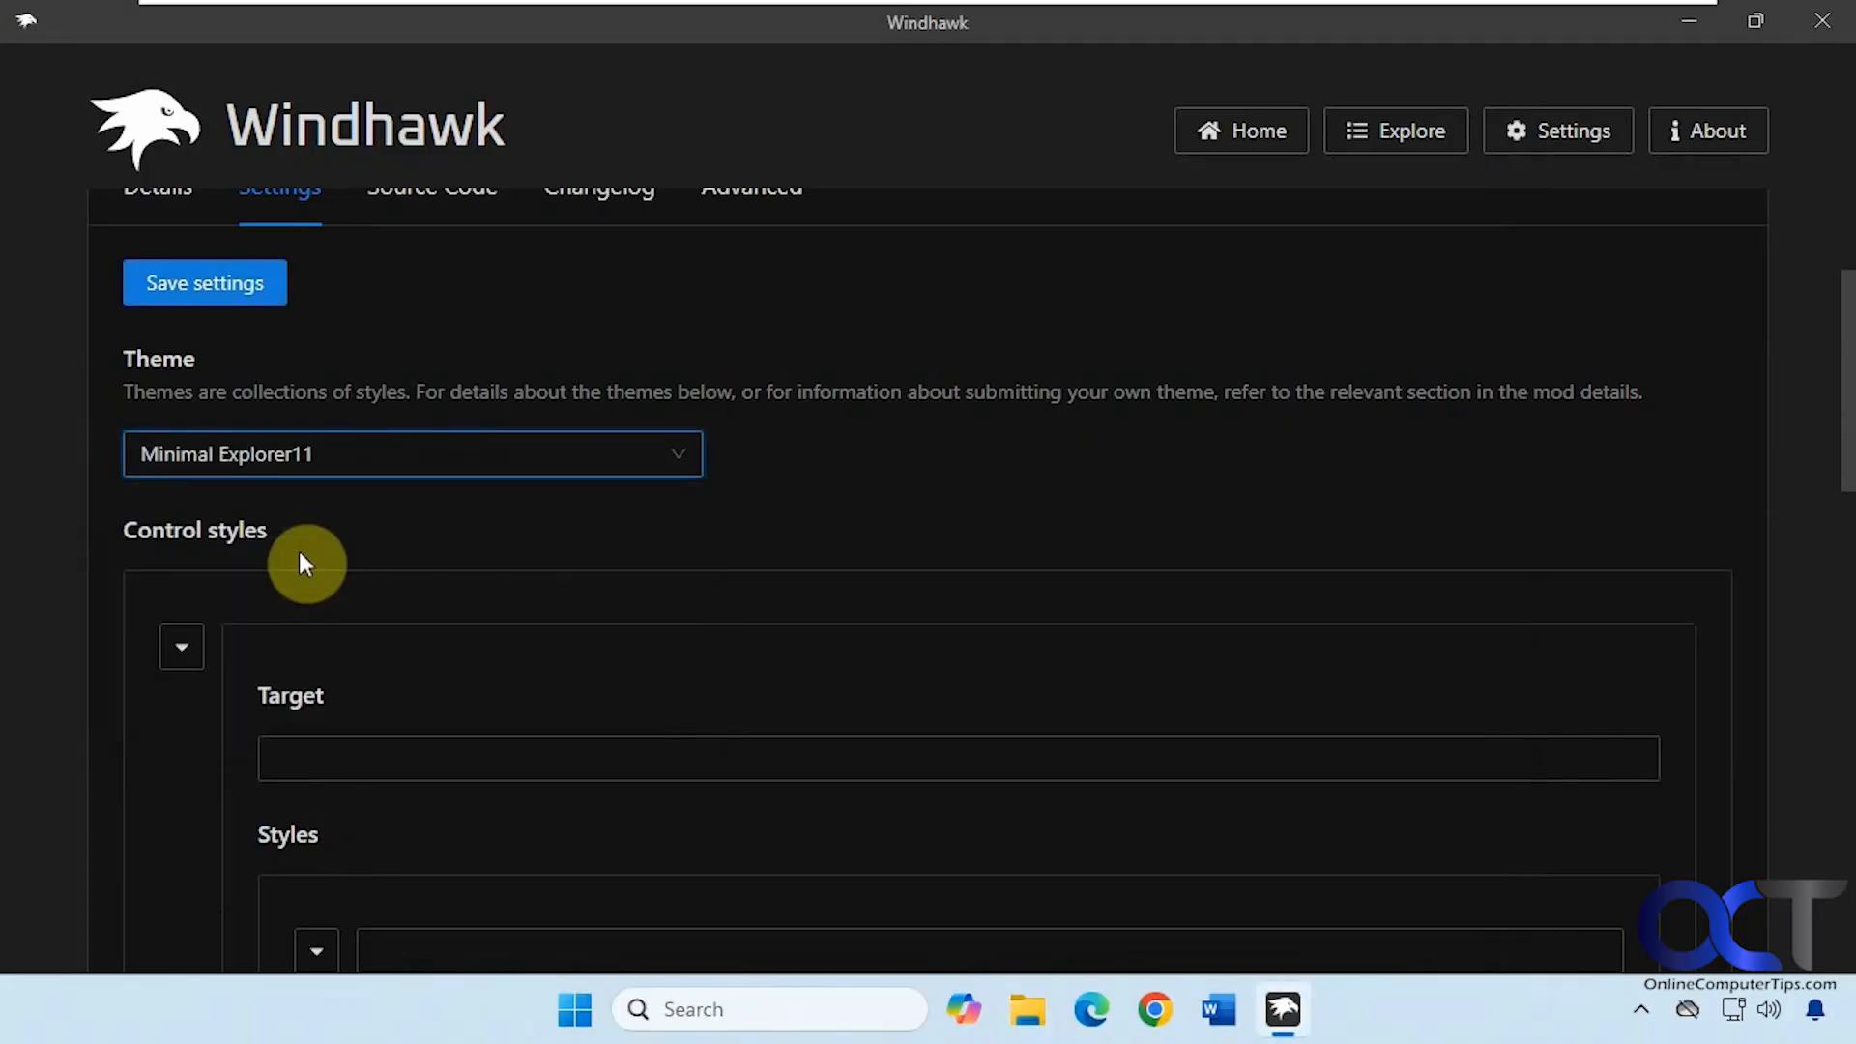
mouse_move(280, 344)
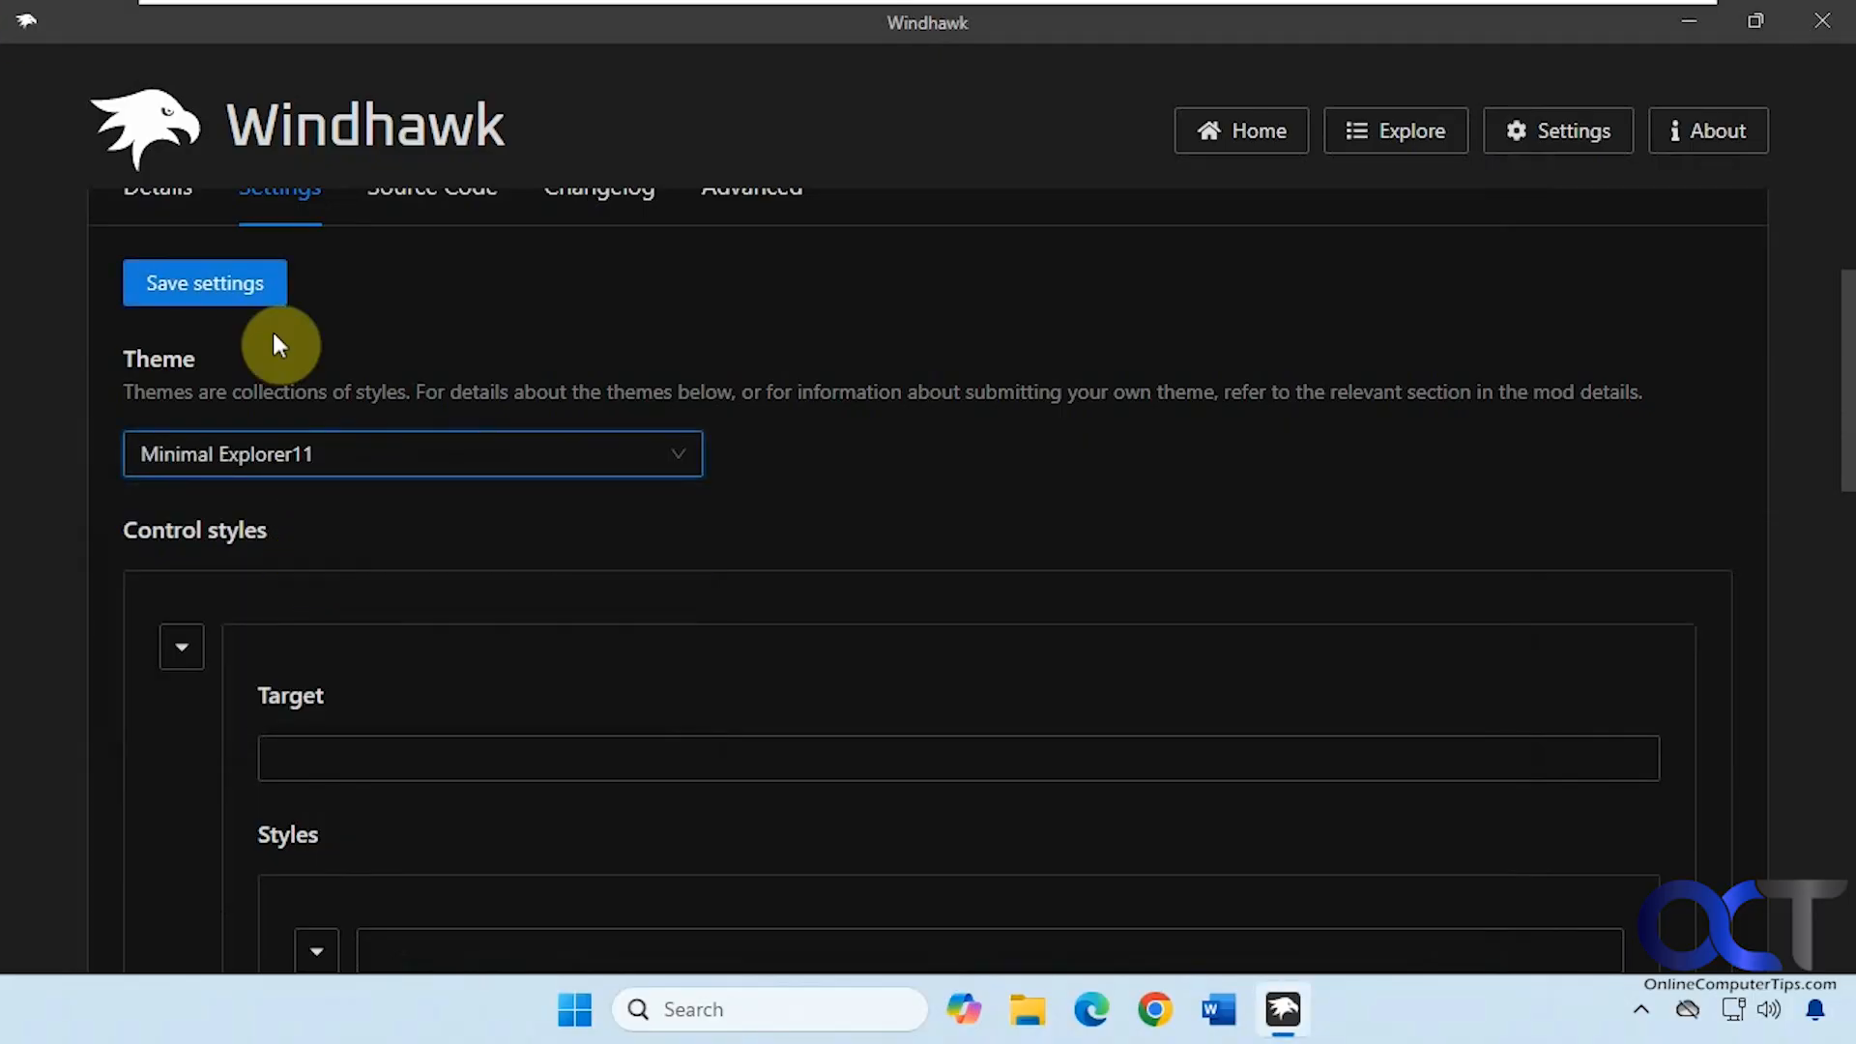
click(204, 283)
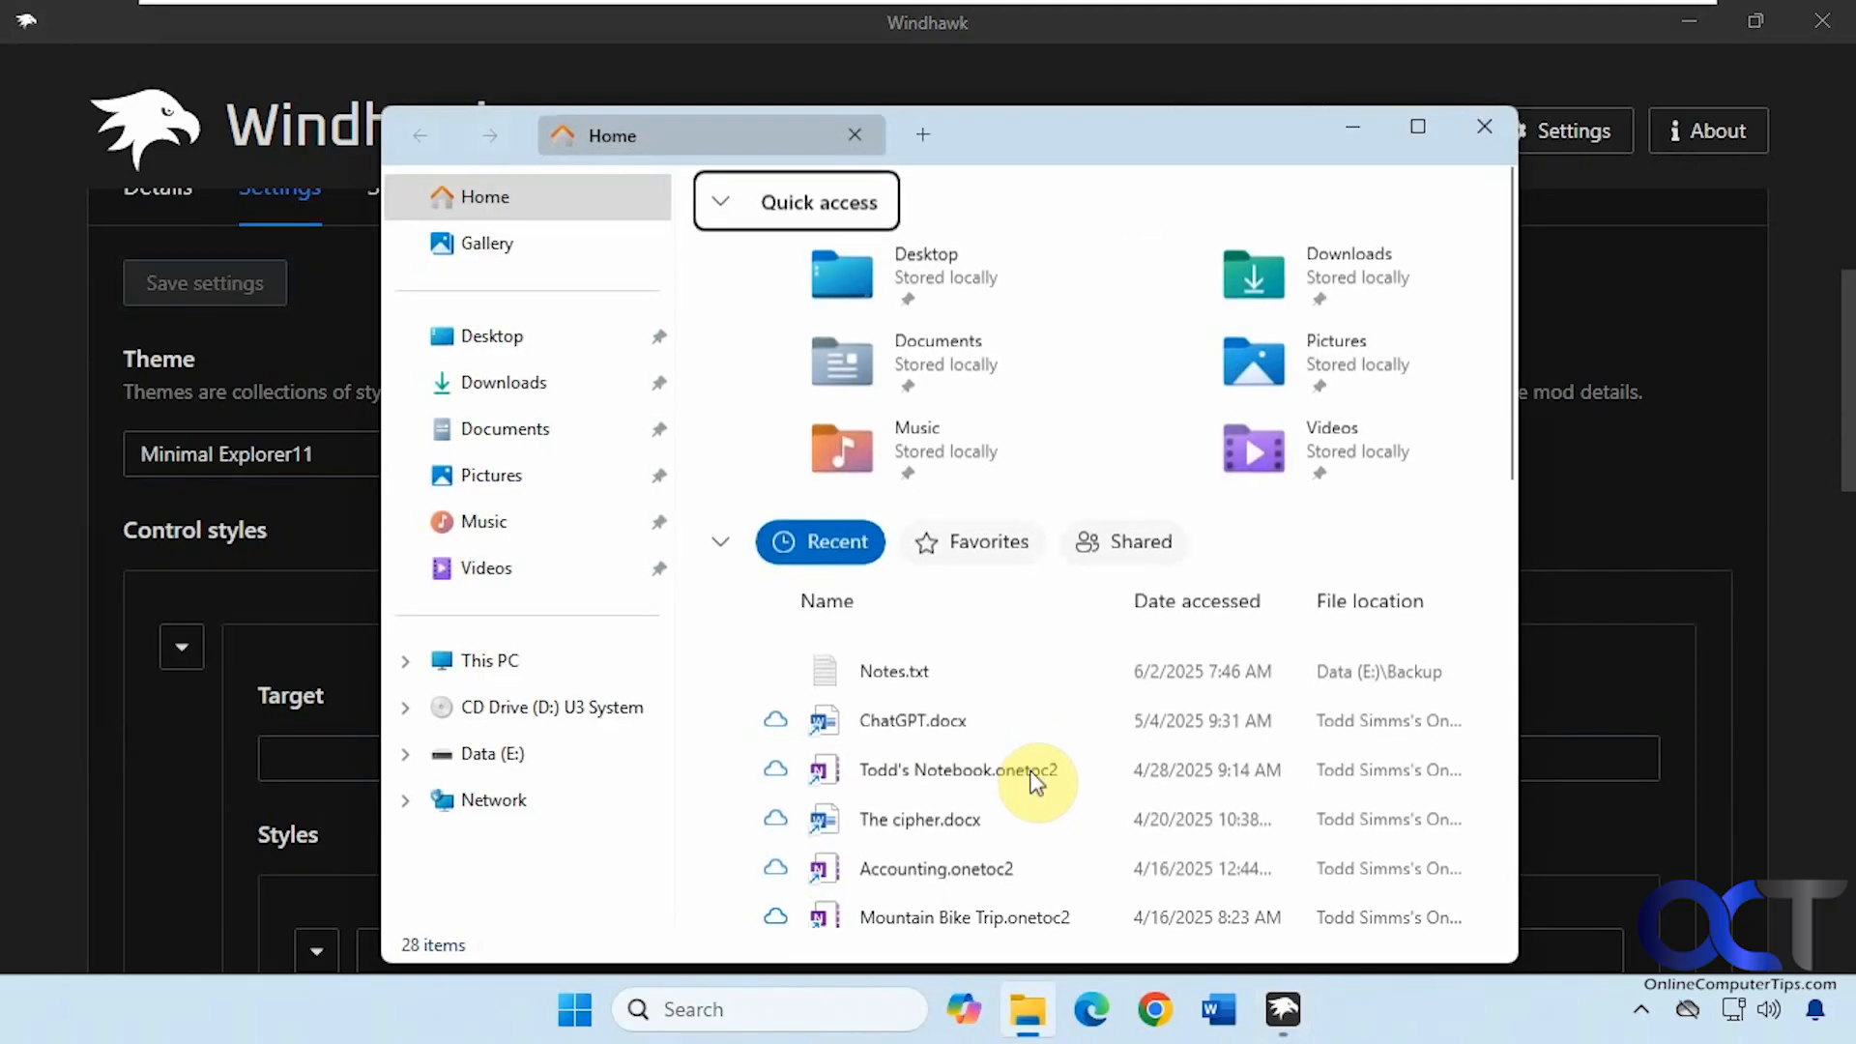
mouse_move(1169, 210)
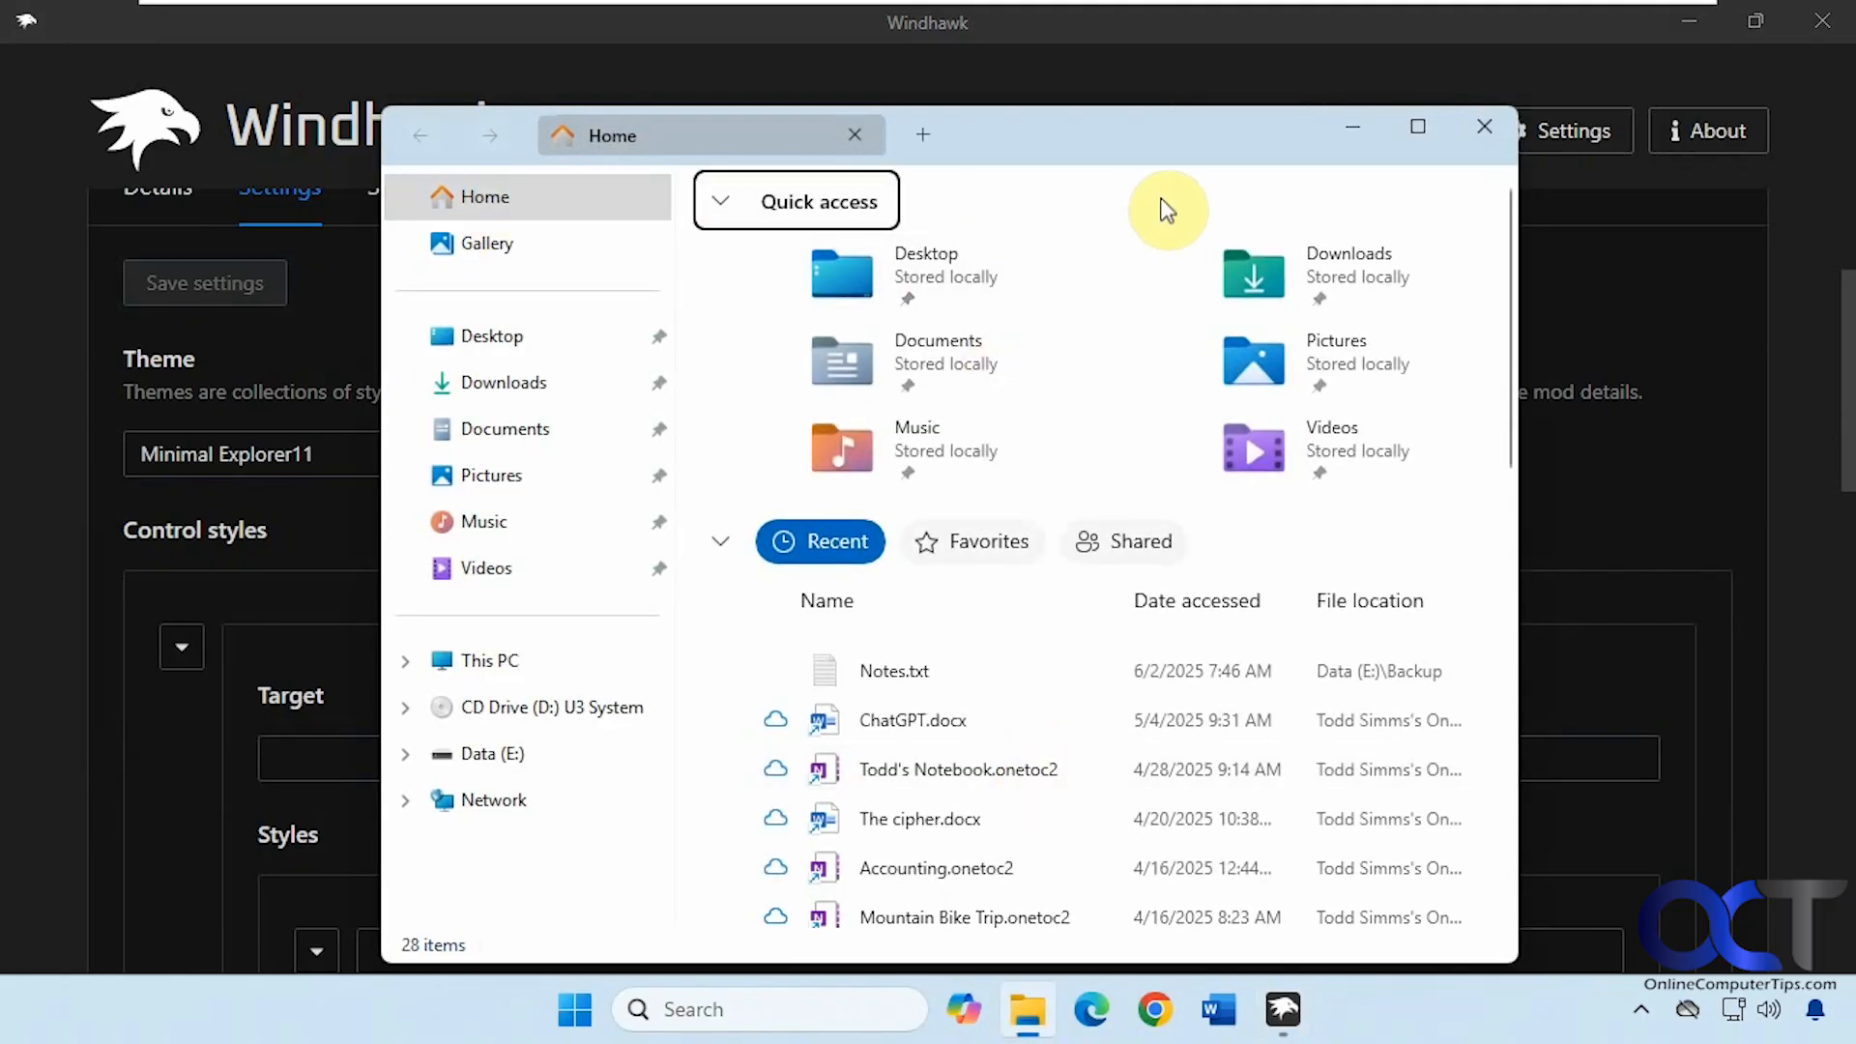
mouse_move(853, 589)
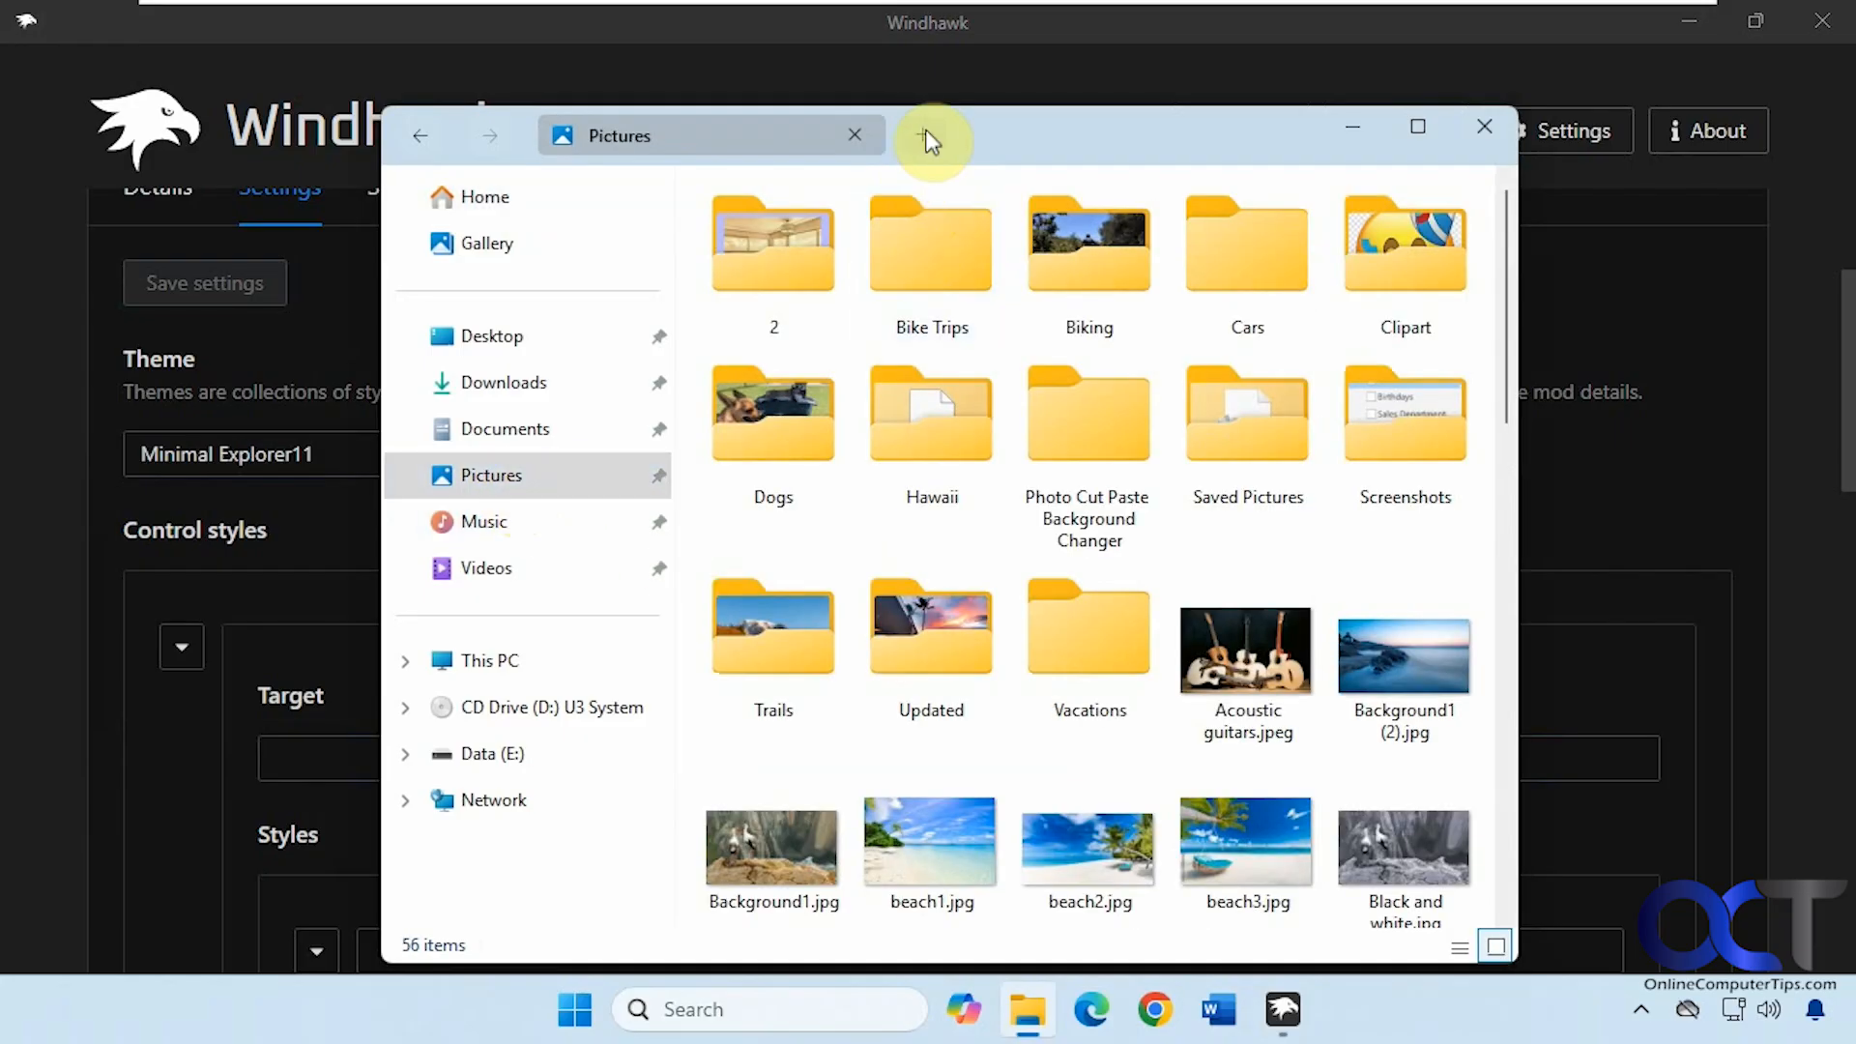
click(932, 135)
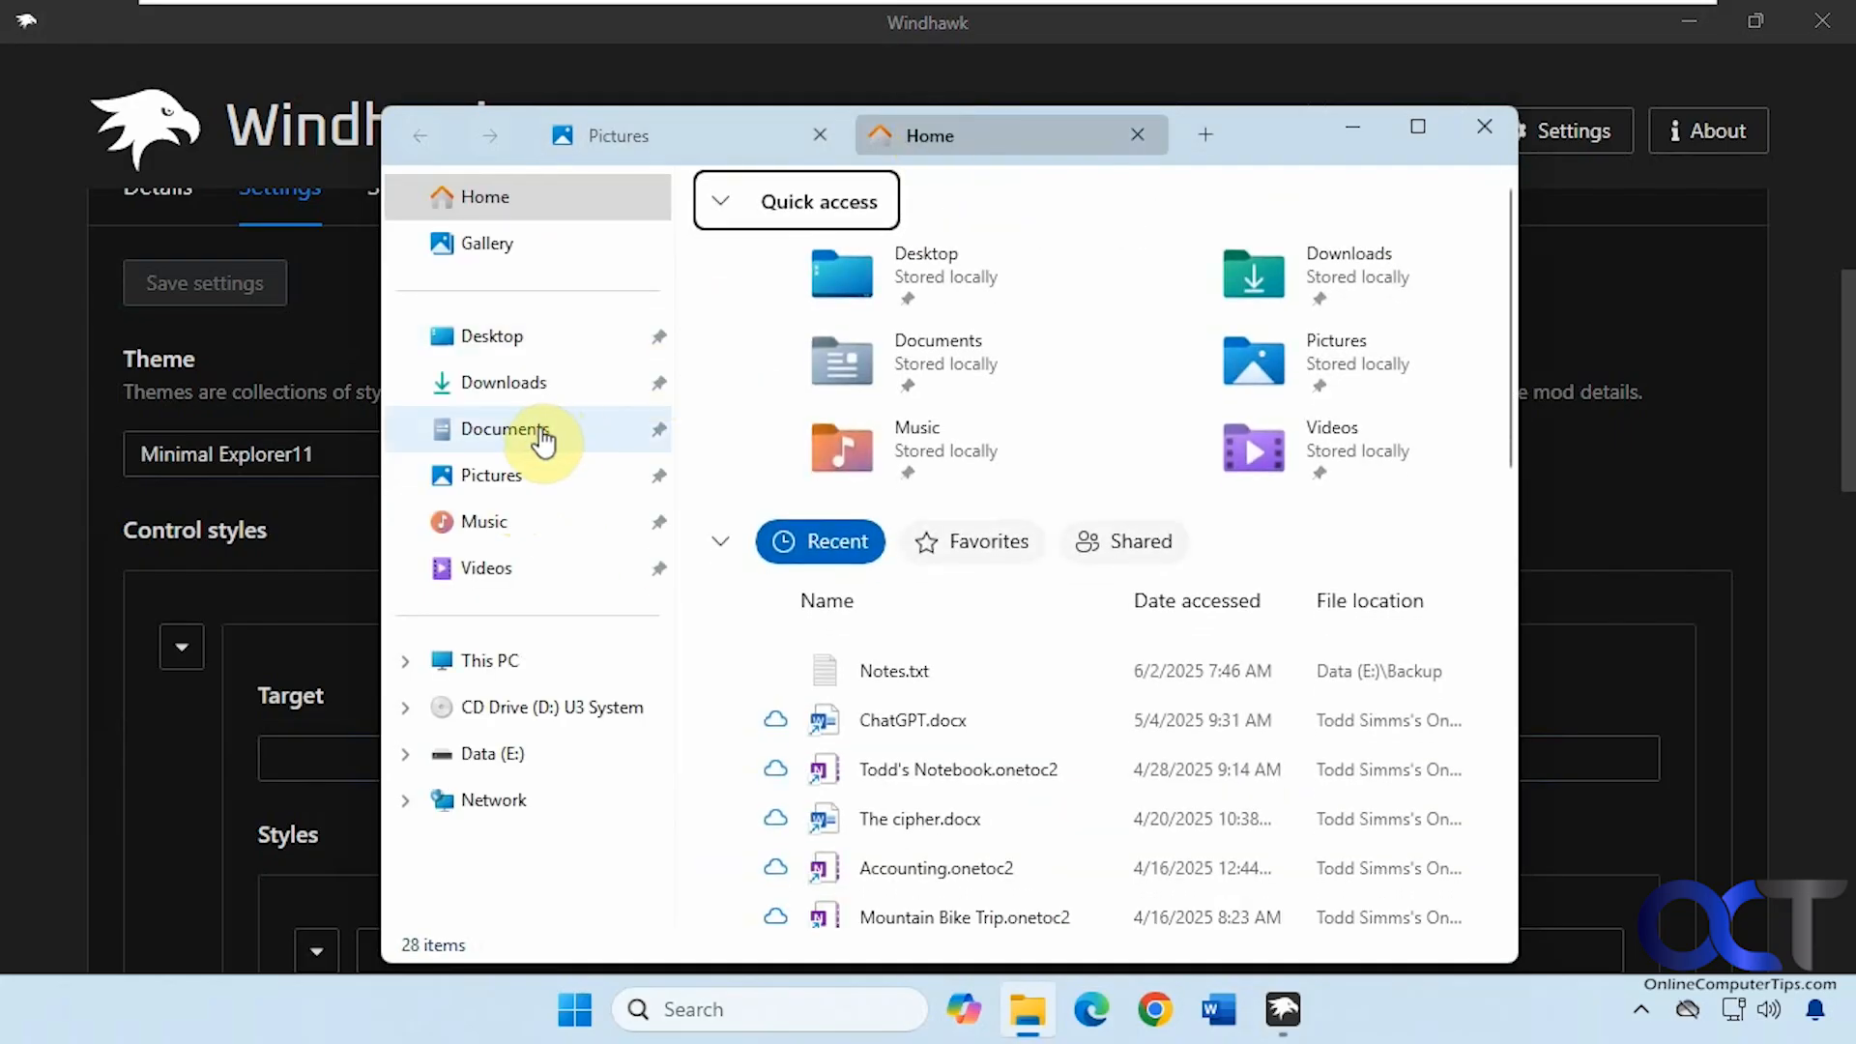
click(505, 428)
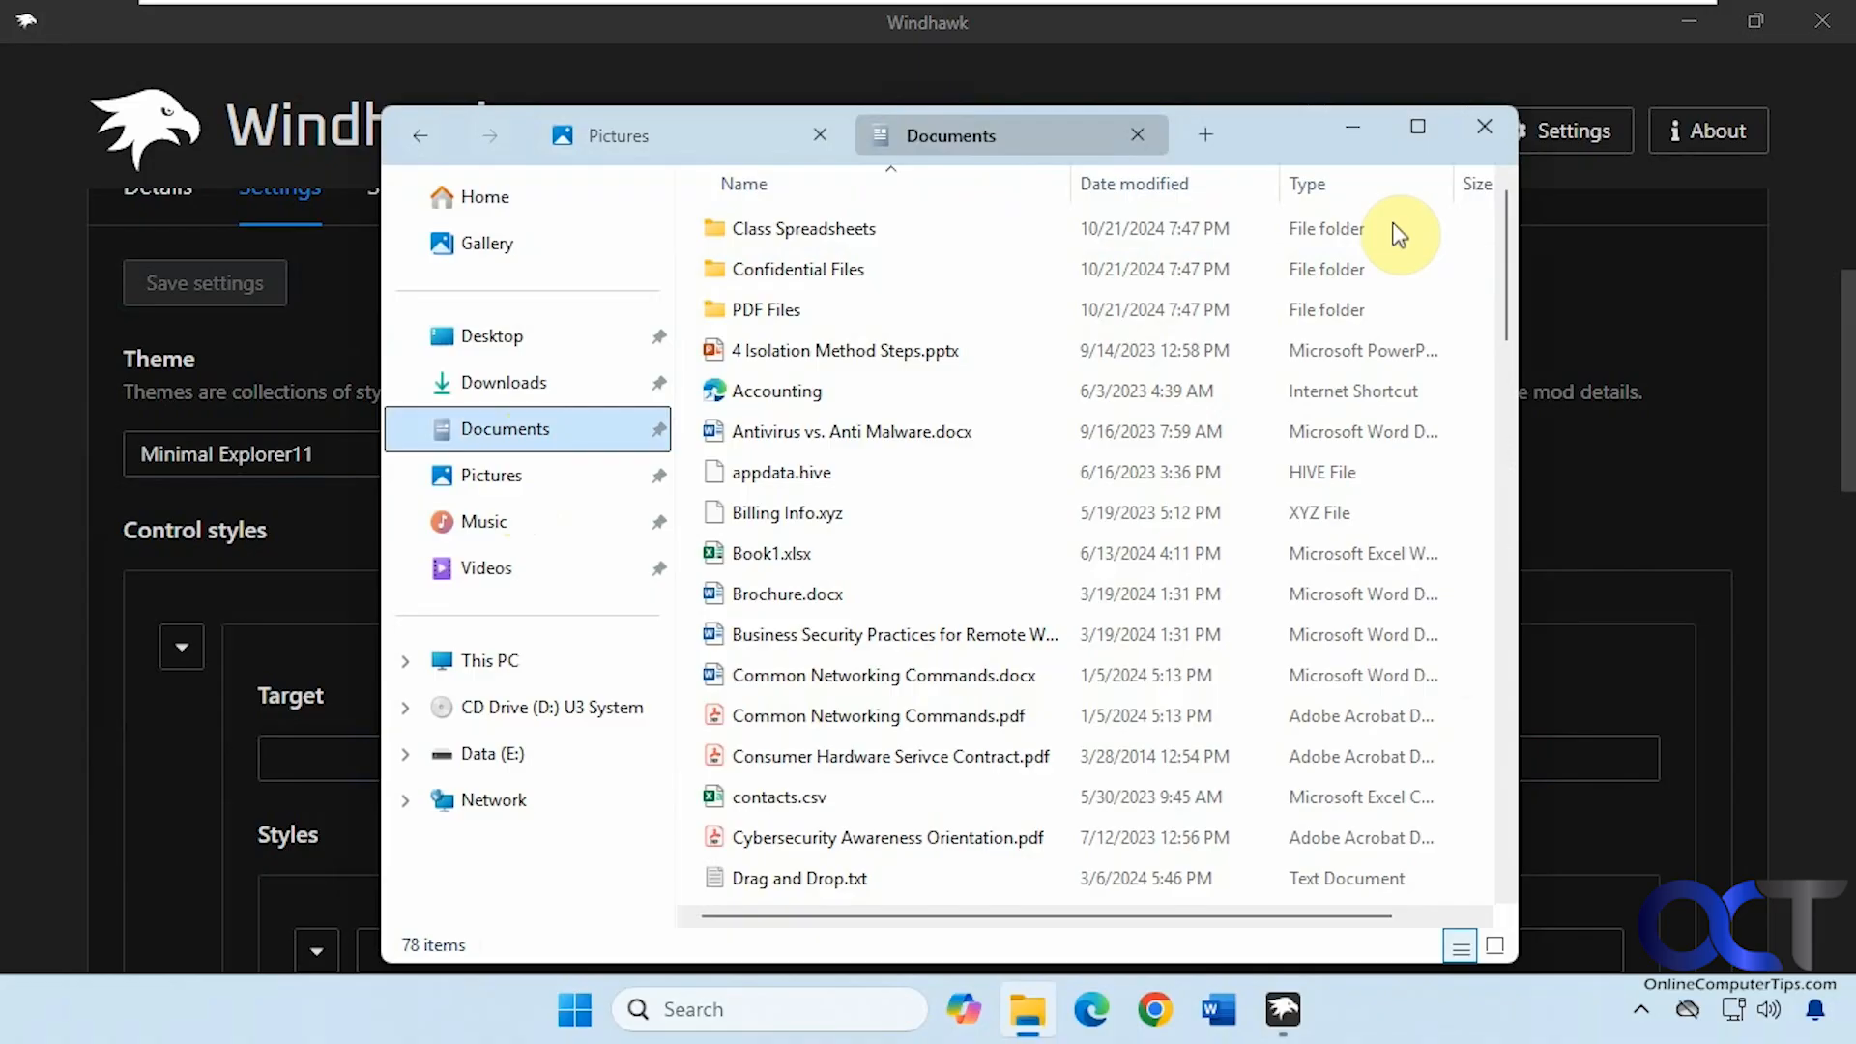
click(1482, 126)
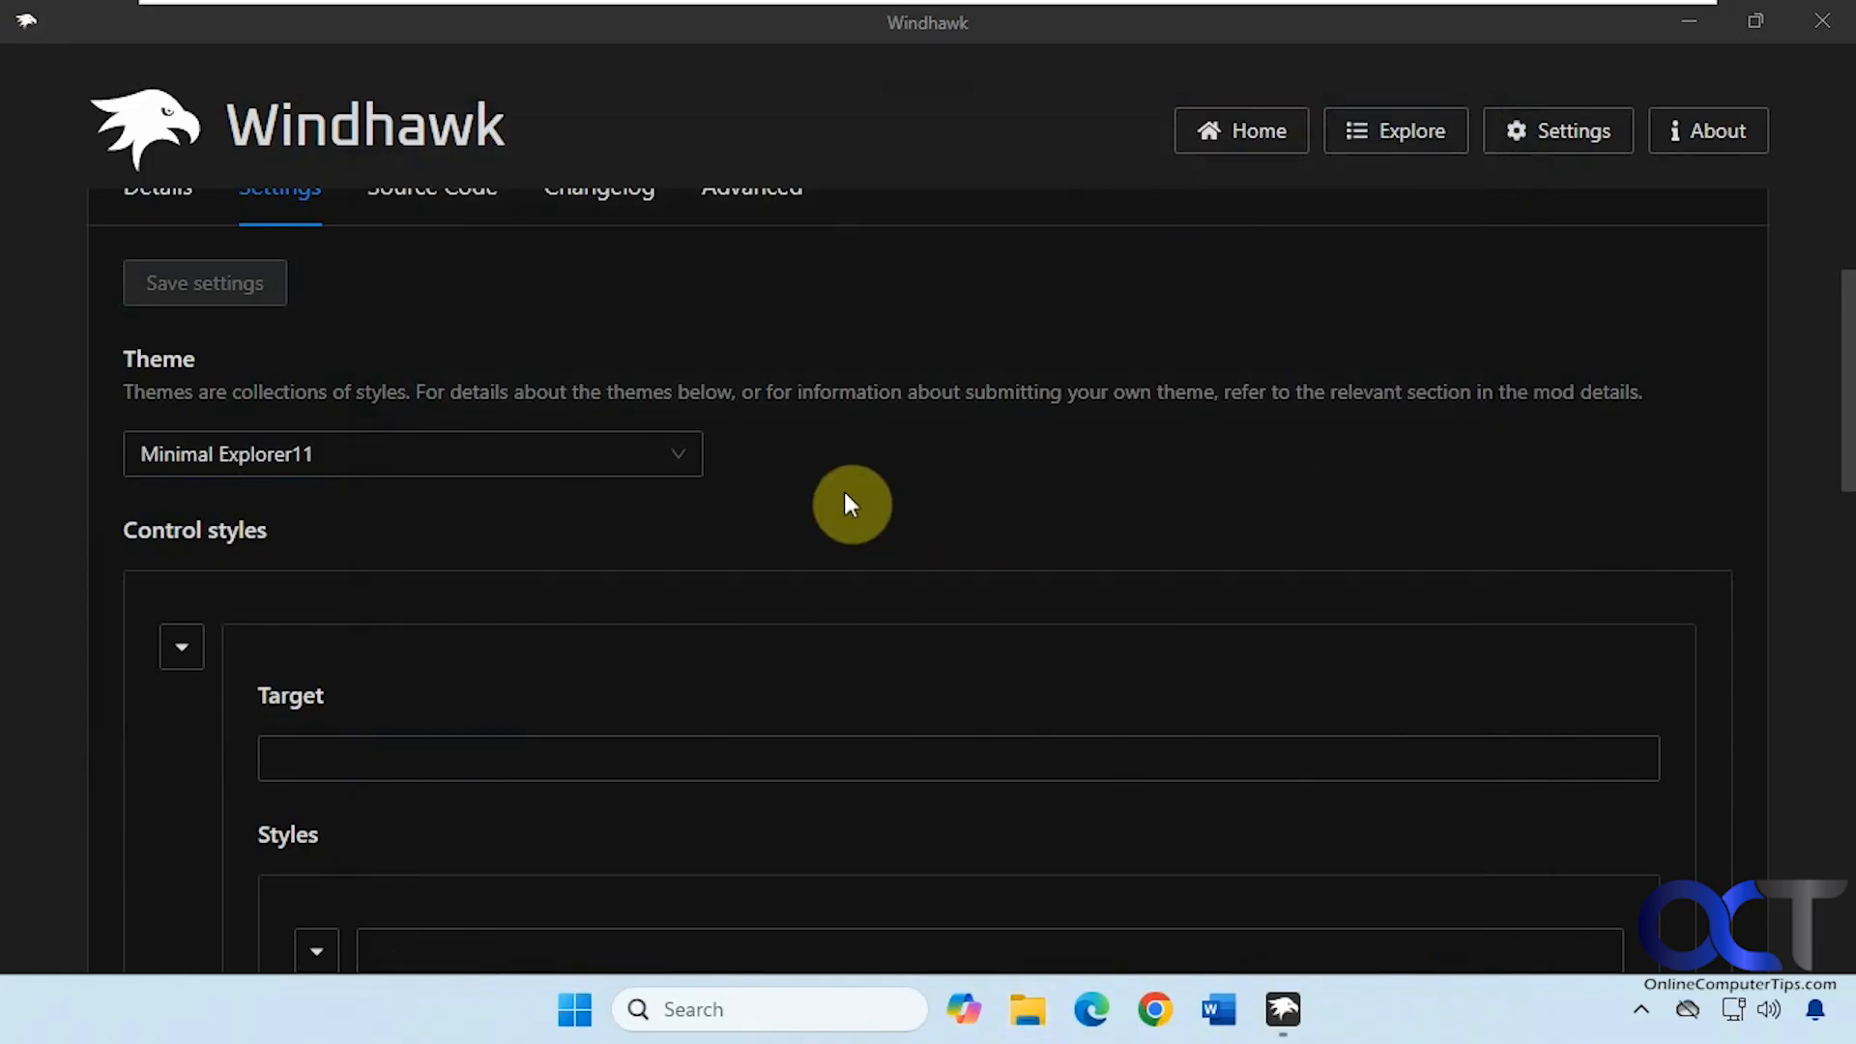
Switch the theme to Tabless and preview Explorer's Documents folder before closing it
click(412, 454)
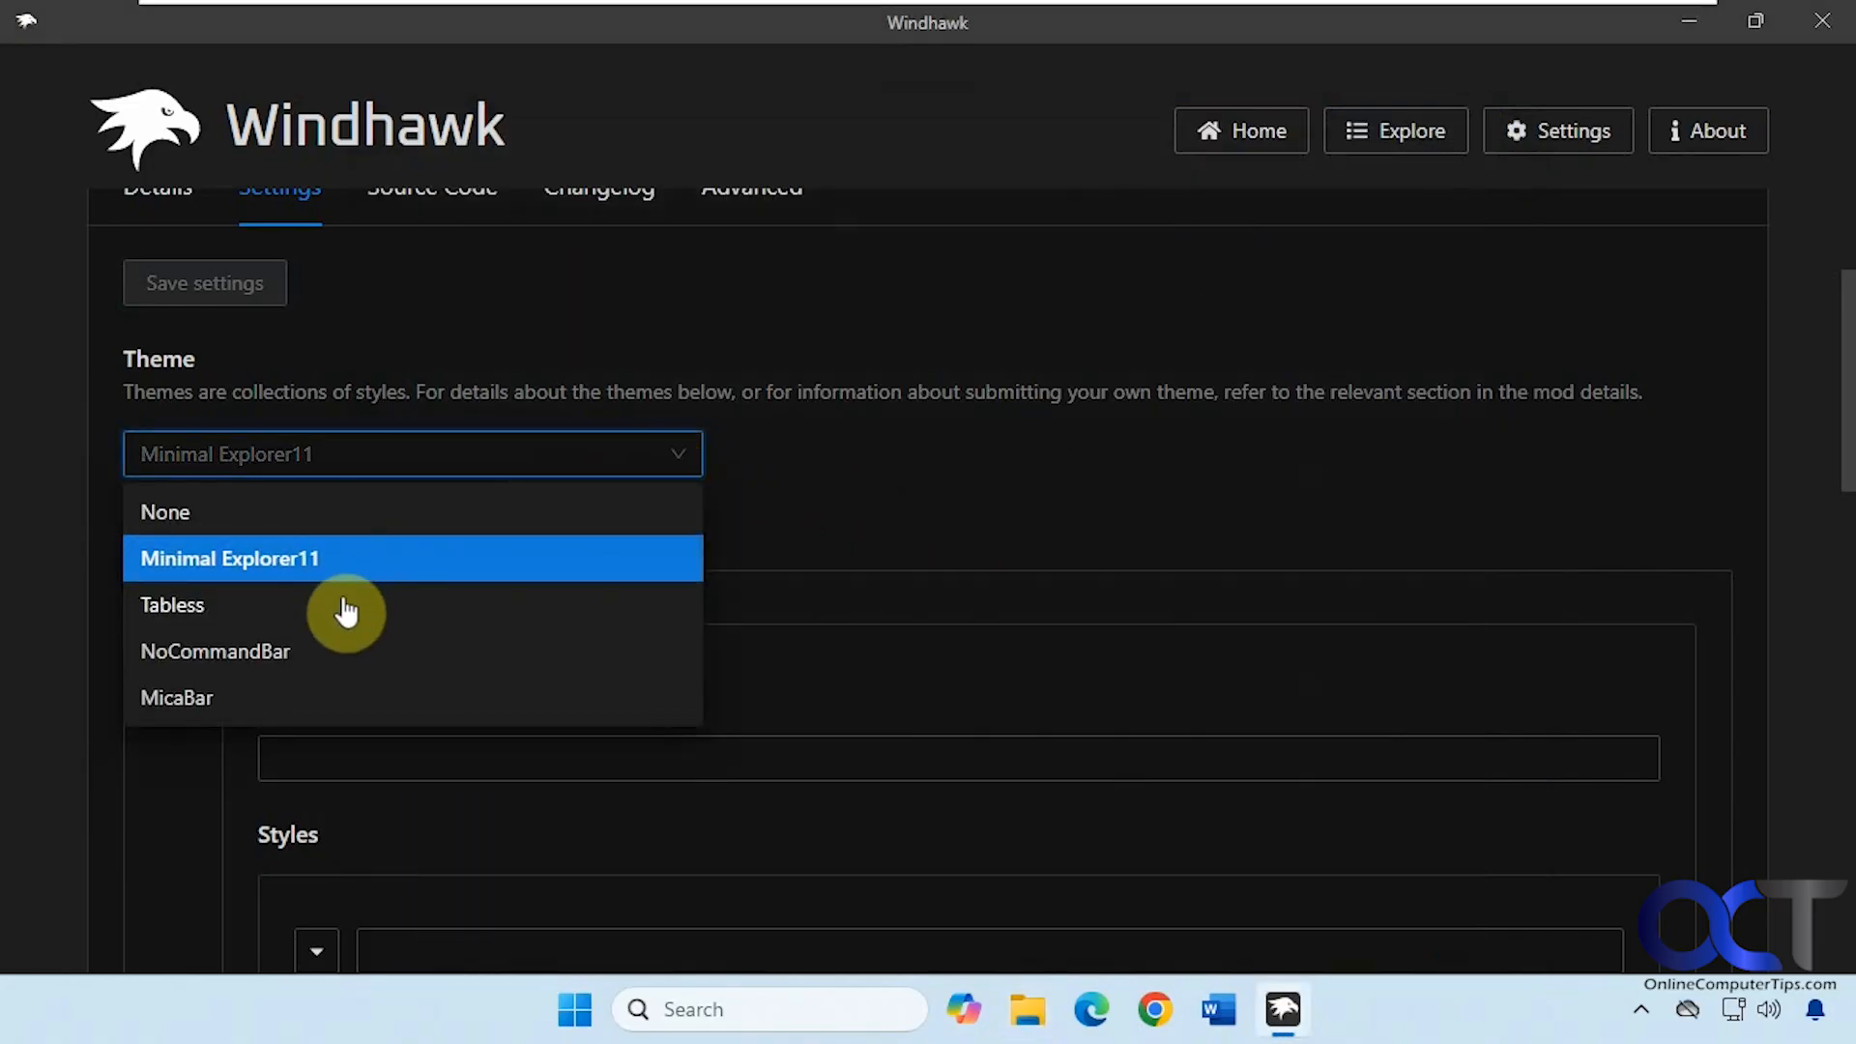
click(172, 606)
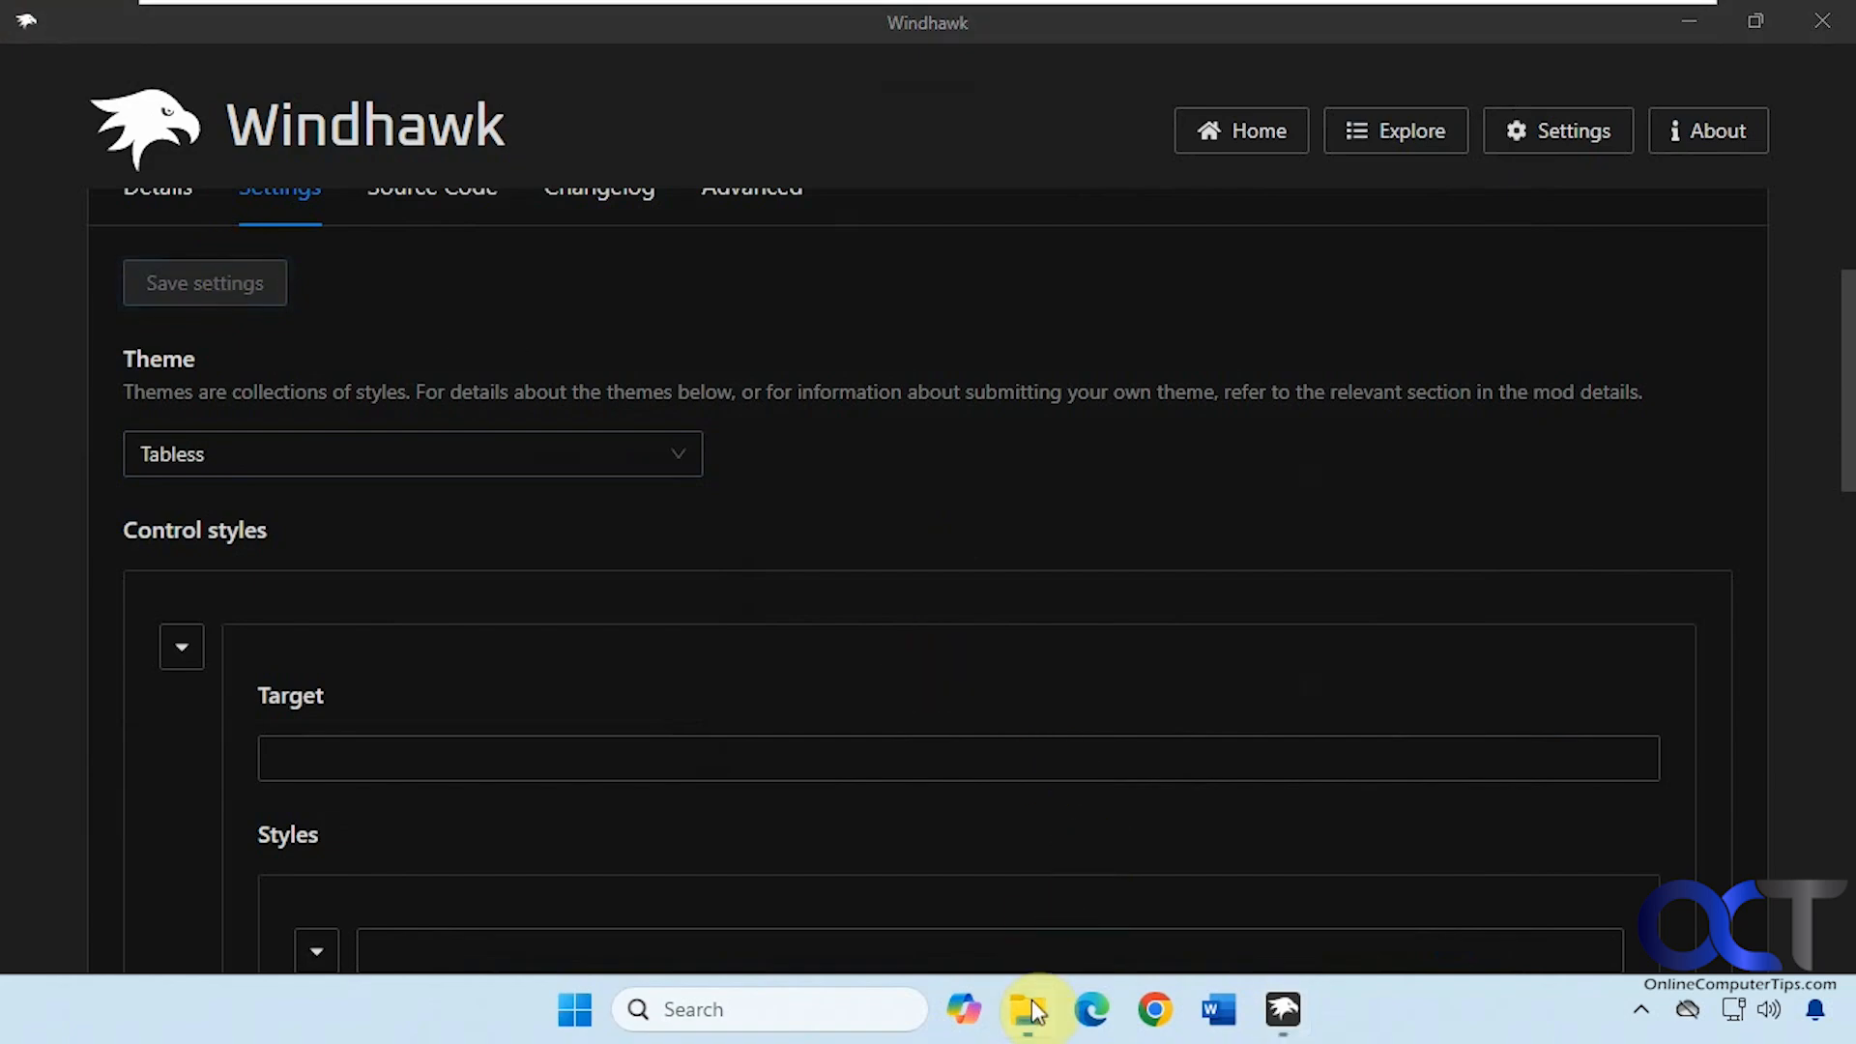
click(1026, 1010)
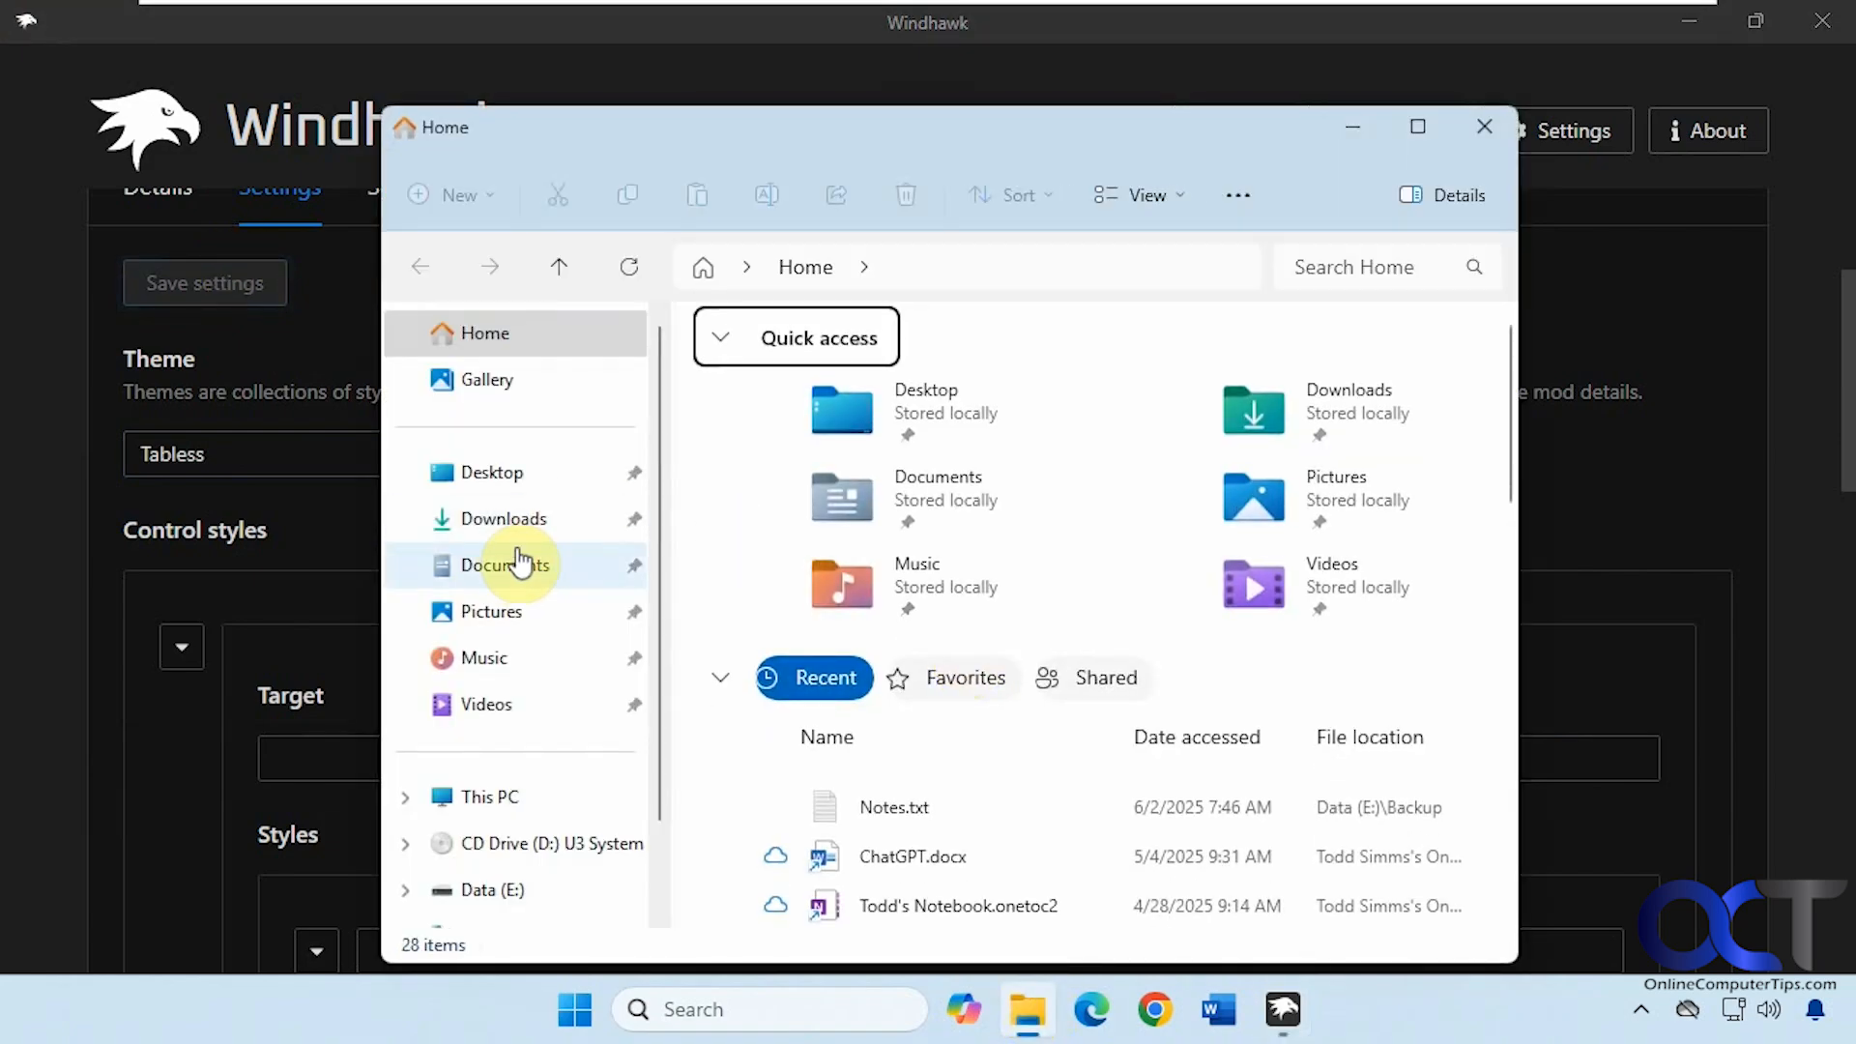
click(504, 565)
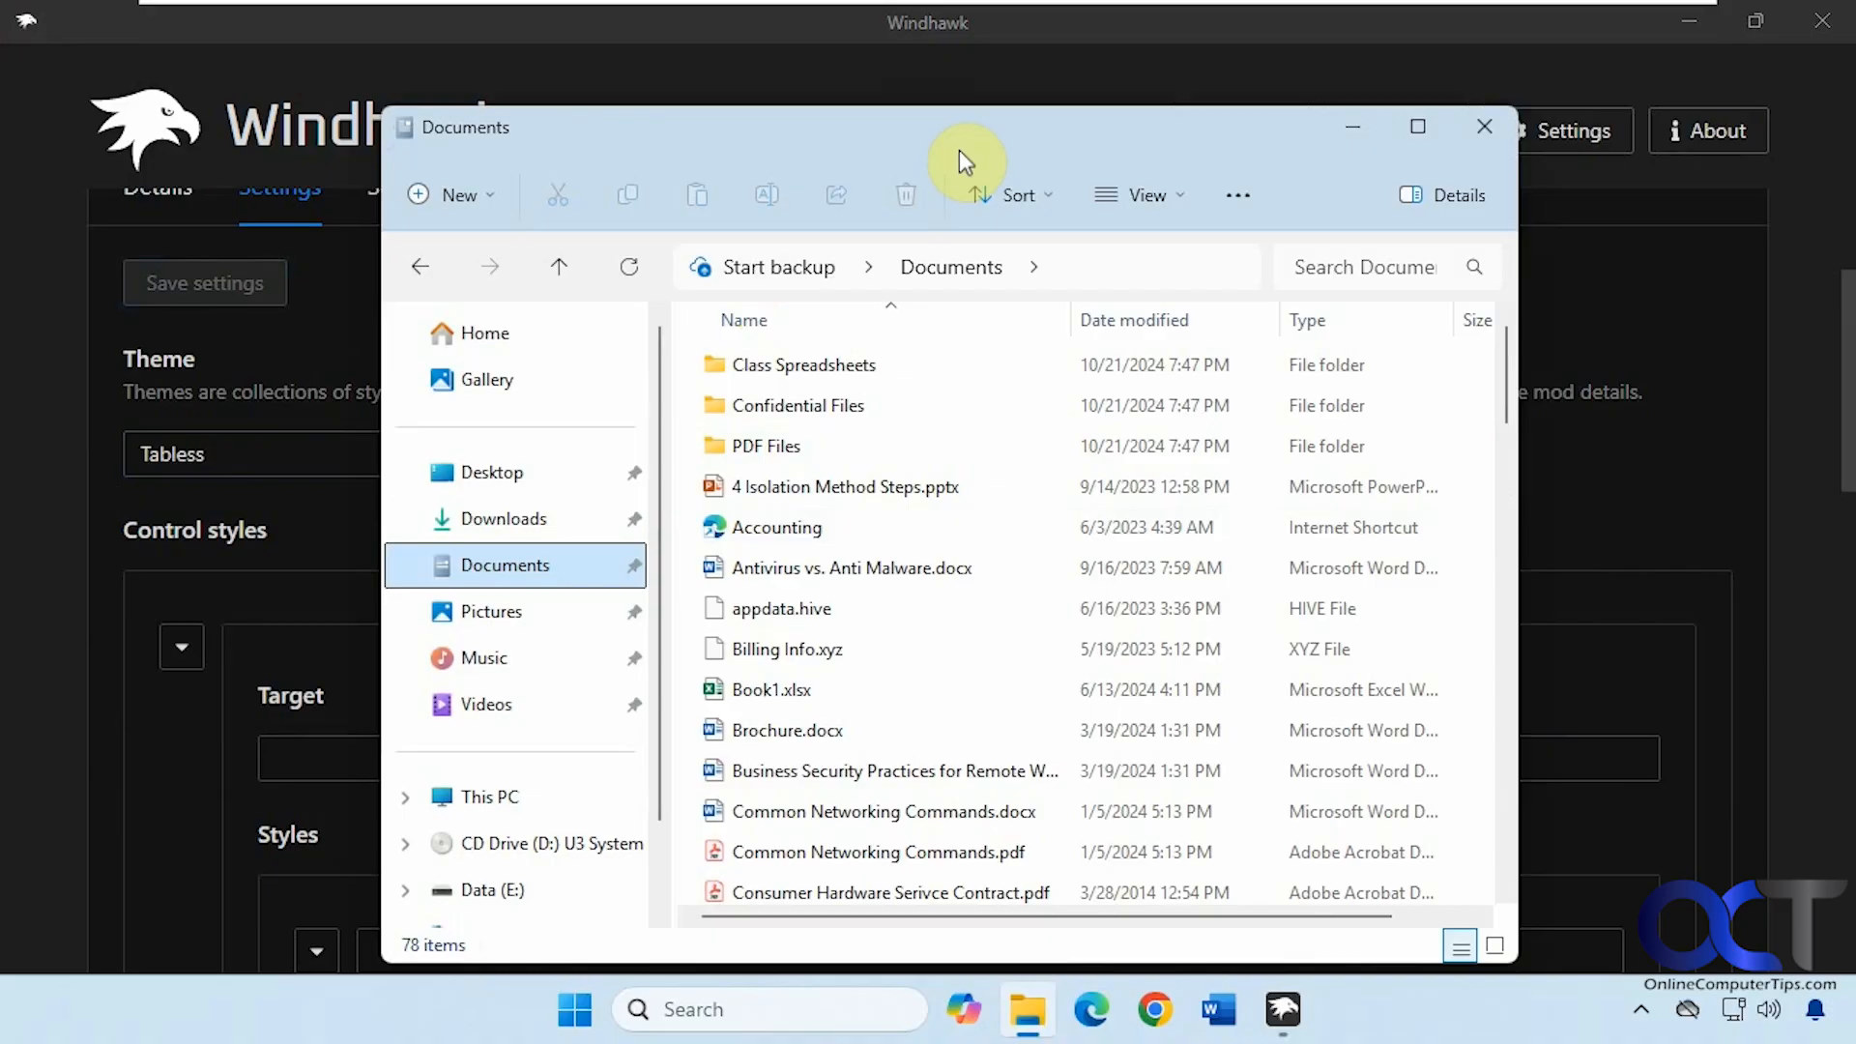
mouse_move(1332, 258)
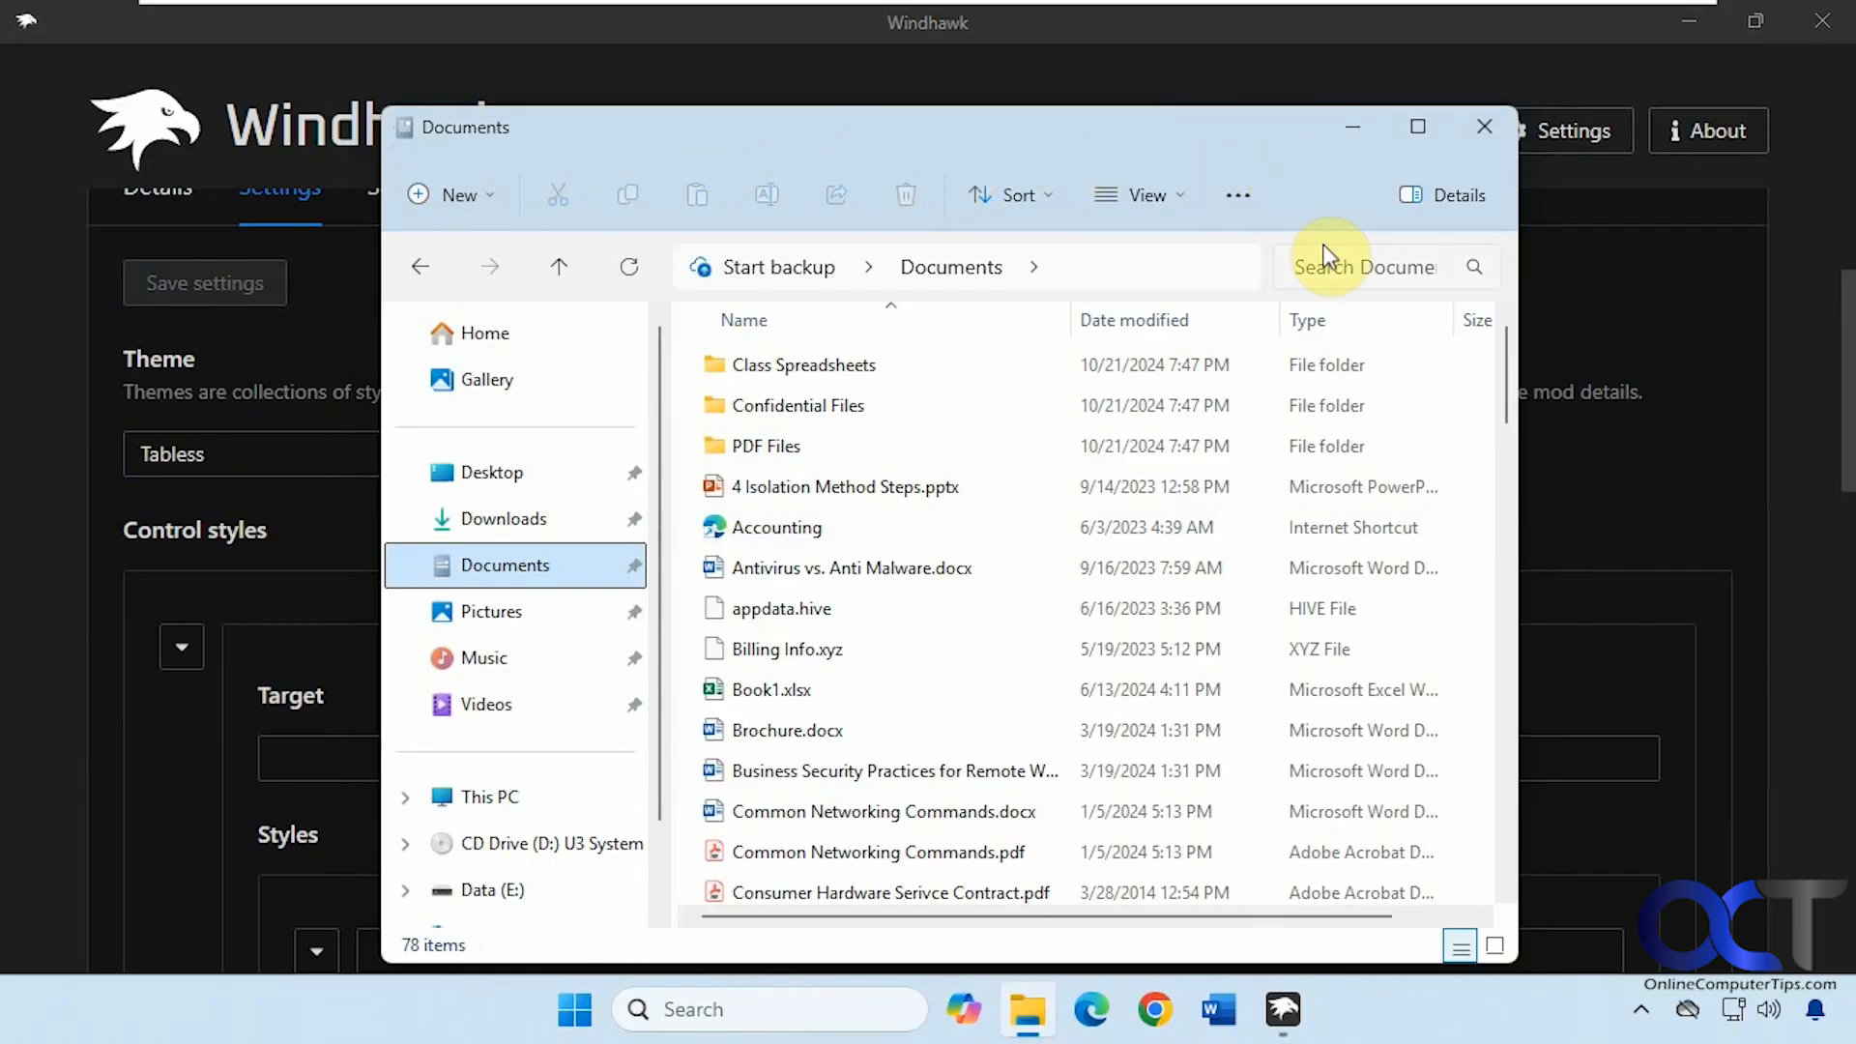
click(1483, 126)
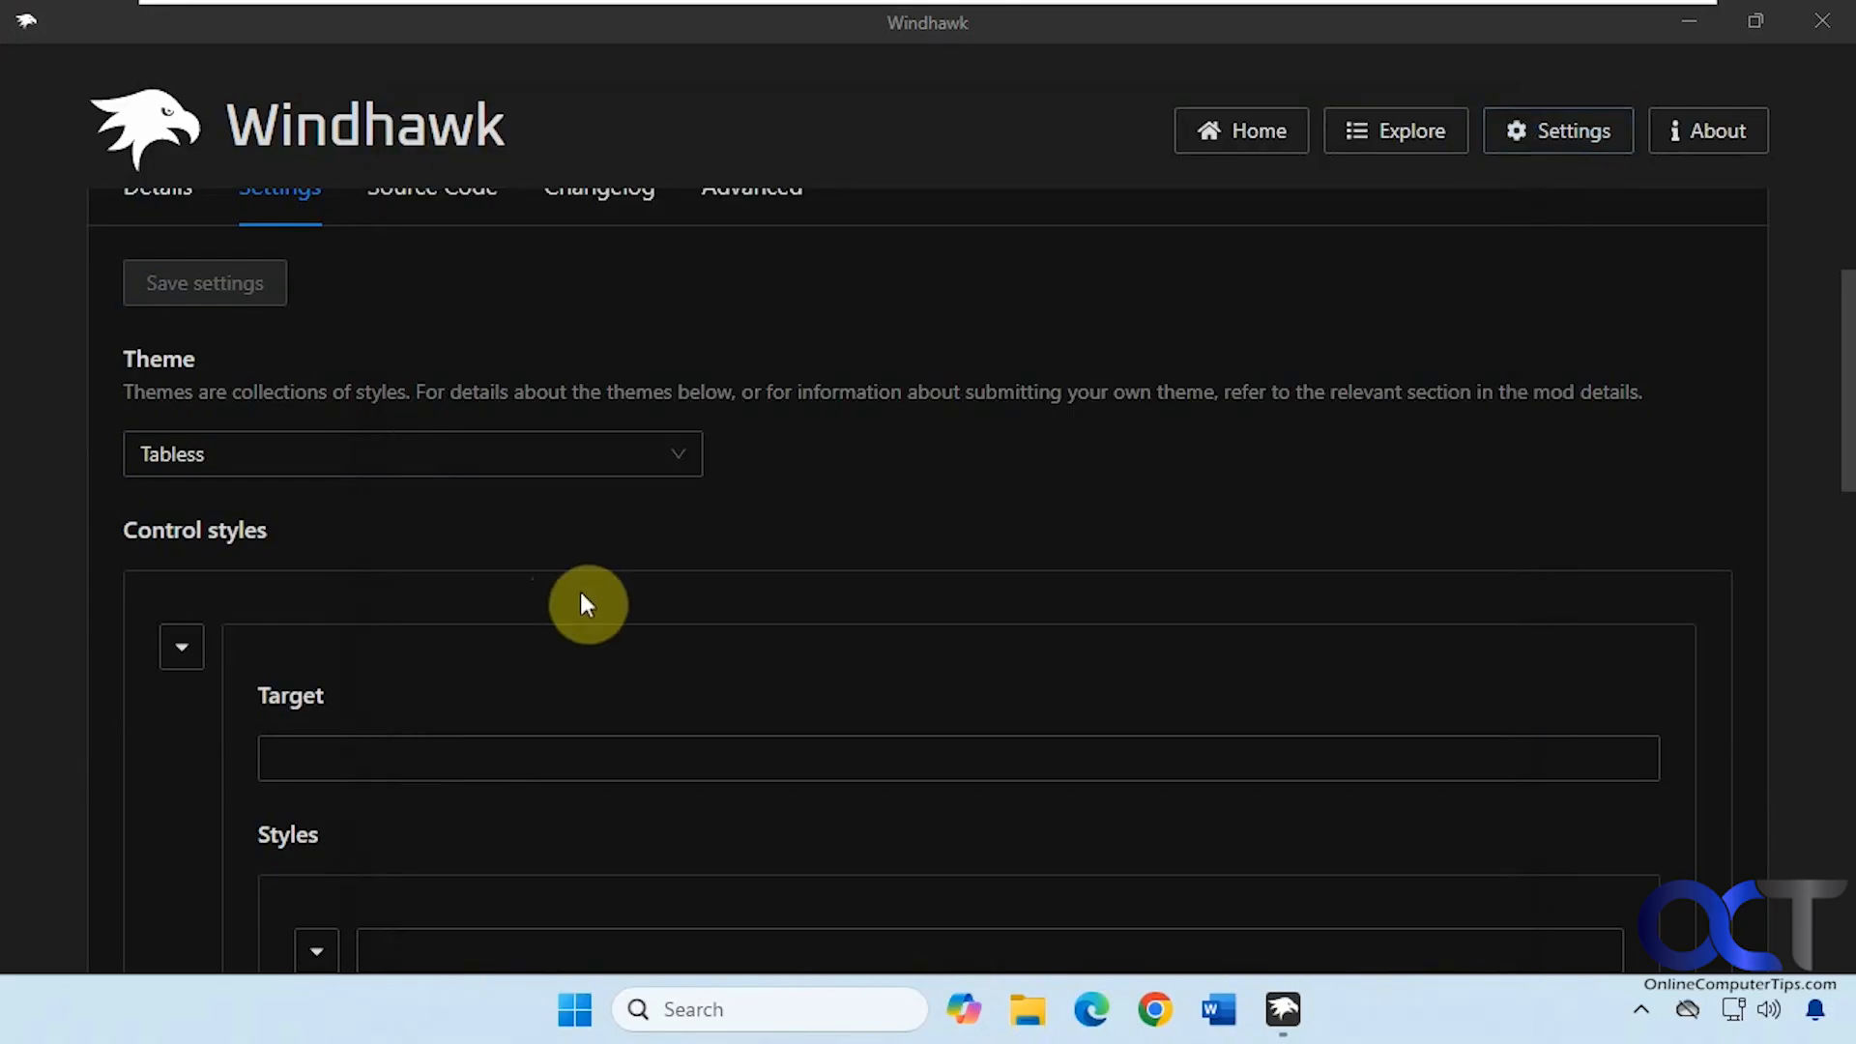
Select NoCommandBar and preview it in Explorer's Documents with a file selected
click(412, 453)
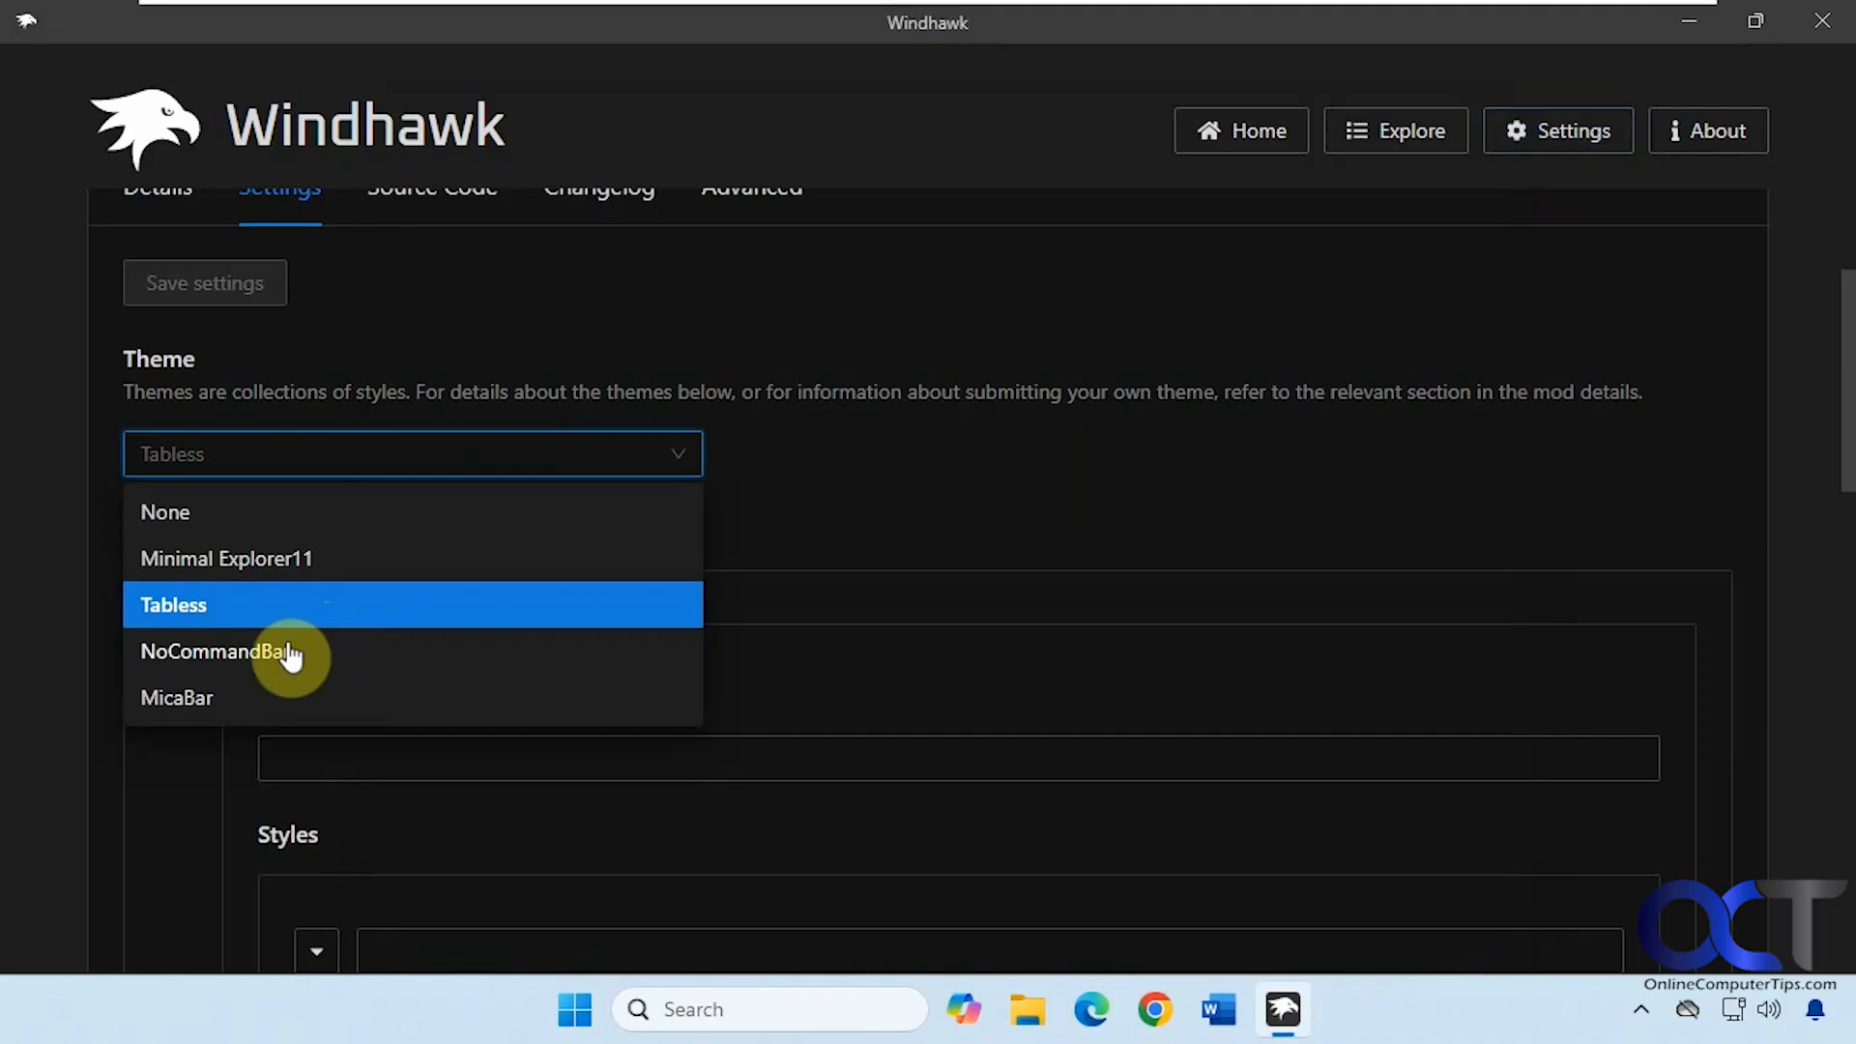
click(212, 650)
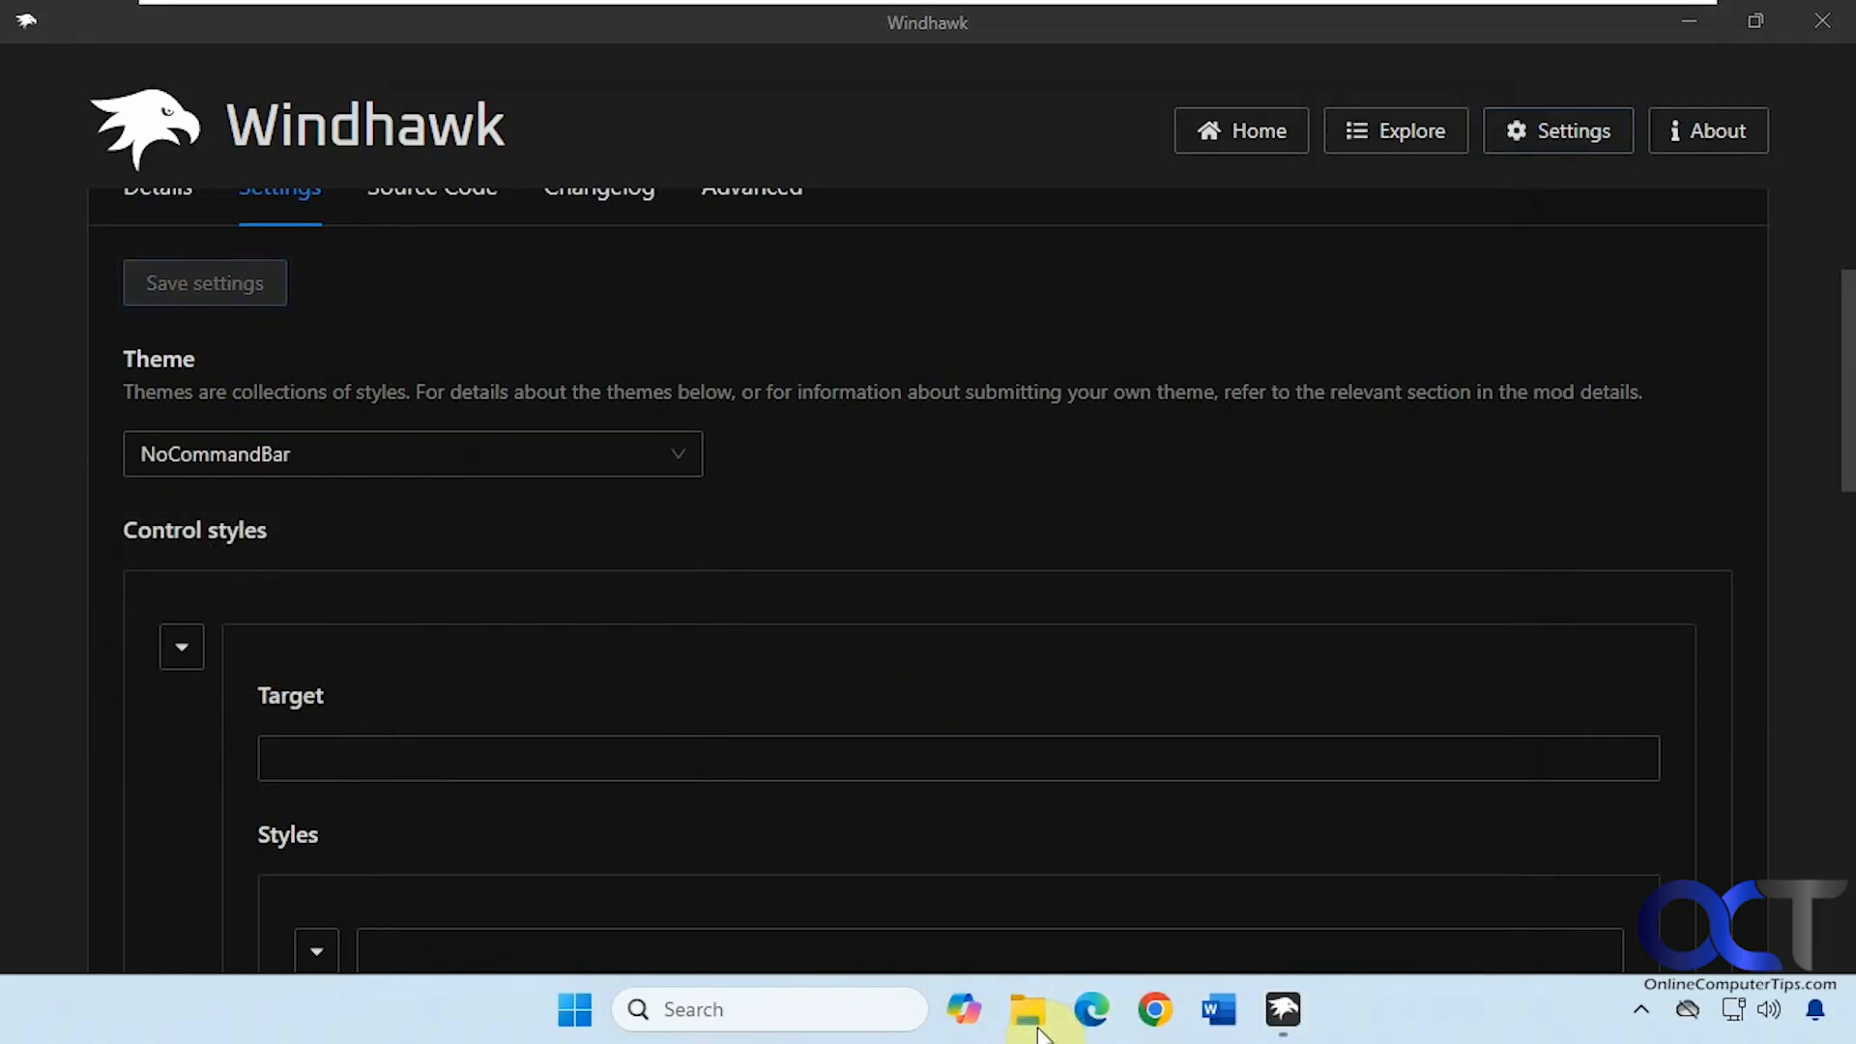
click(1028, 1009)
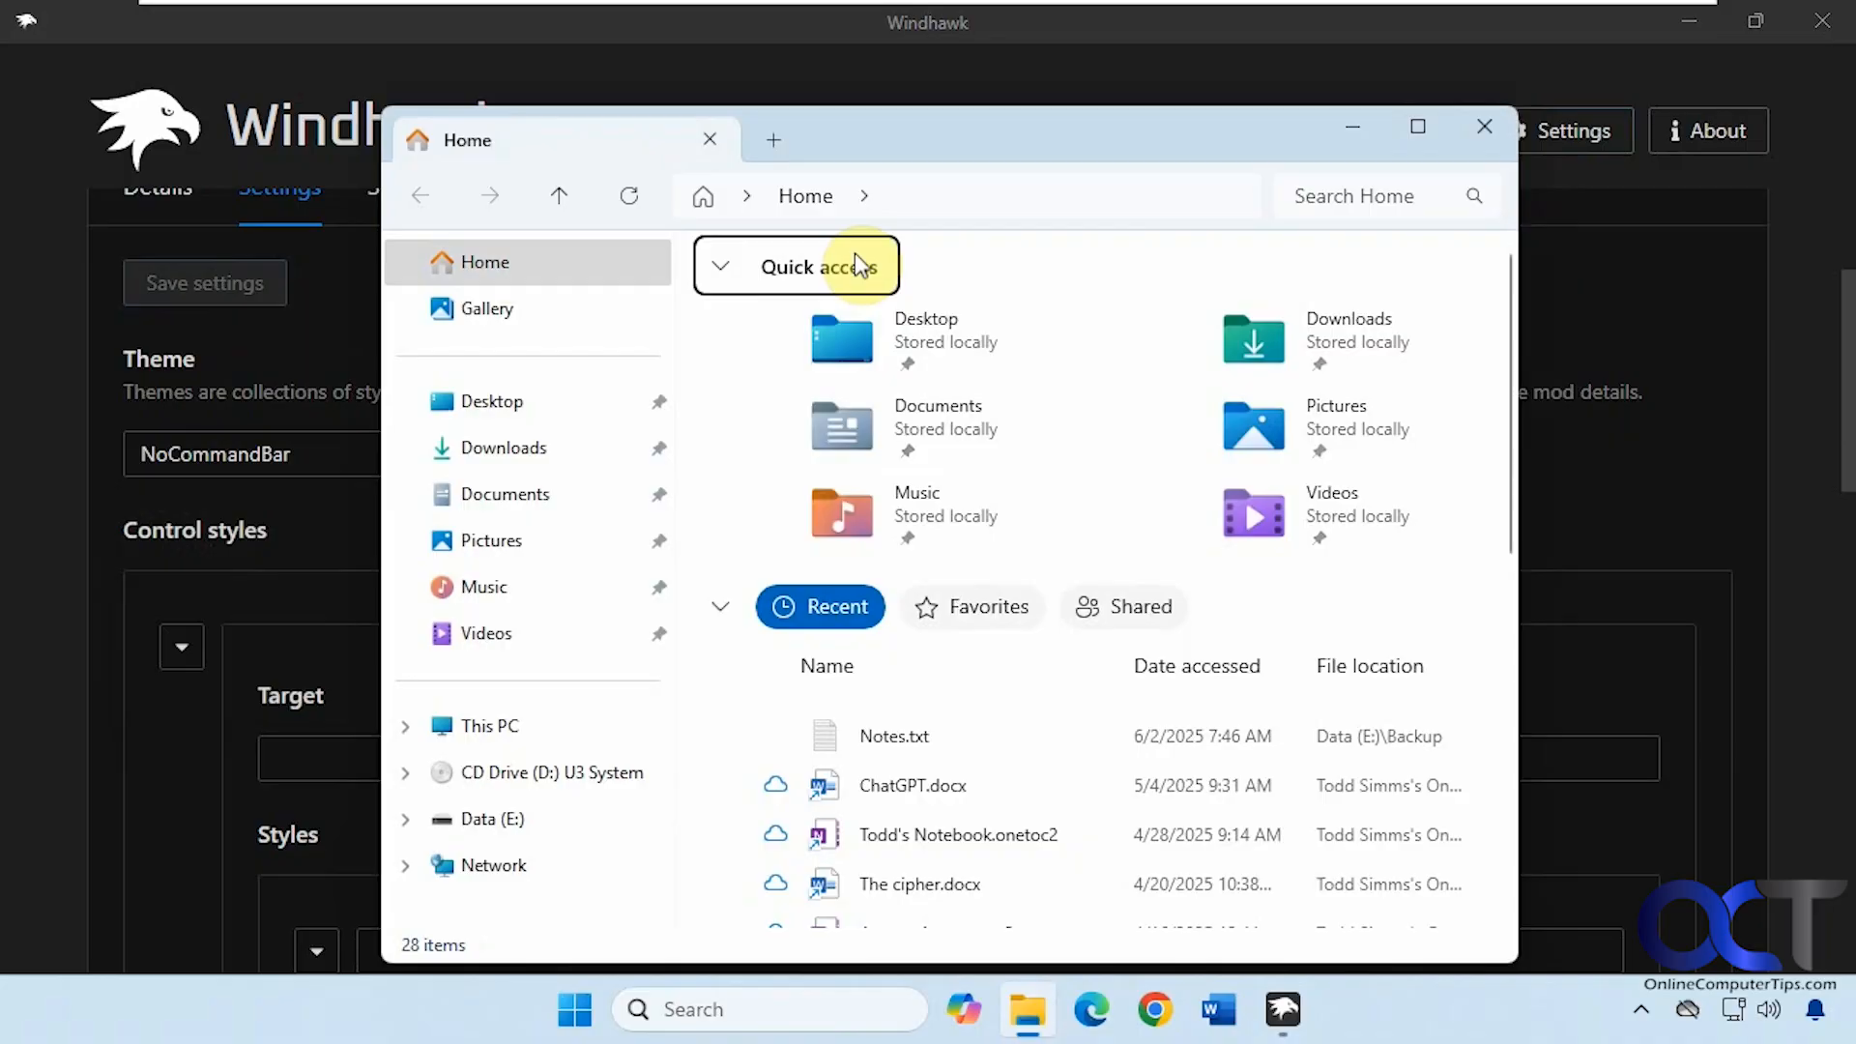
mouse_move(835, 174)
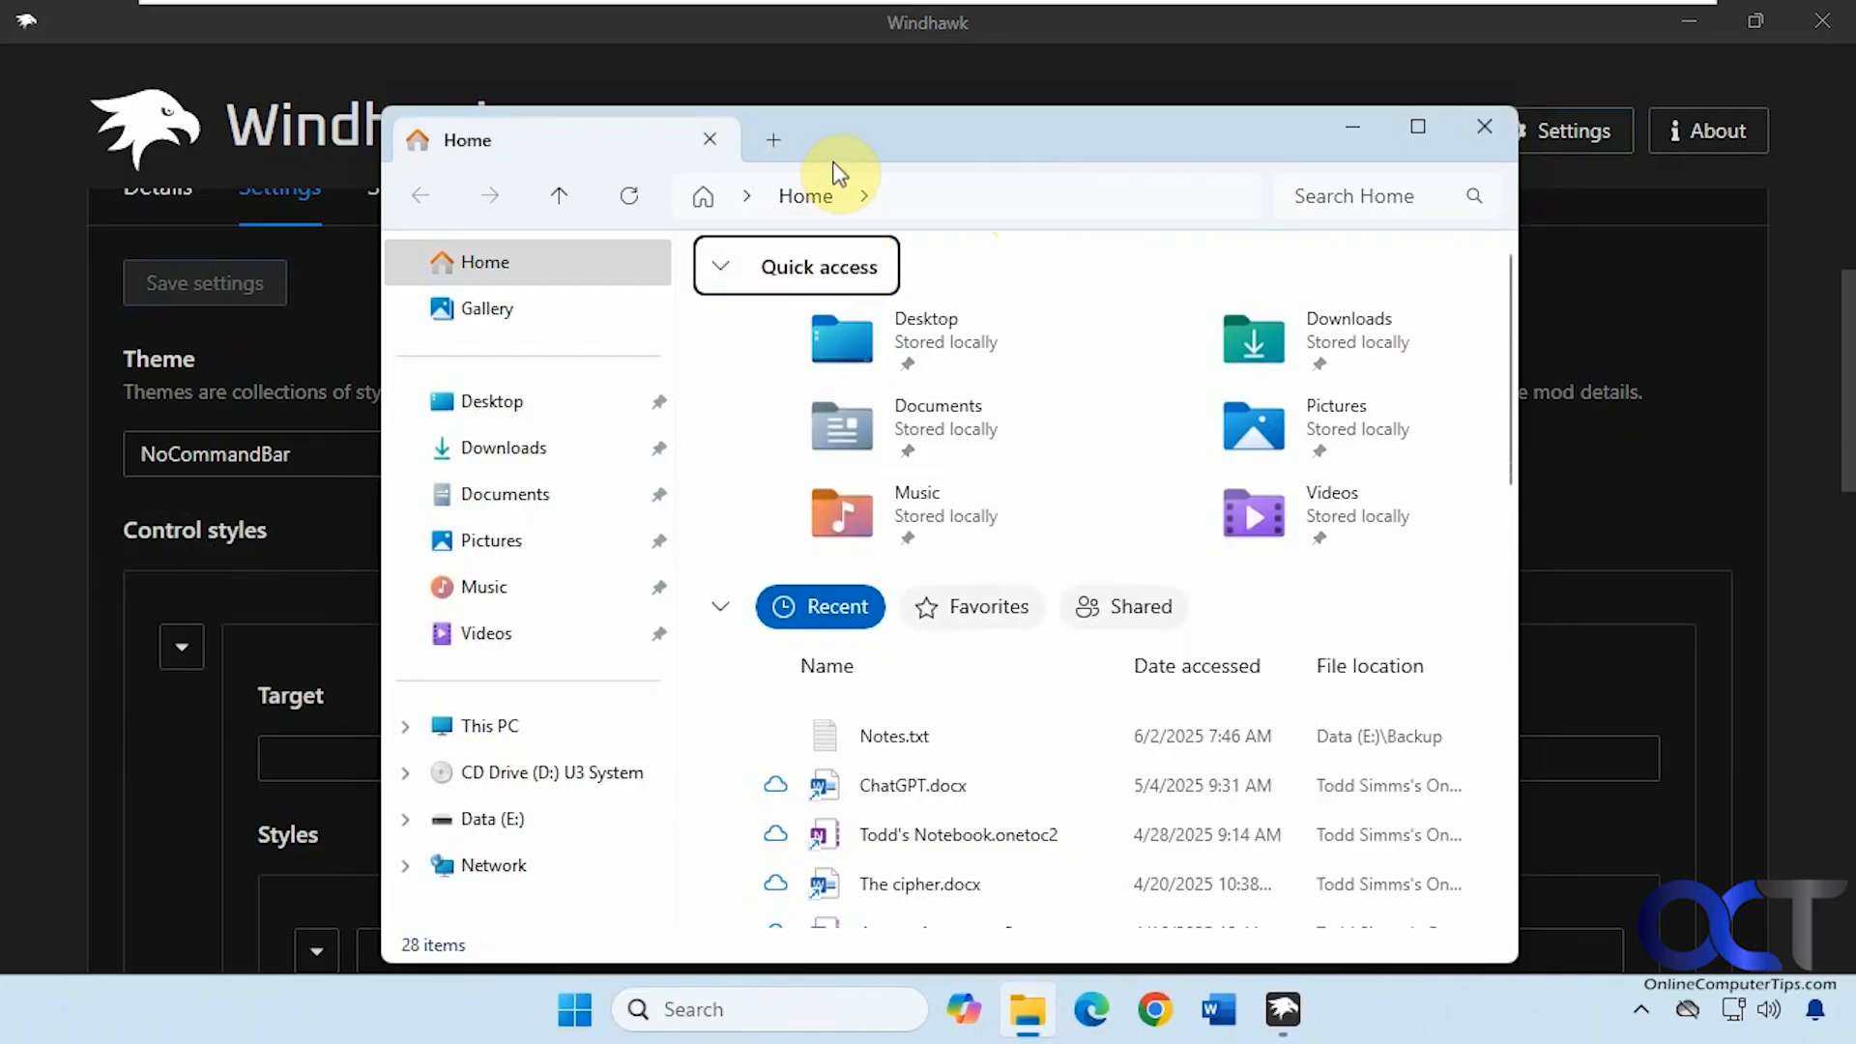
click(506, 494)
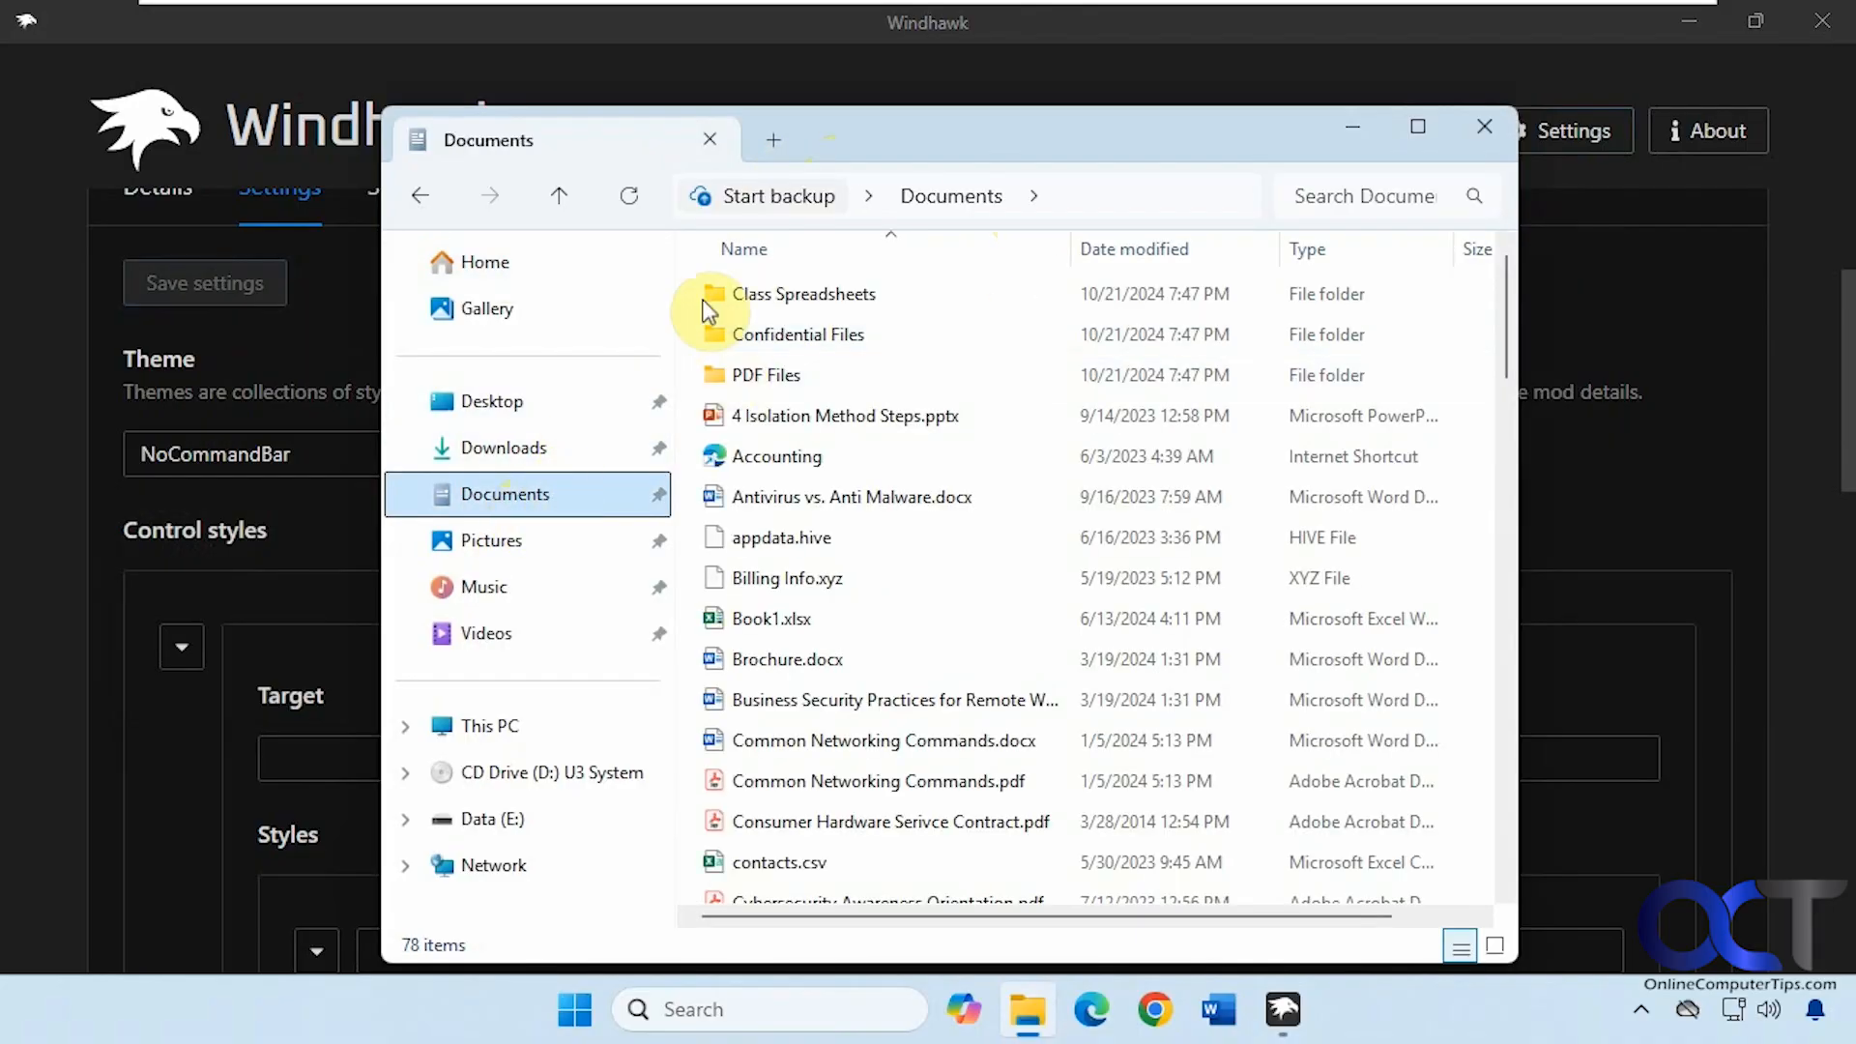
click(782, 537)
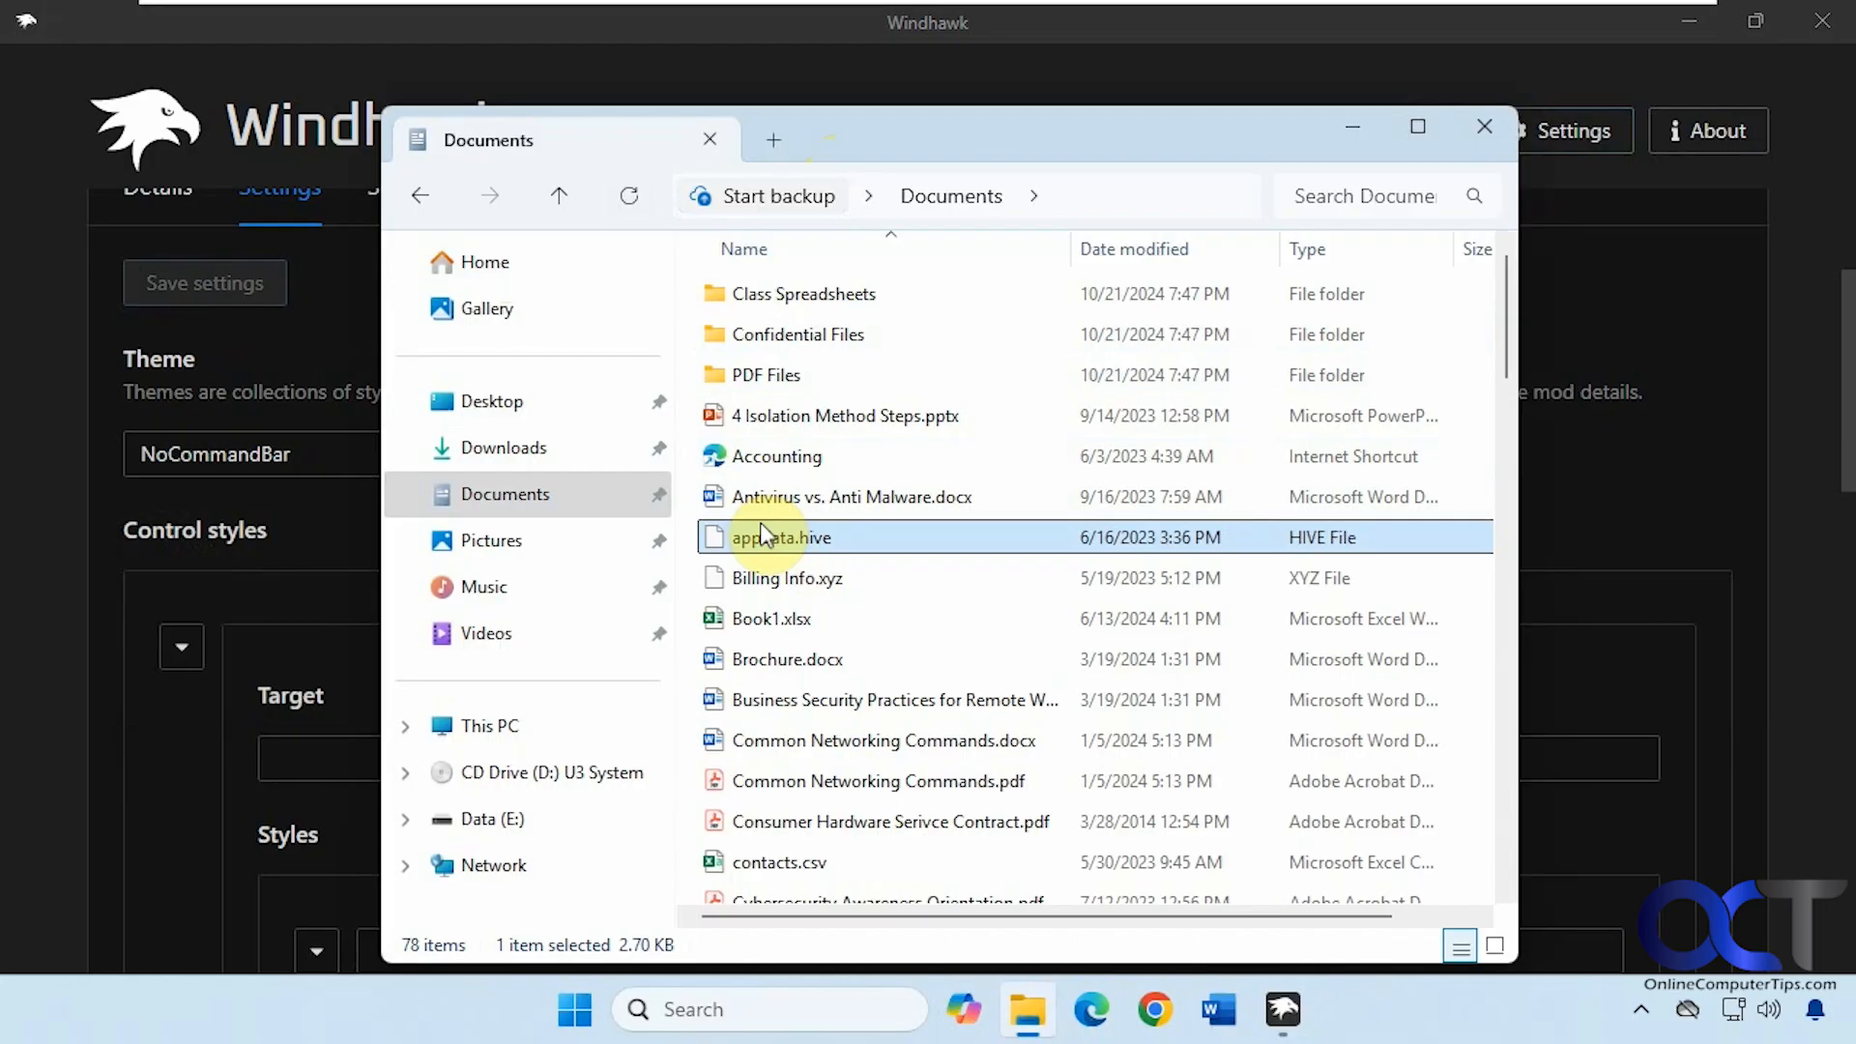
mouse_move(1000, 311)
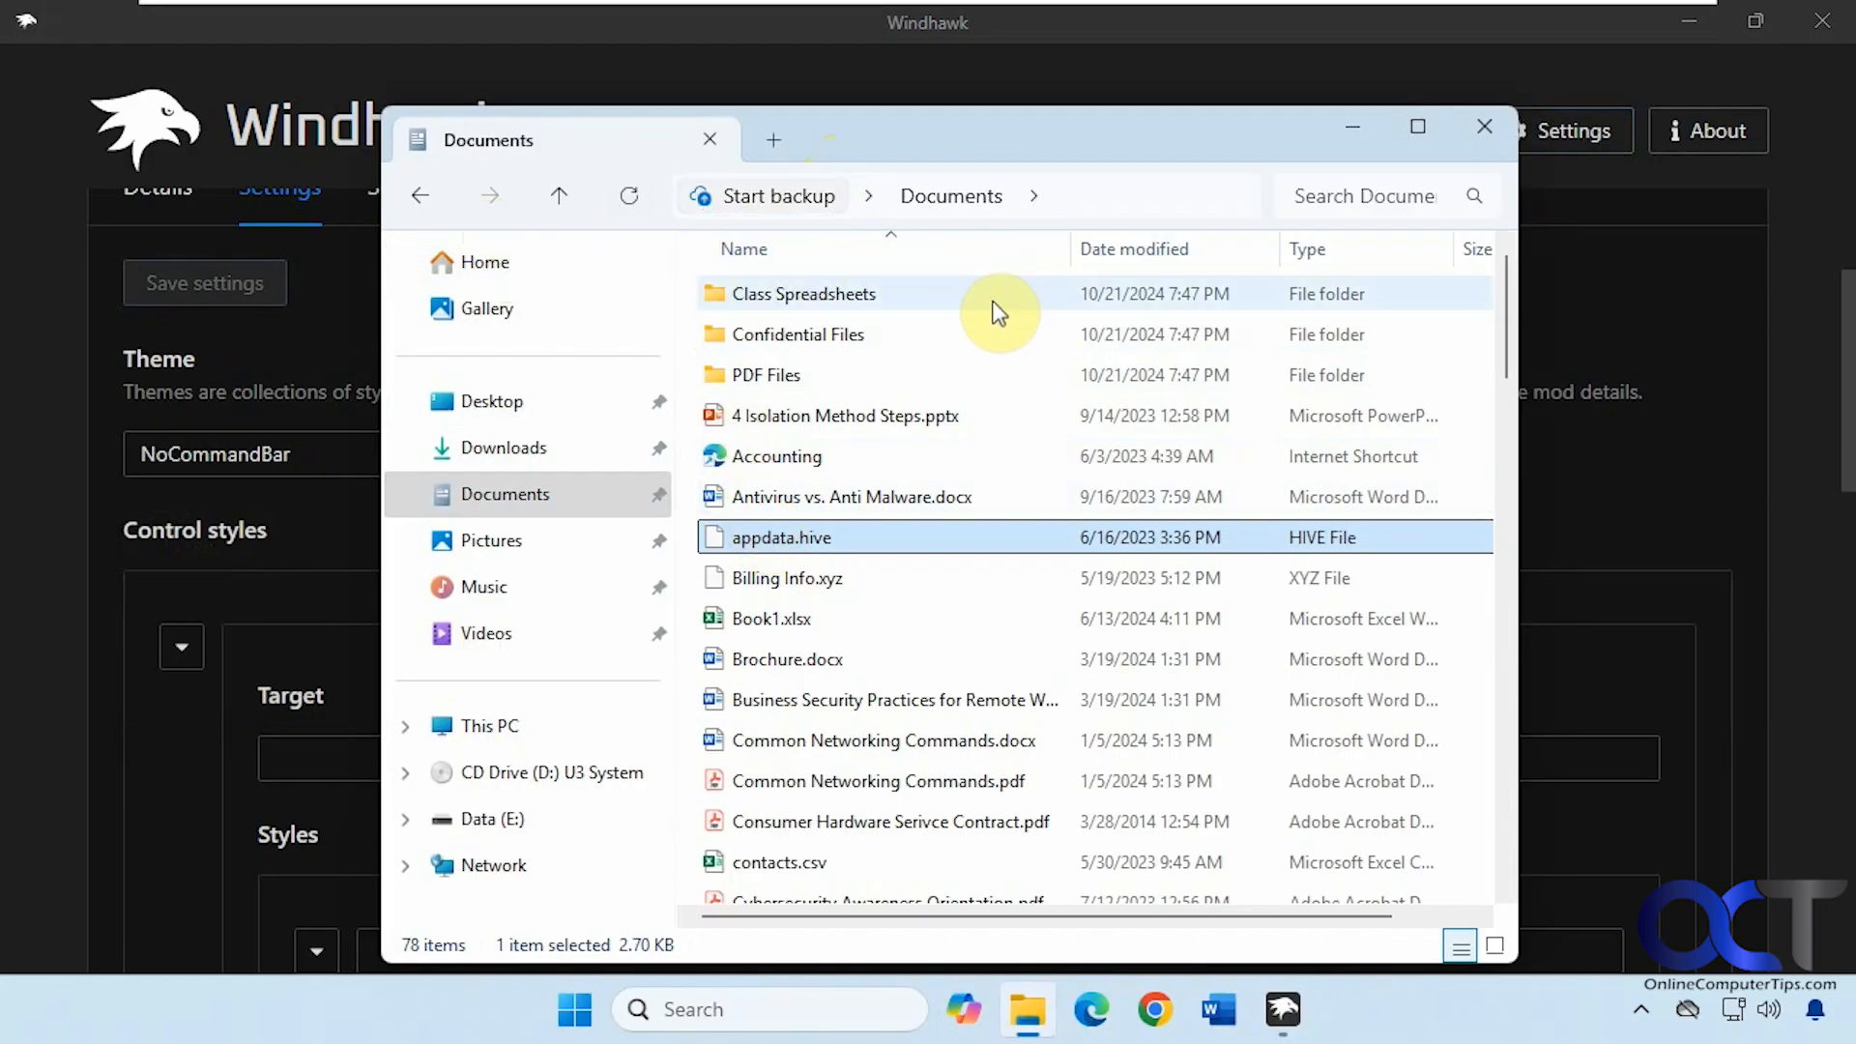
mouse_move(1369, 196)
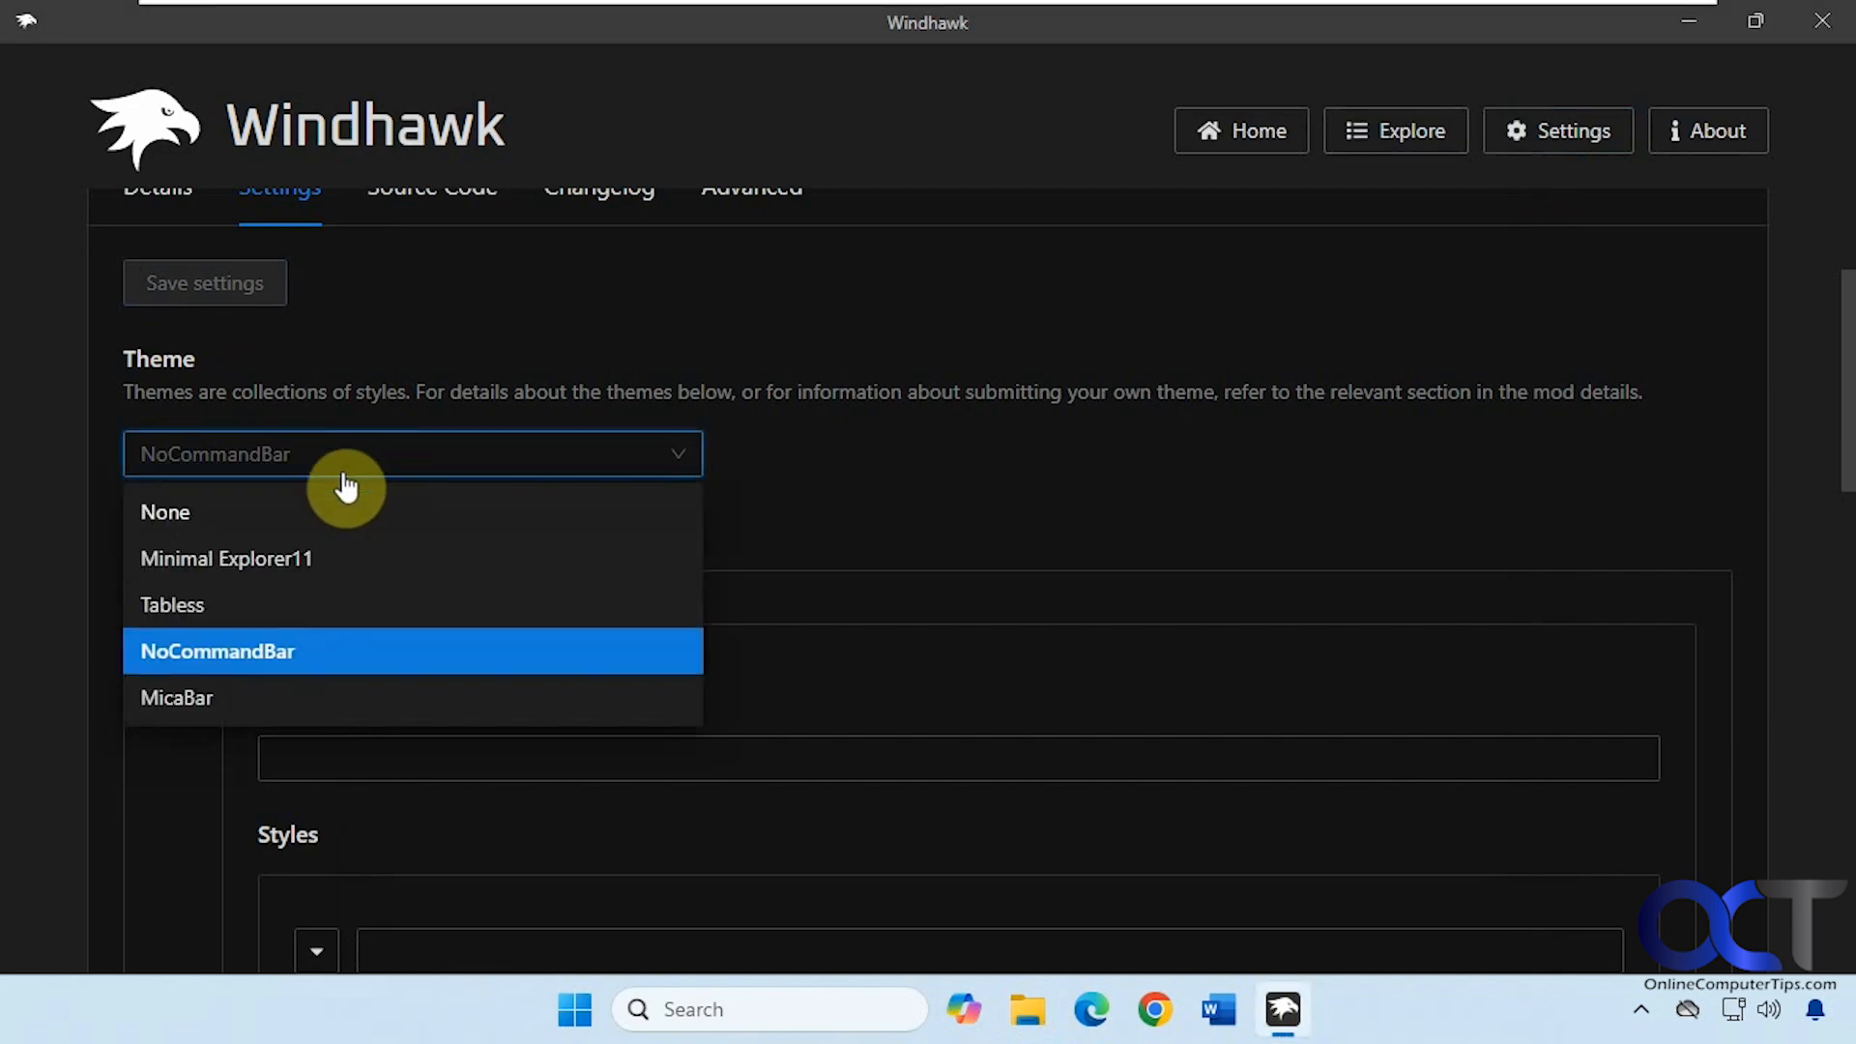
Select the None theme and view Explorer's default Documents layout, then close it
click(165, 512)
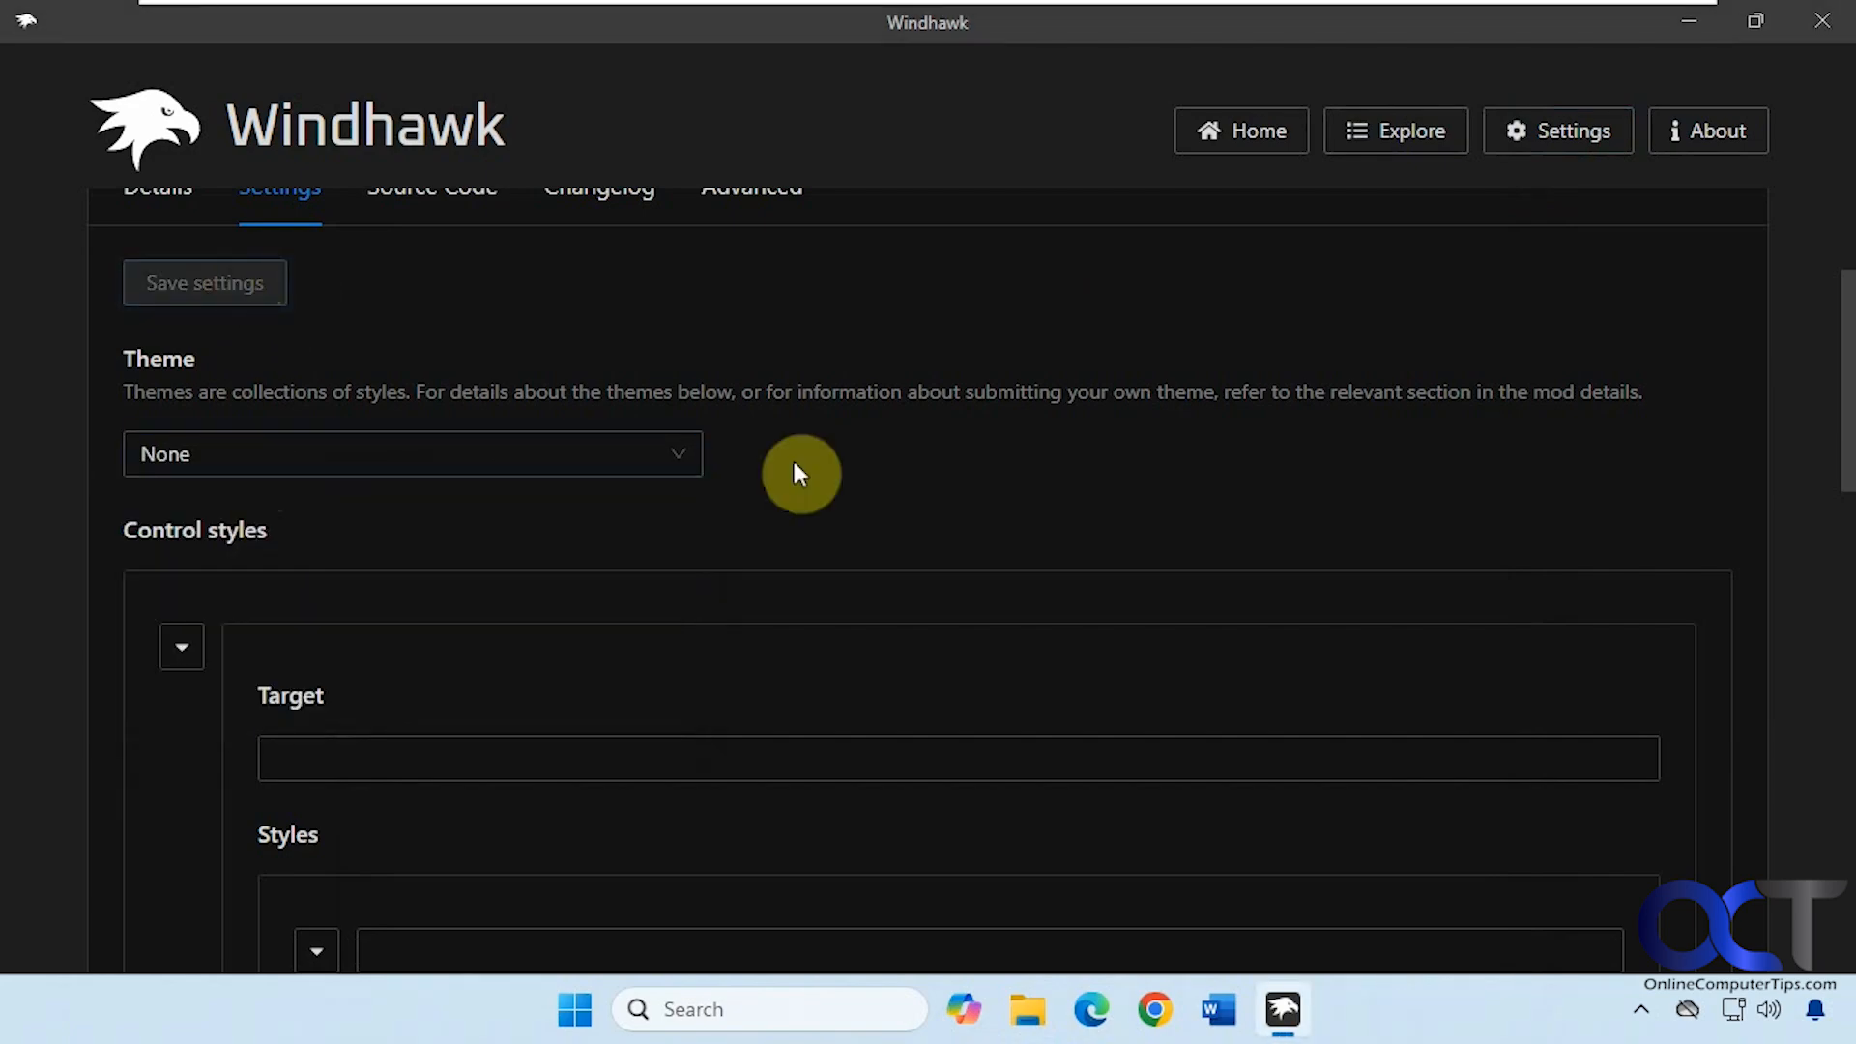
mouse_move(1029, 739)
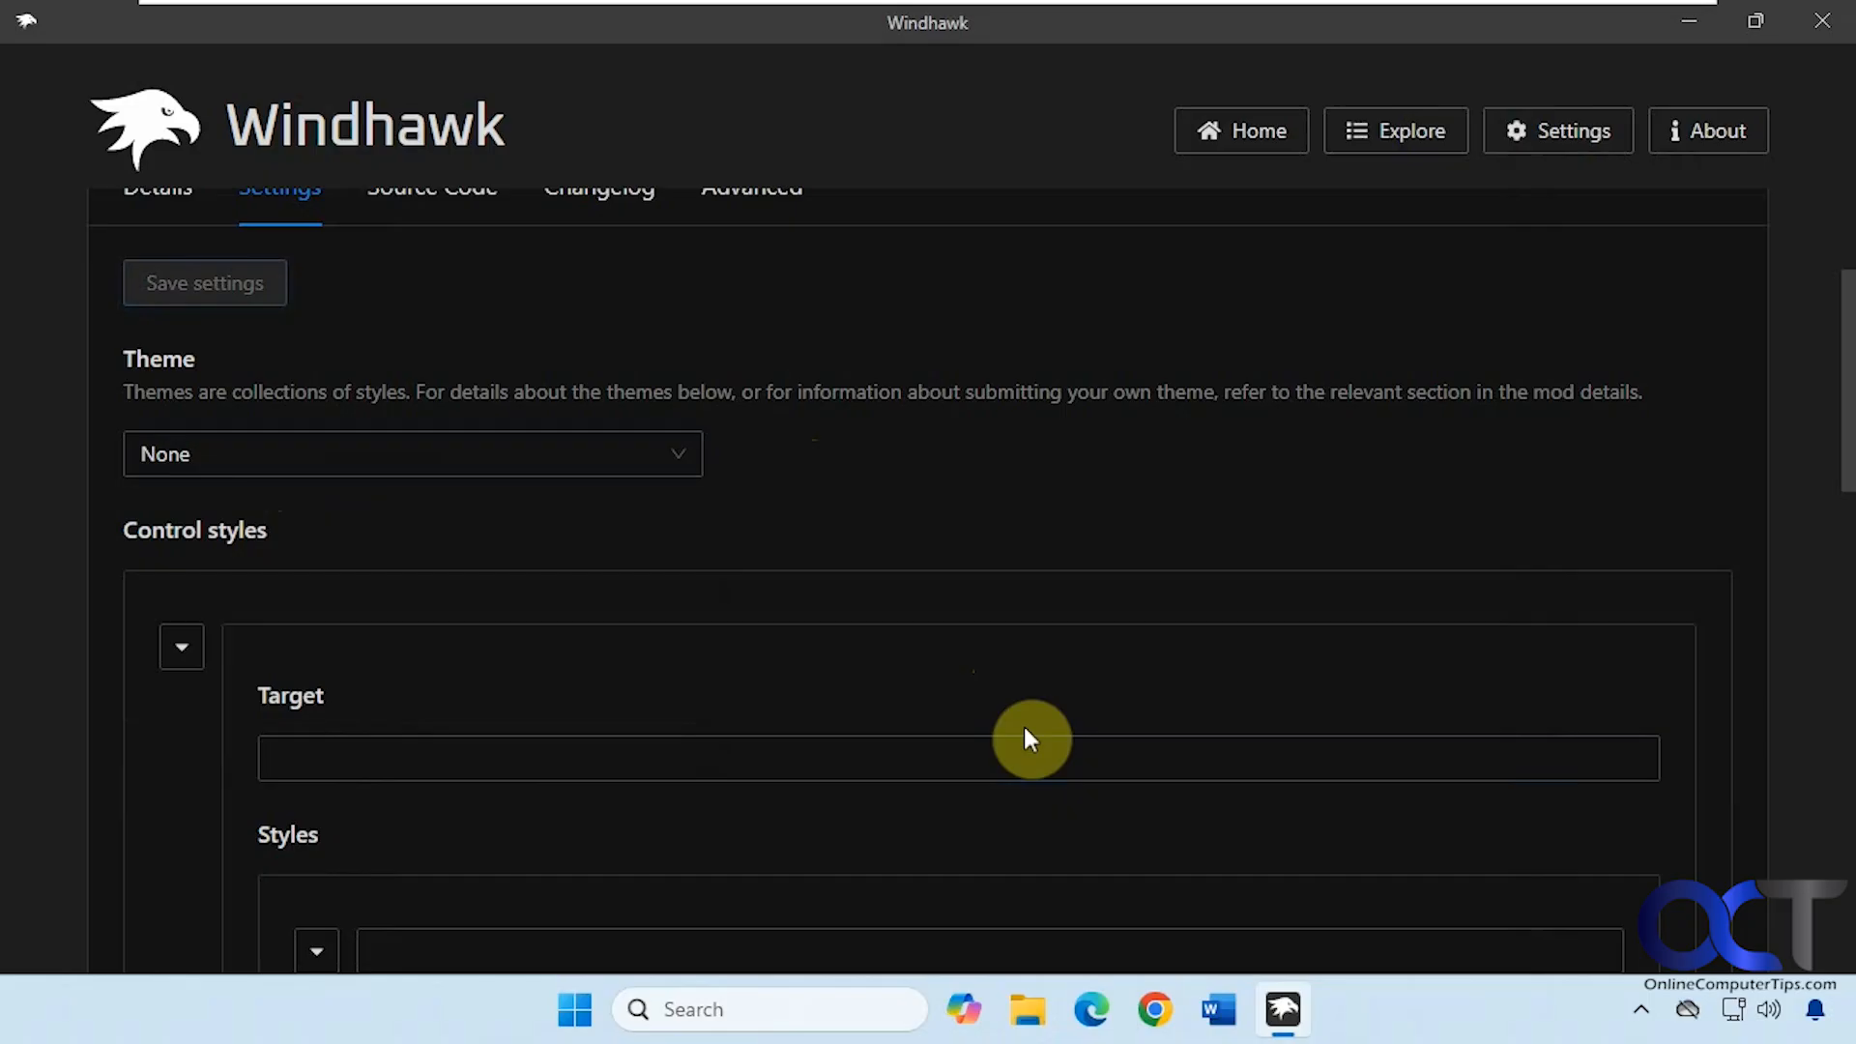
click(1025, 1010)
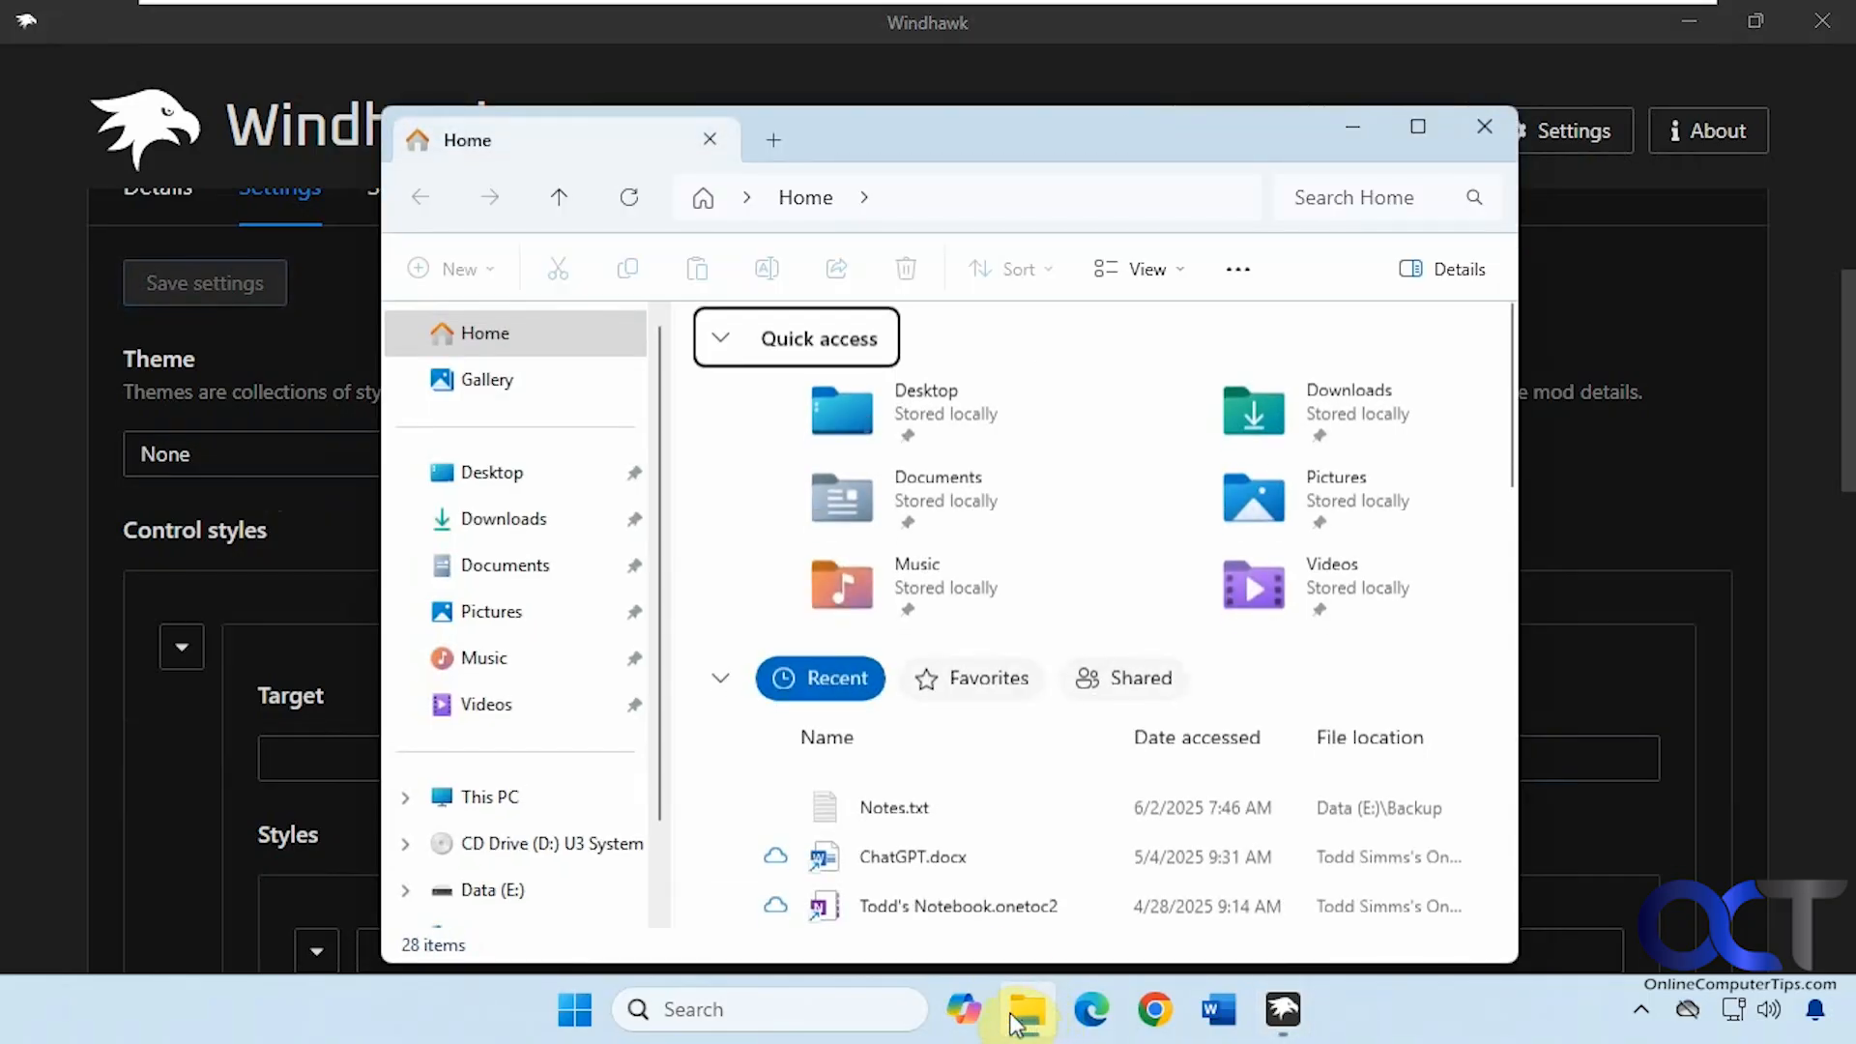
mouse_move(558, 196)
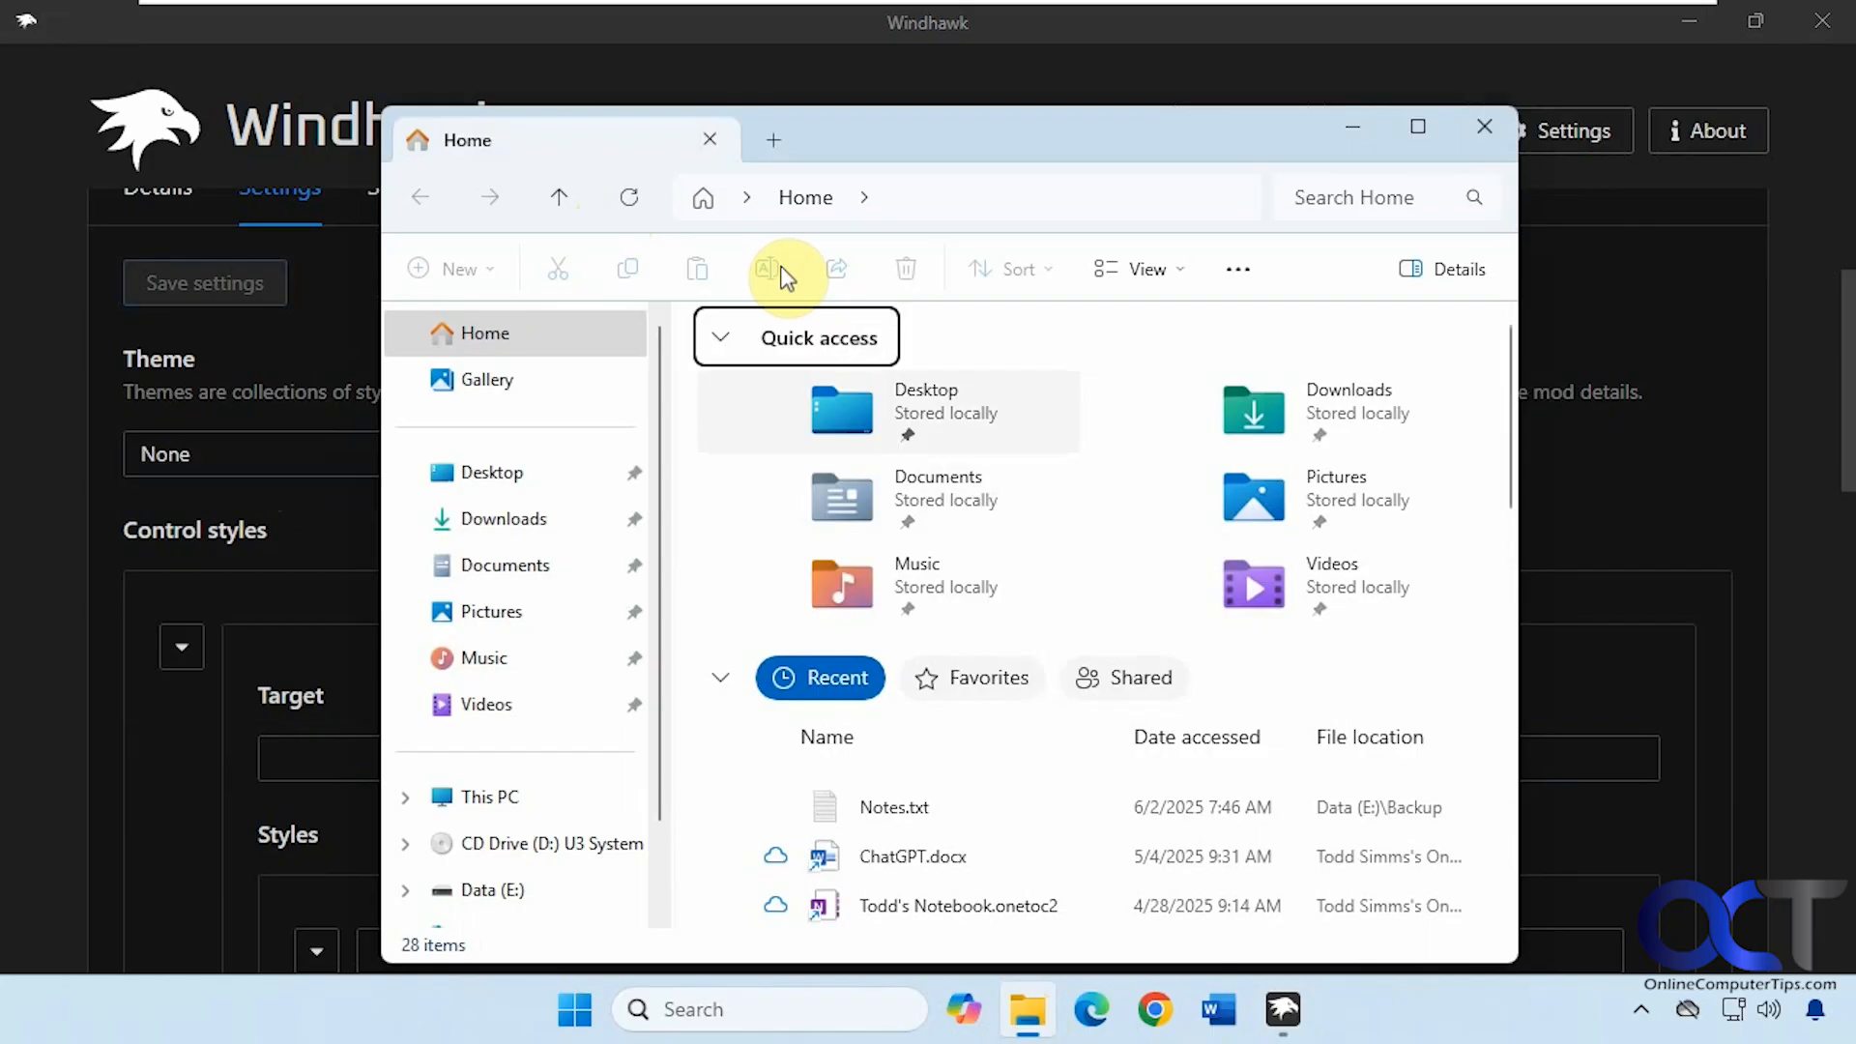
click(505, 565)
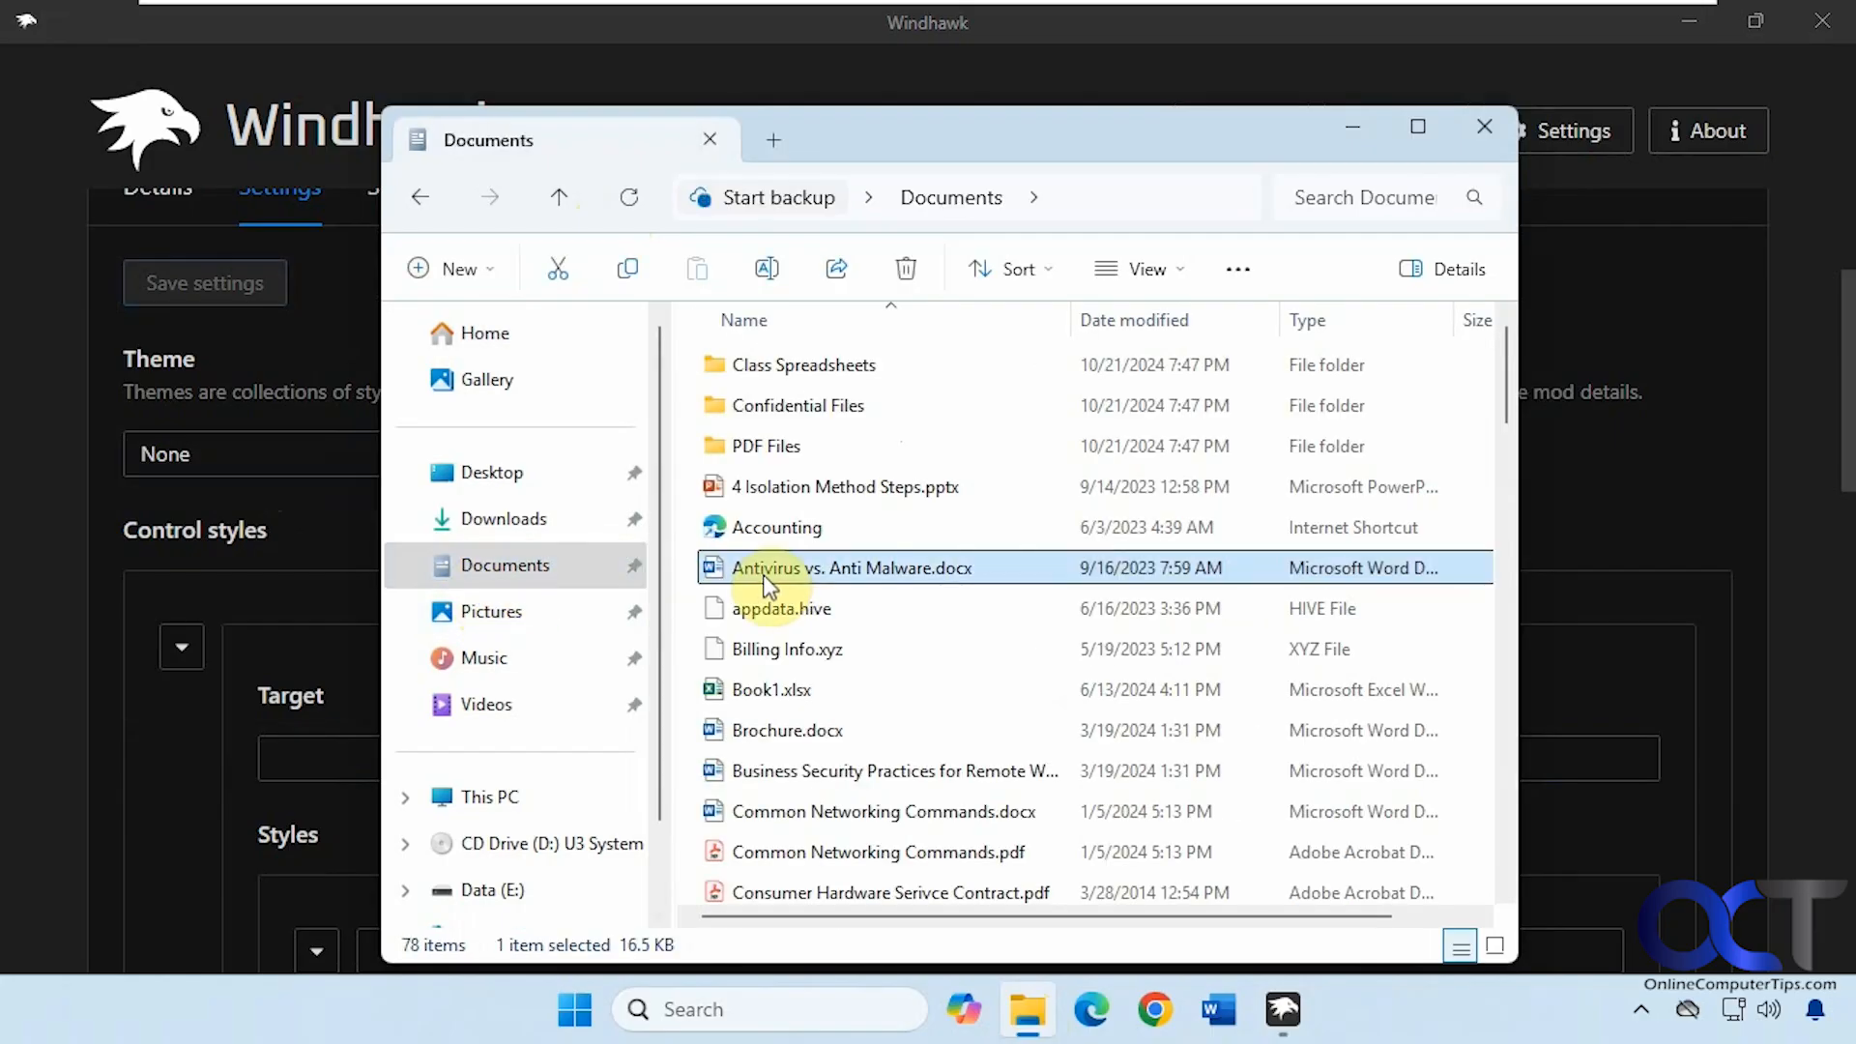
mouse_move(590, 193)
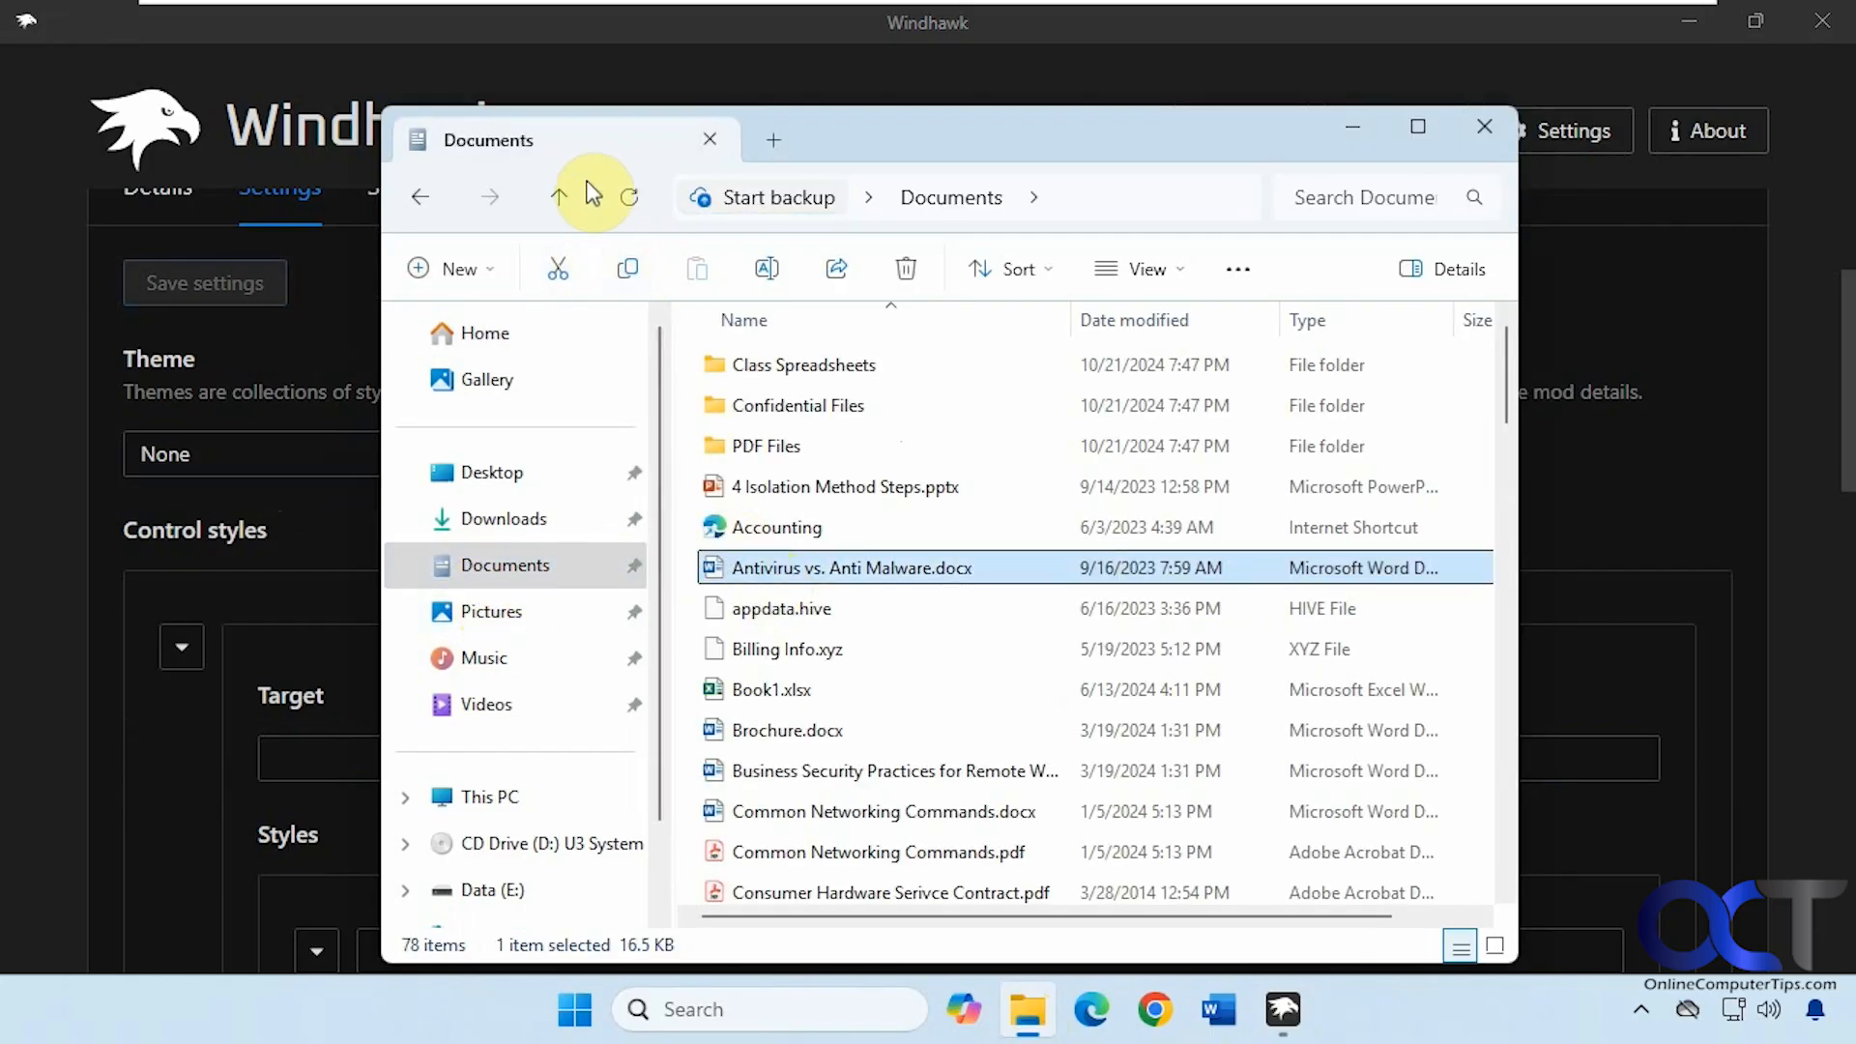
click(1485, 126)
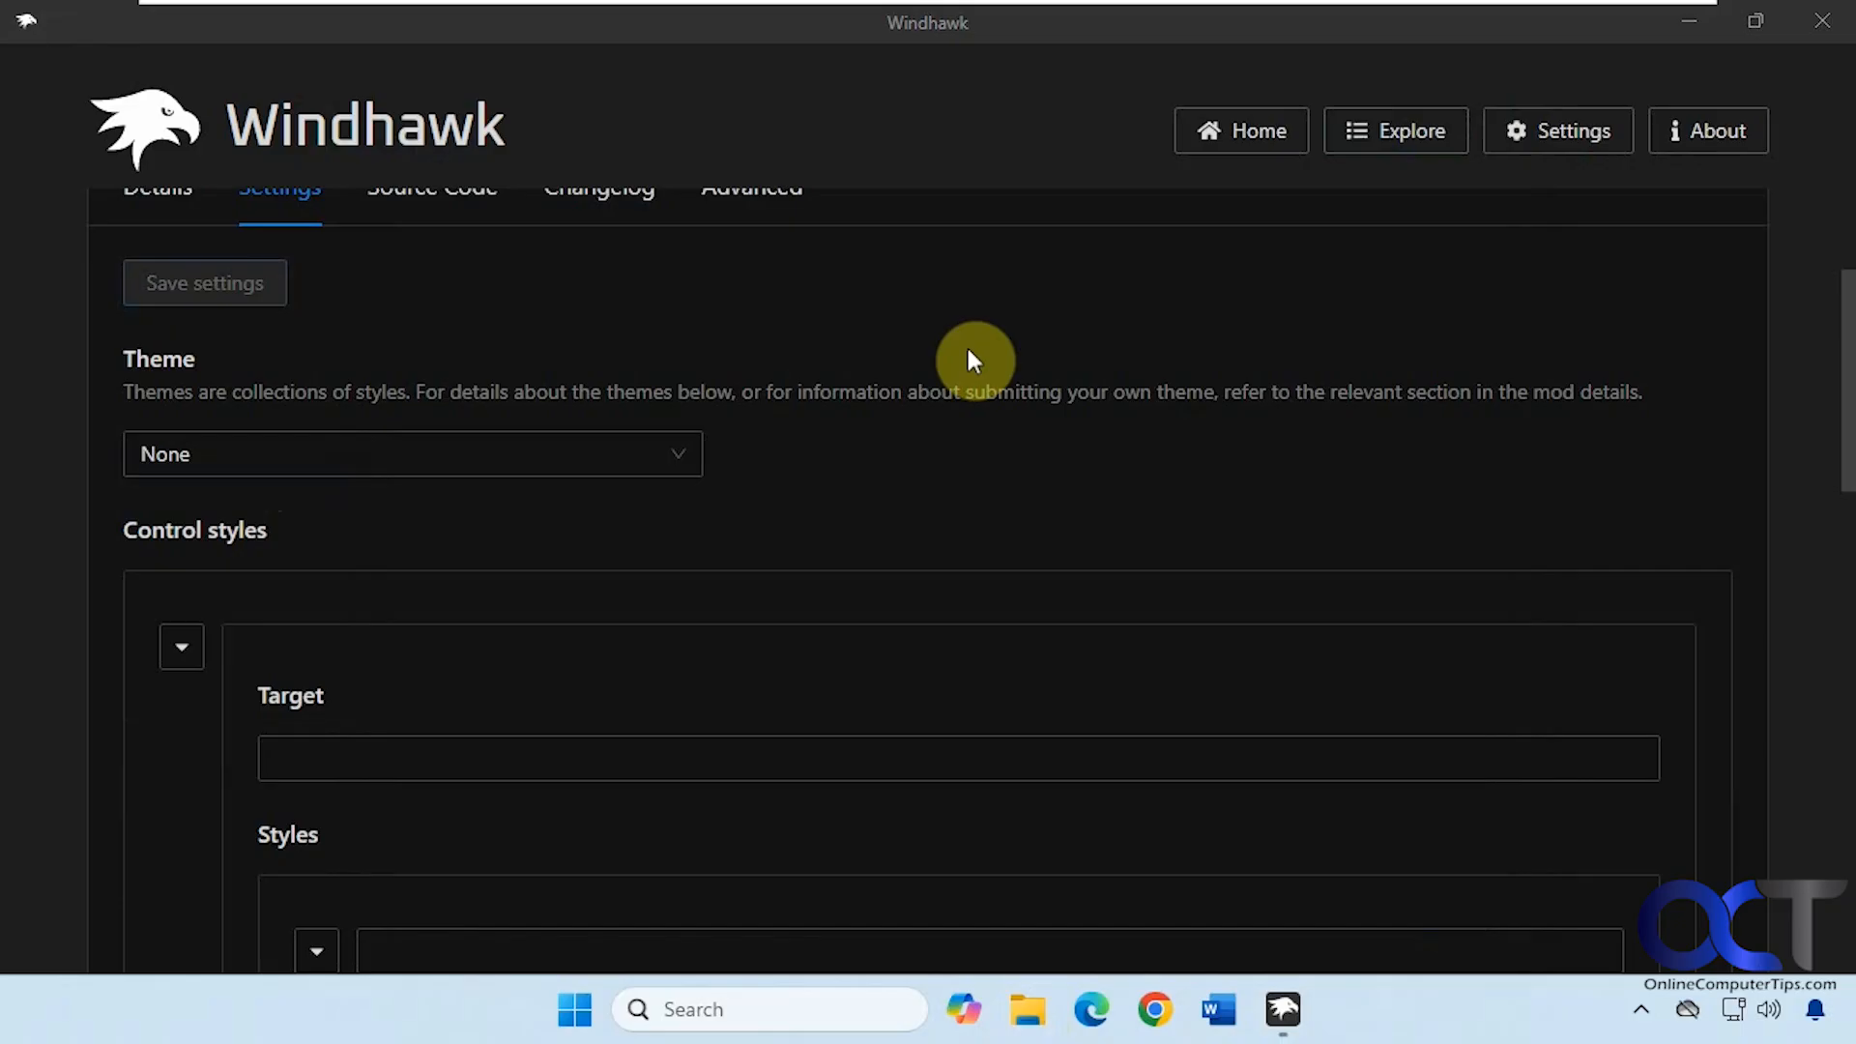
Choose and save MicaBar, then open Explorer's Documents folder to preview it
click(412, 453)
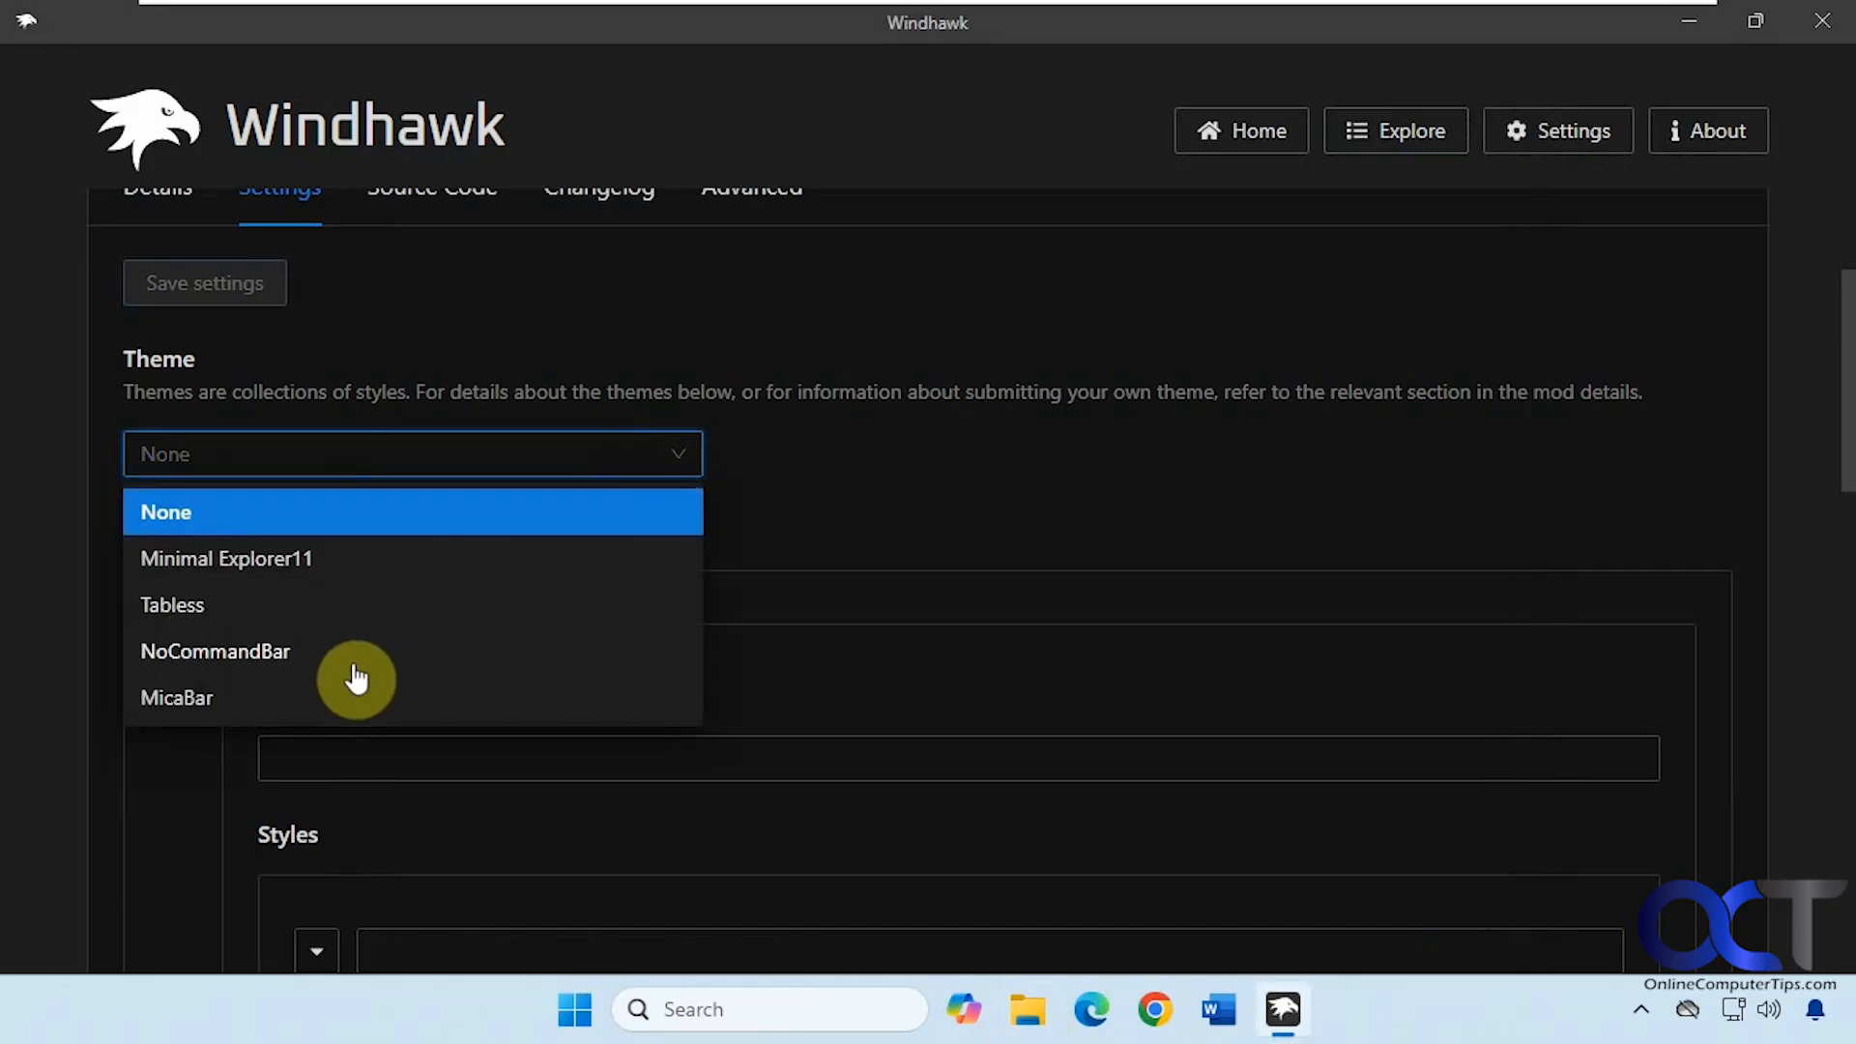
click(178, 697)
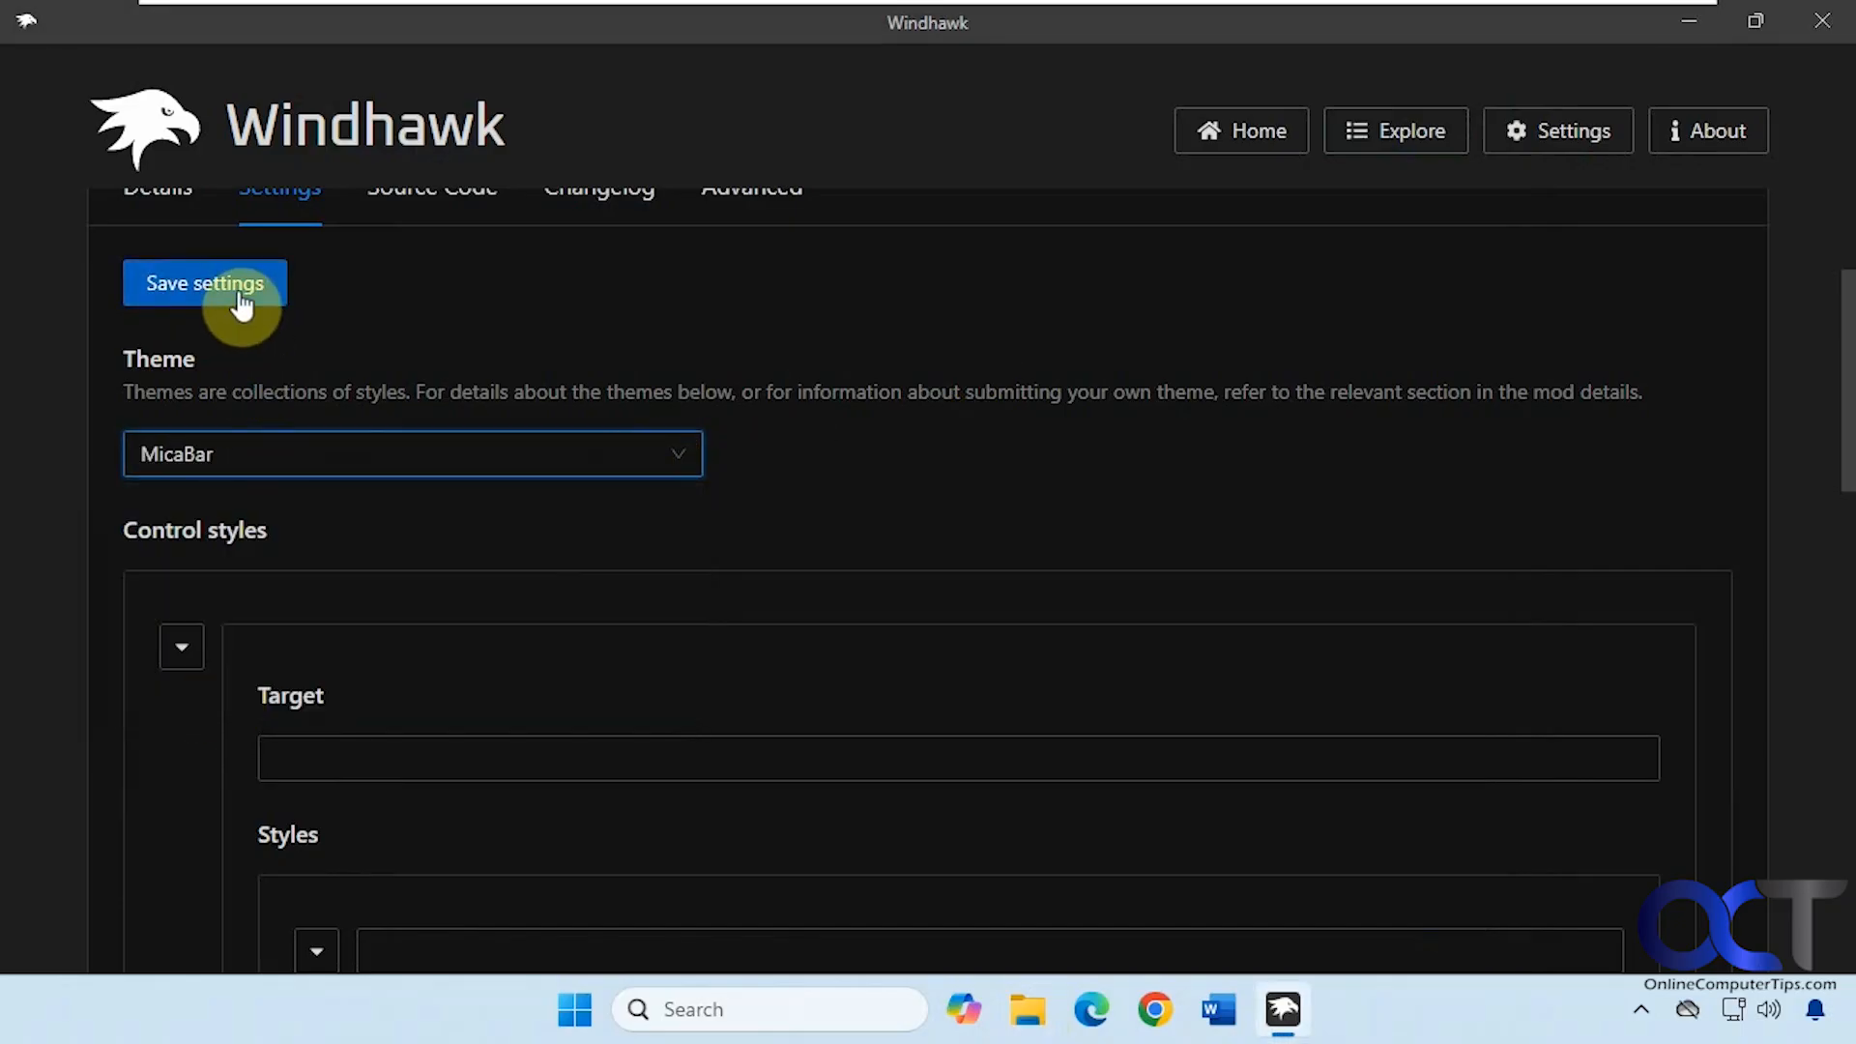
click(203, 284)
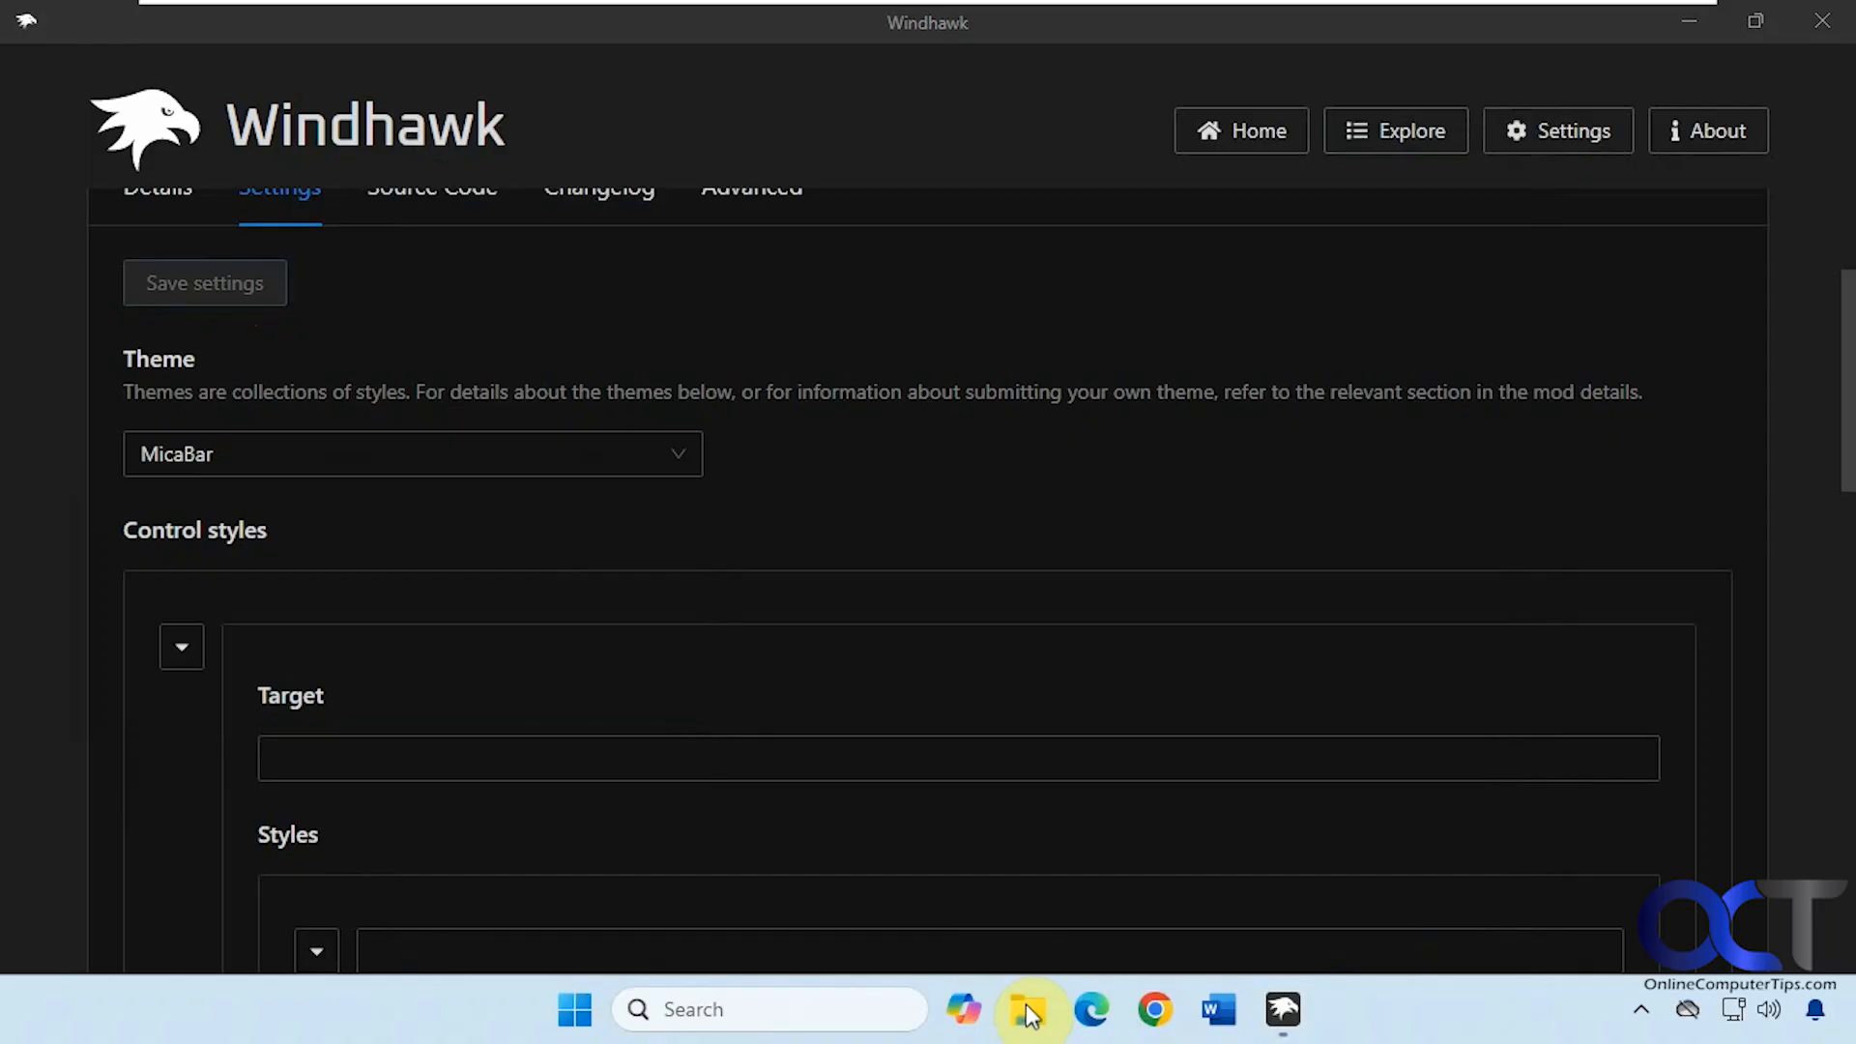
click(1028, 1009)
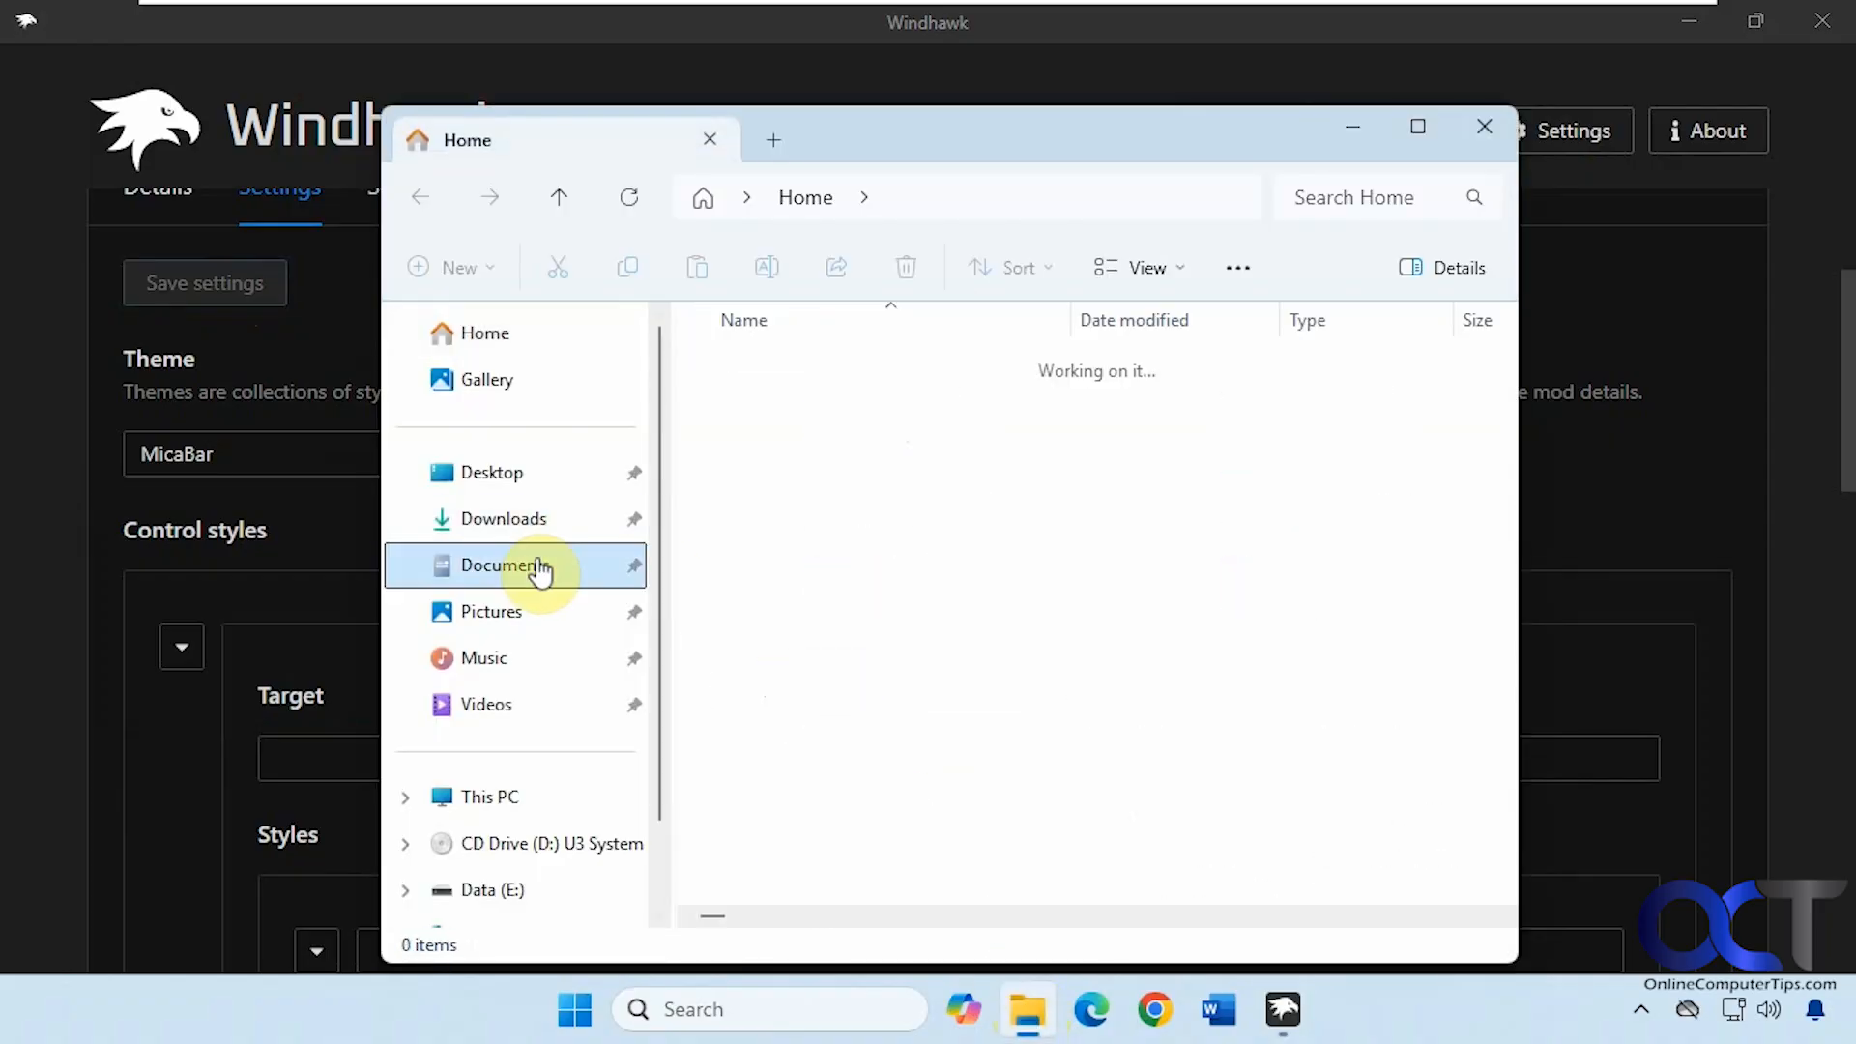
click(503, 565)
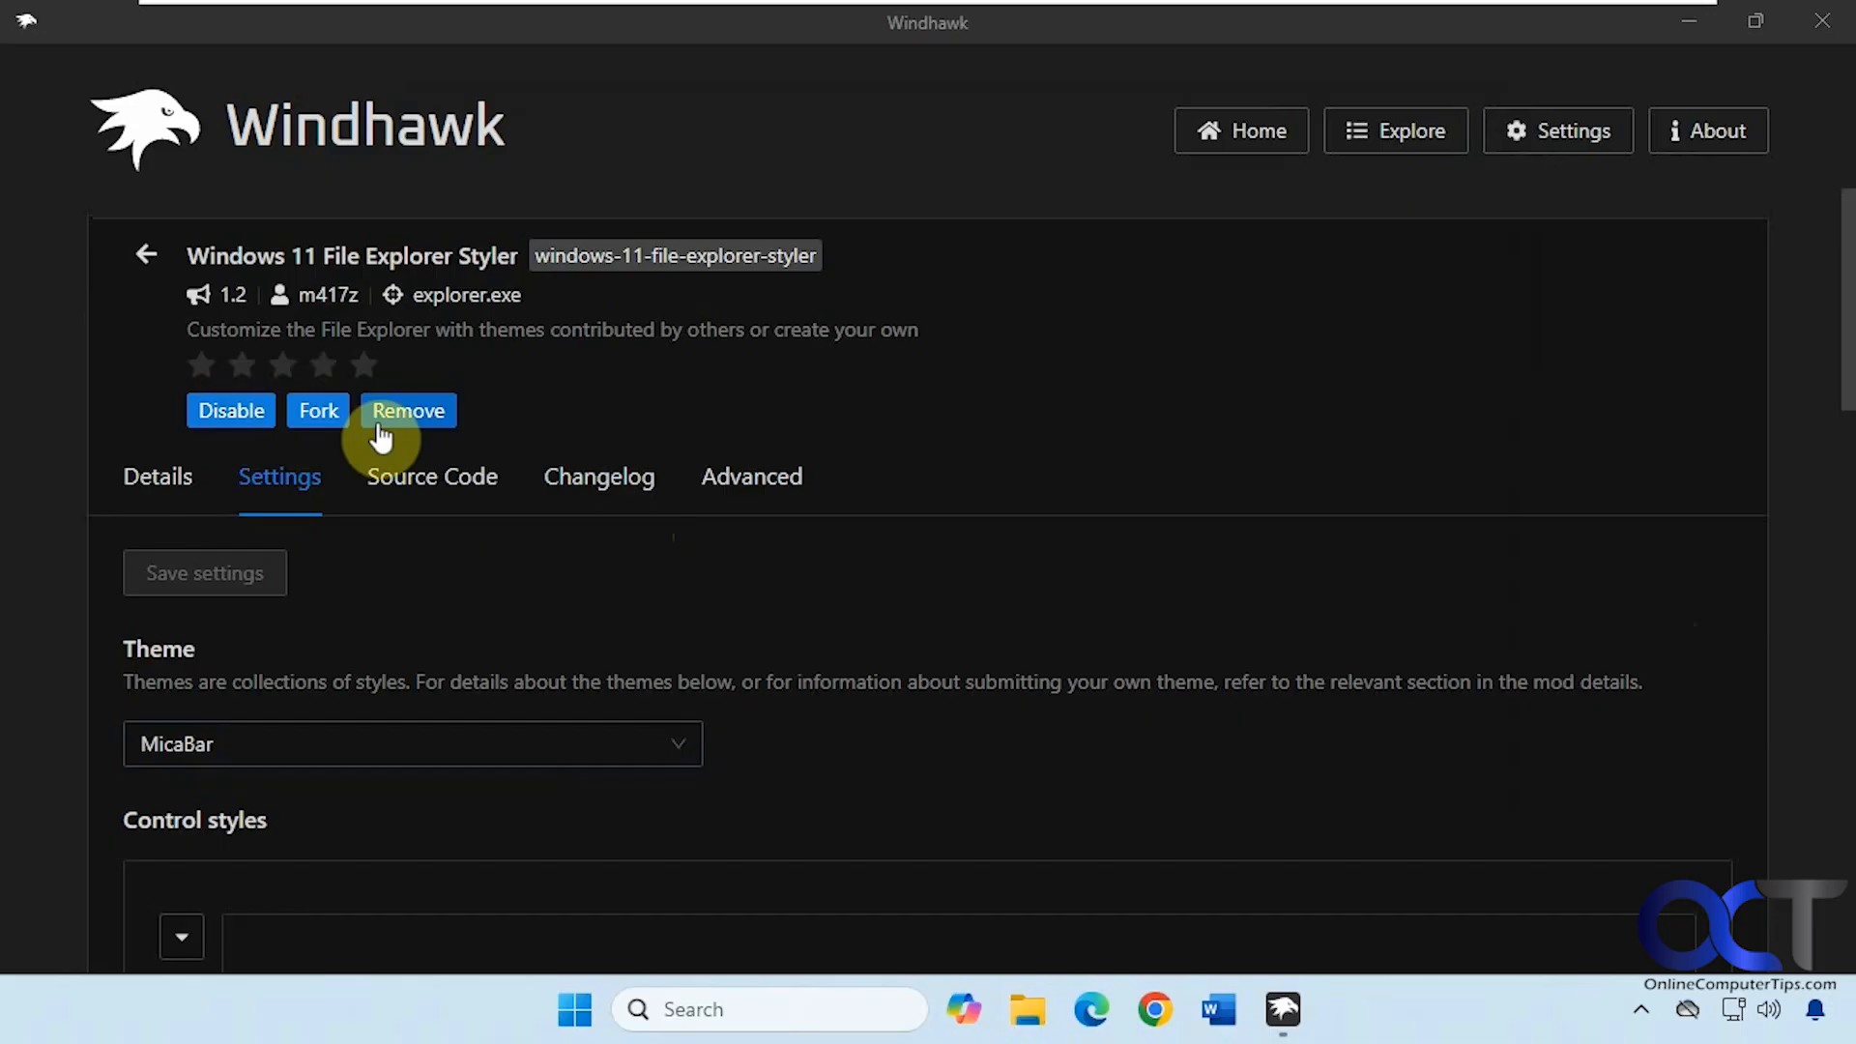
Set the theme to None, save settings, and go to the Explore catalogue
click(412, 743)
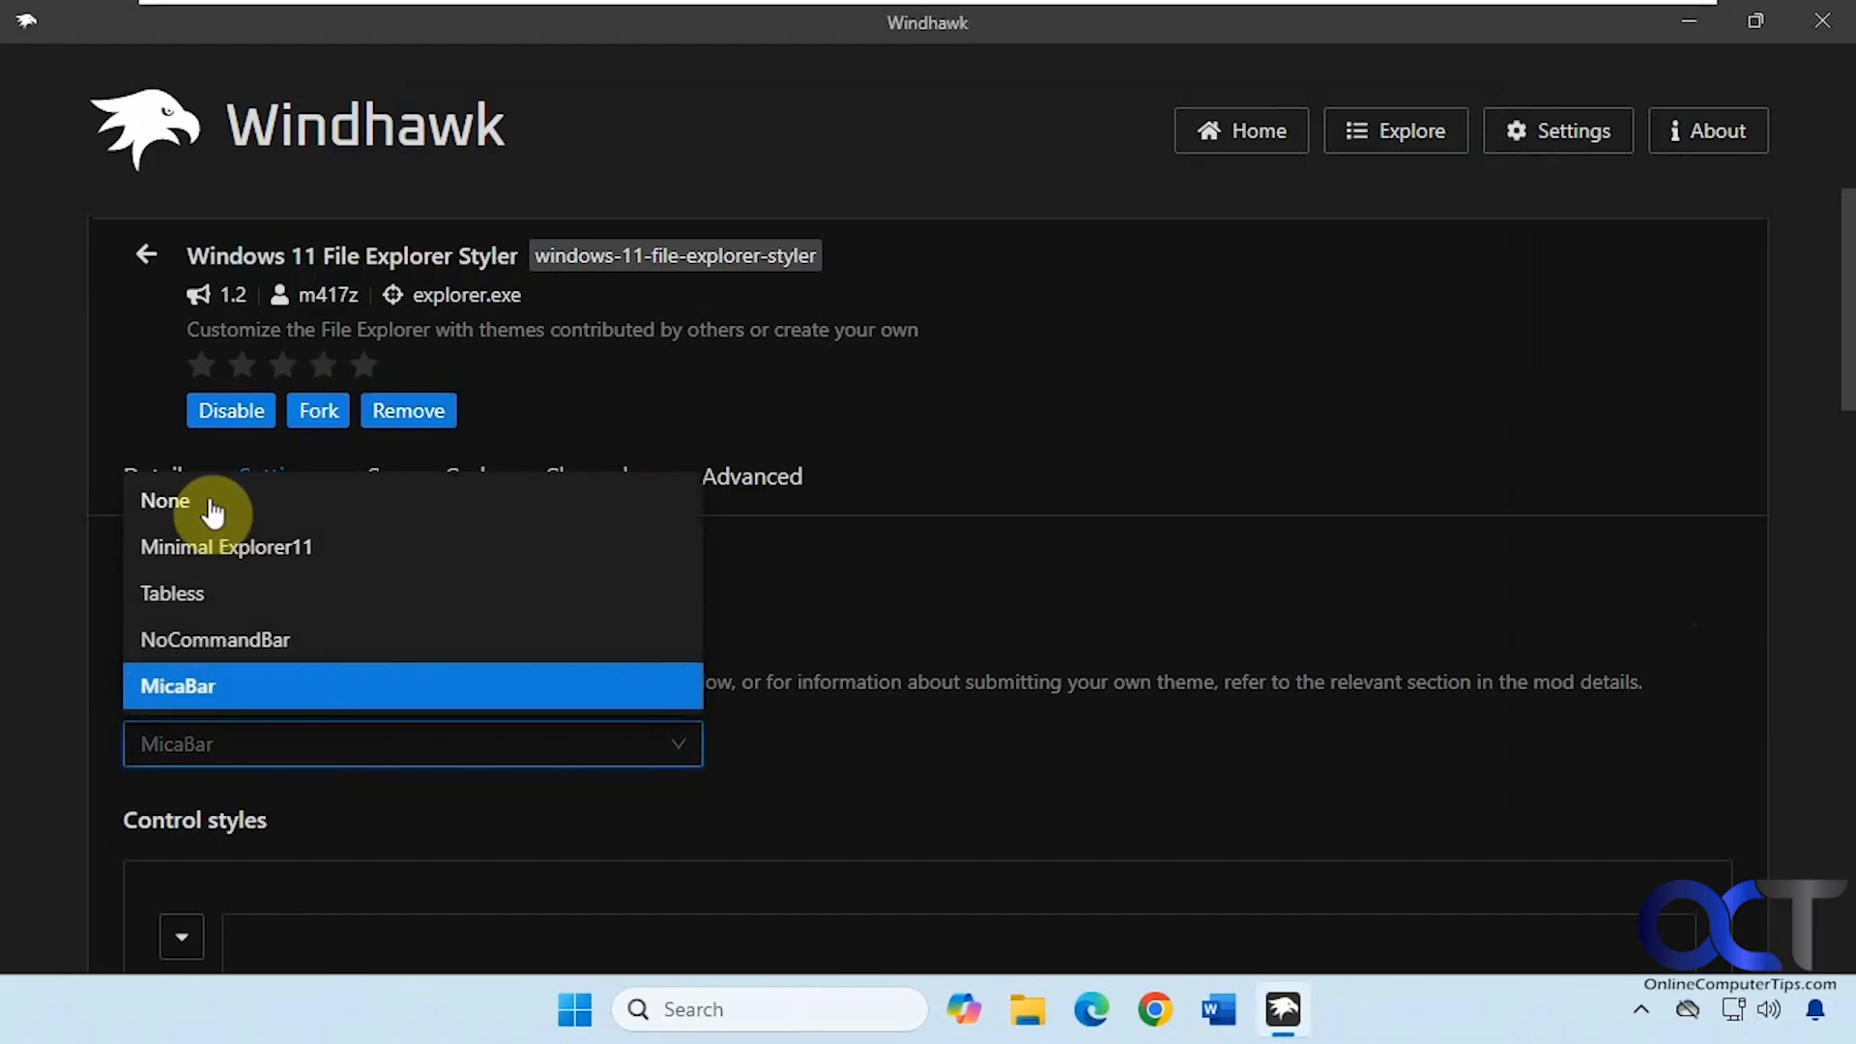
click(165, 500)
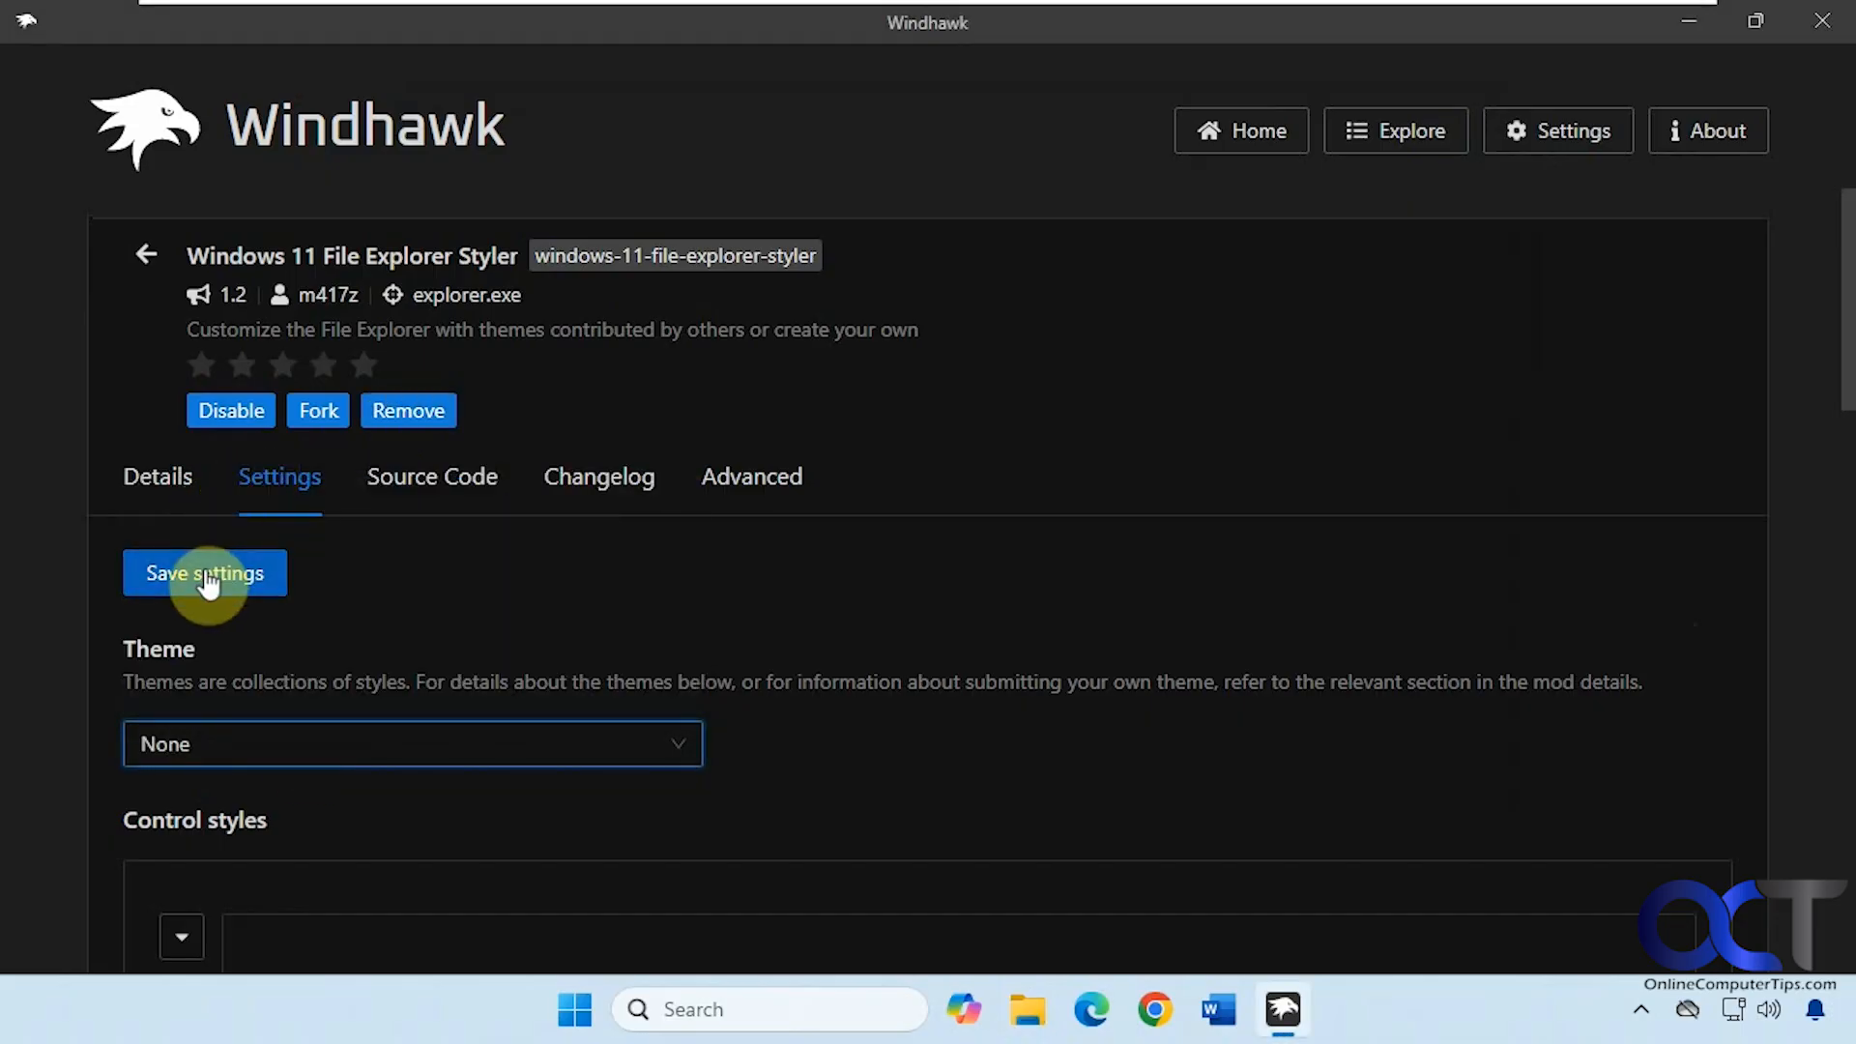
click(204, 573)
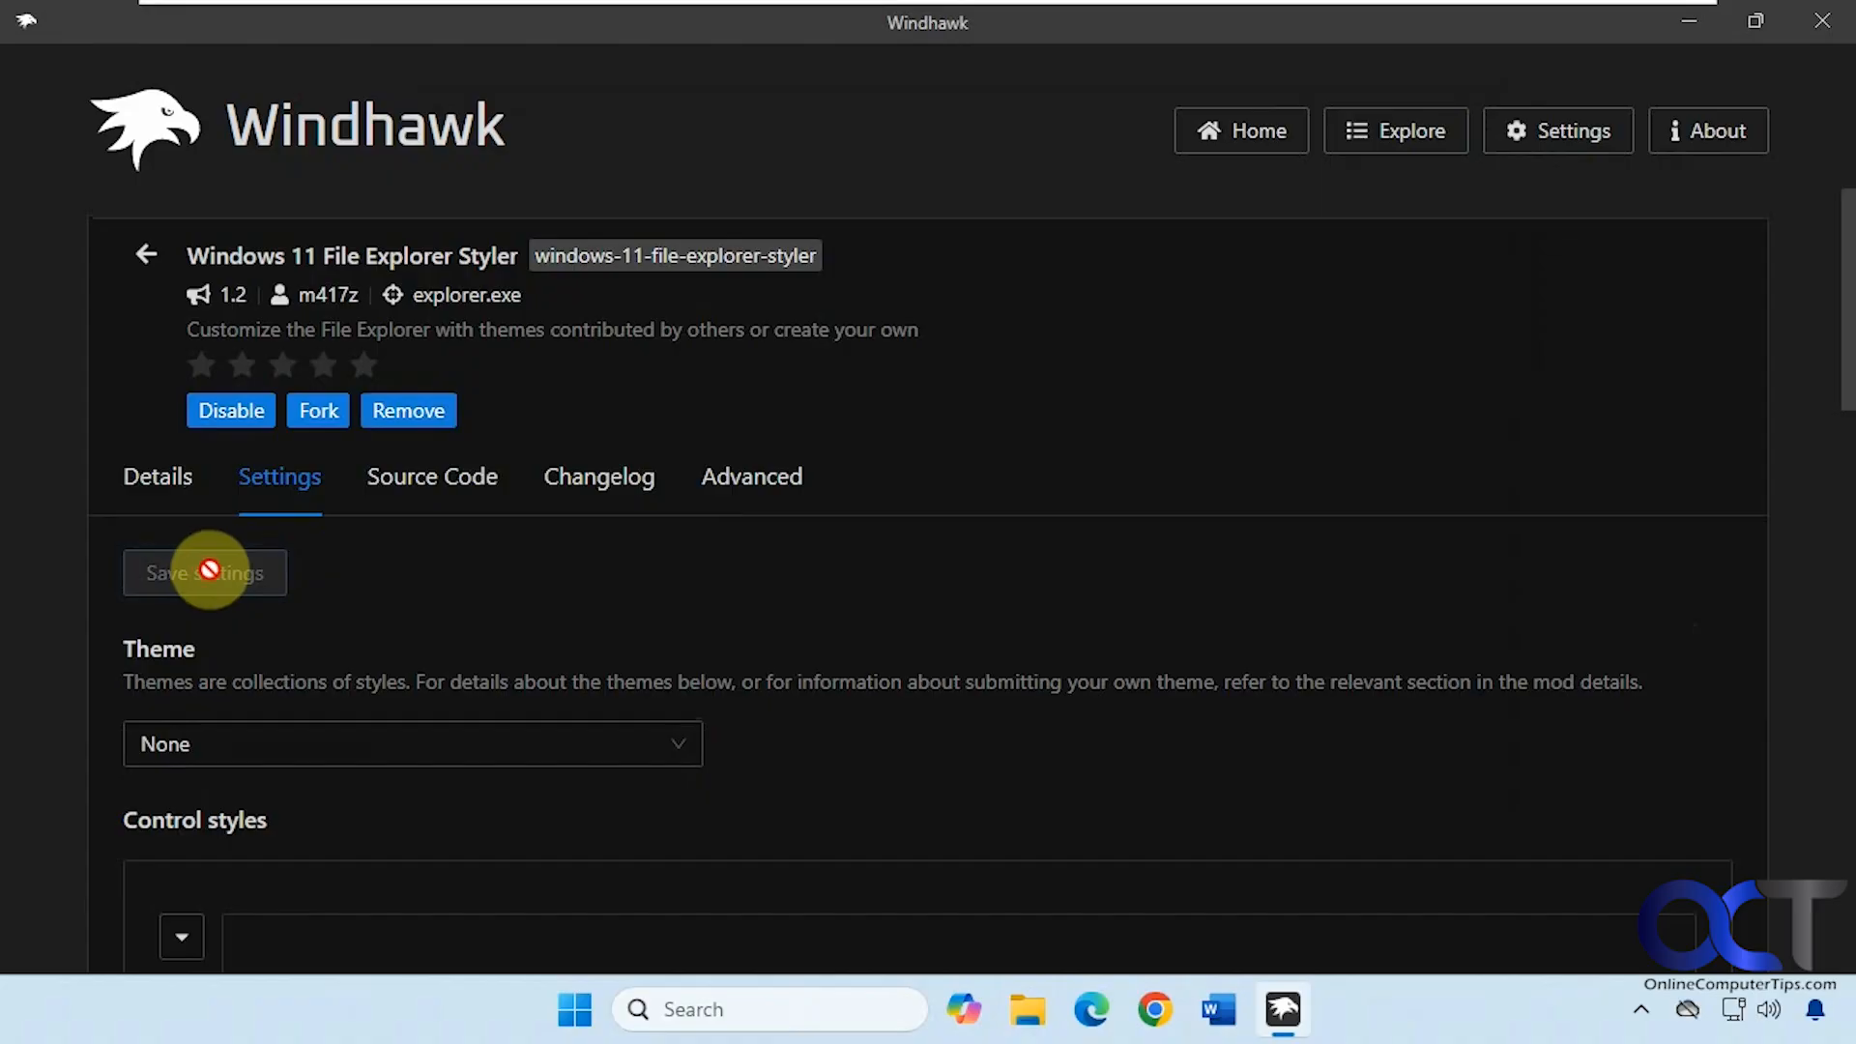
mouse_move(484, 165)
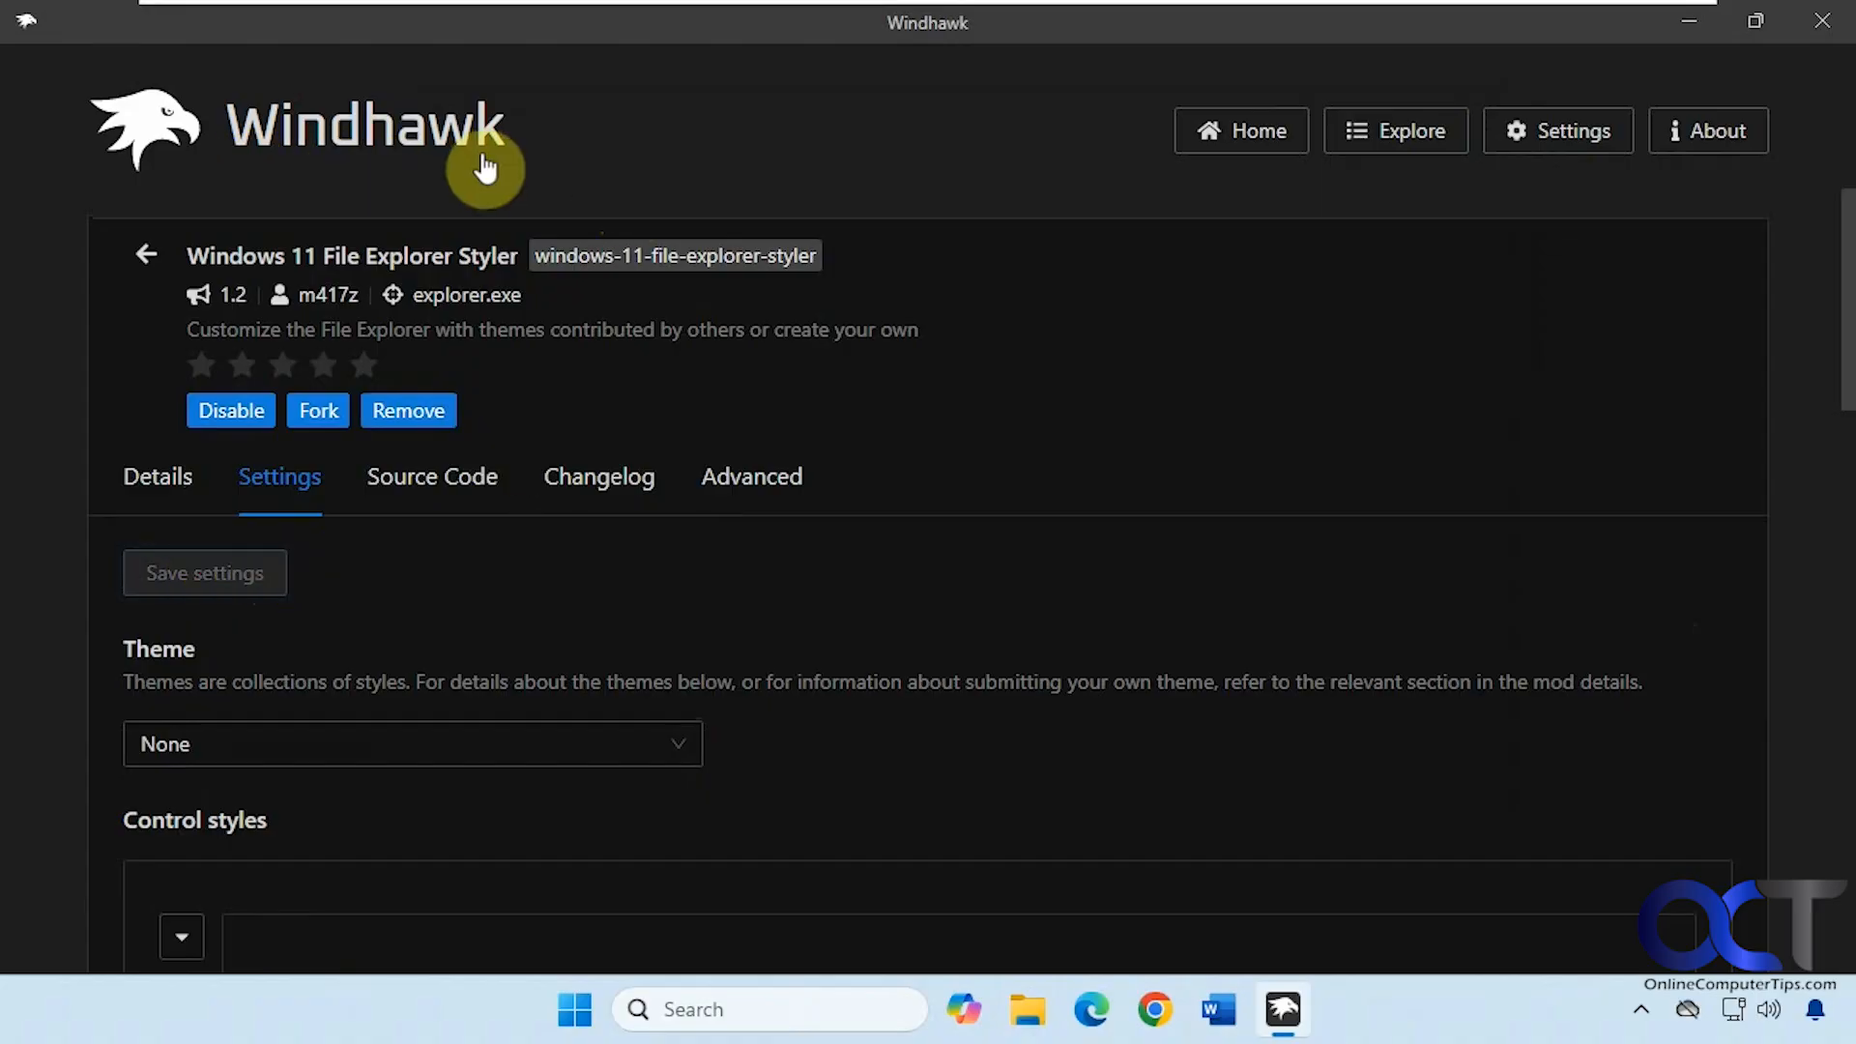
mouse_move(417, 259)
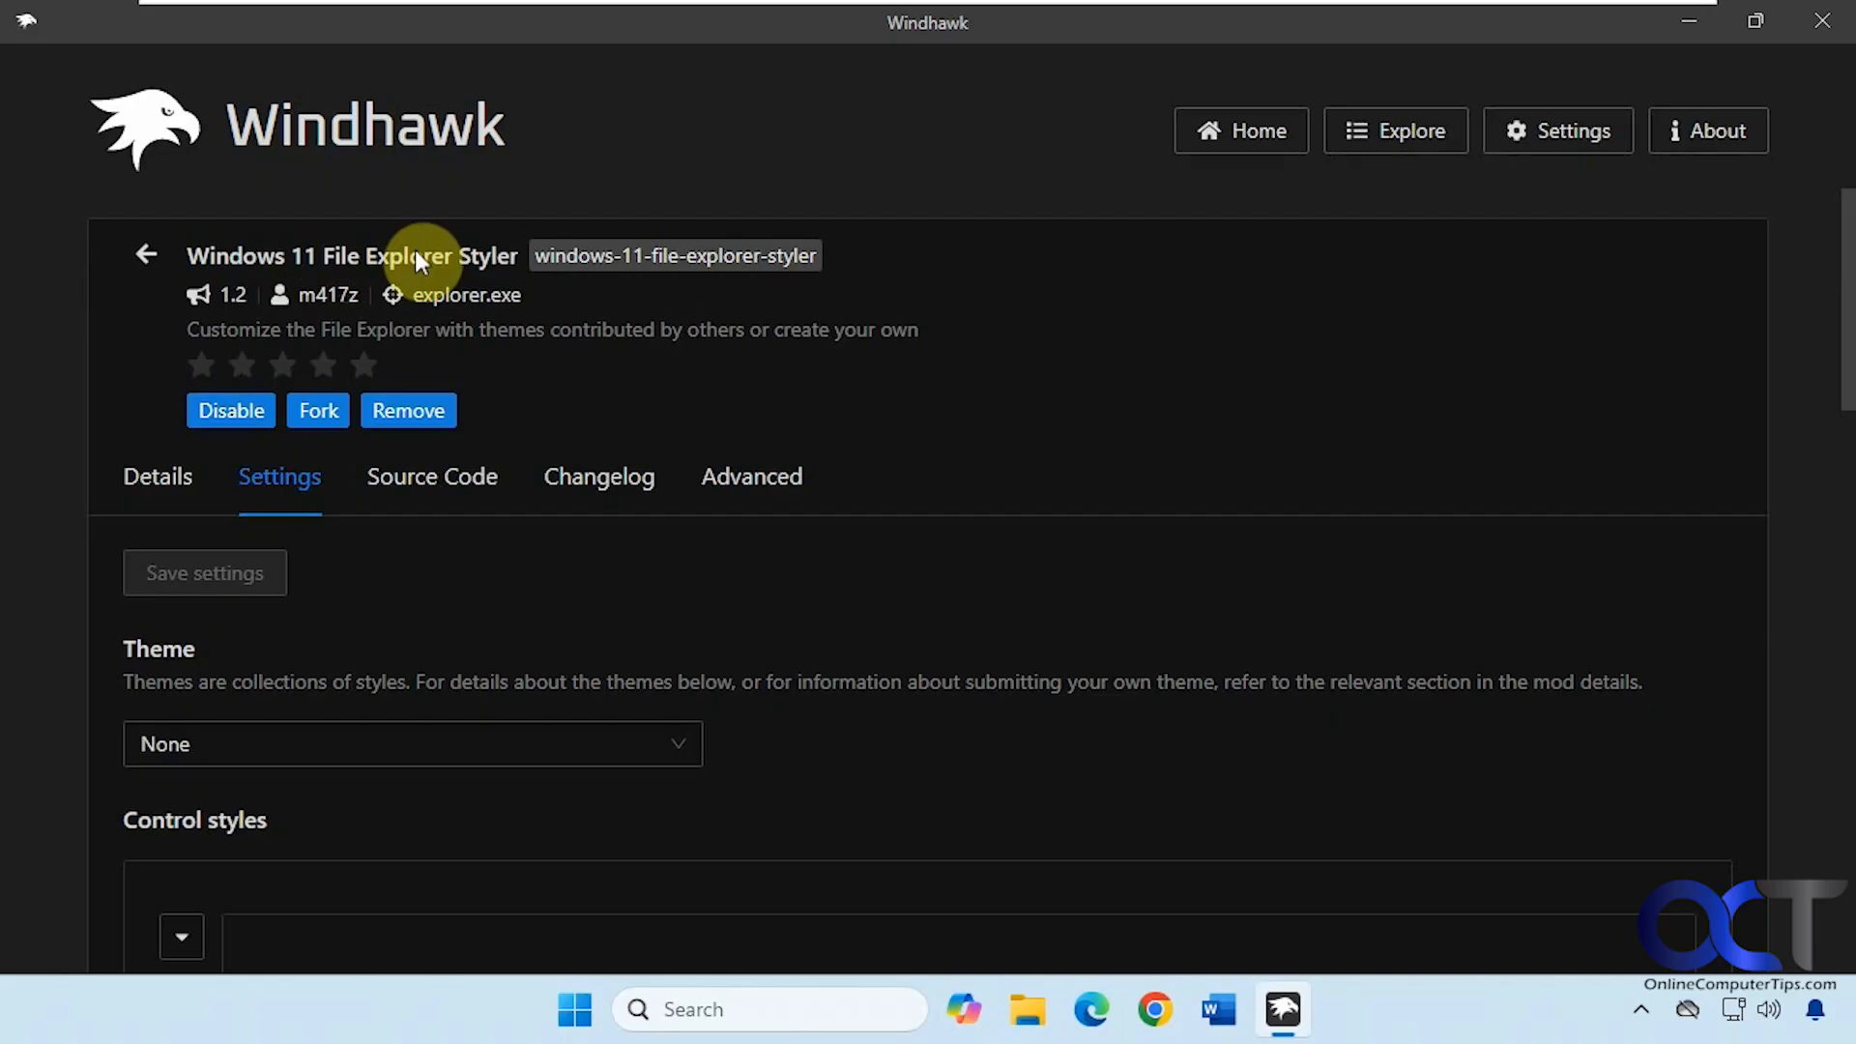
mouse_move(464, 265)
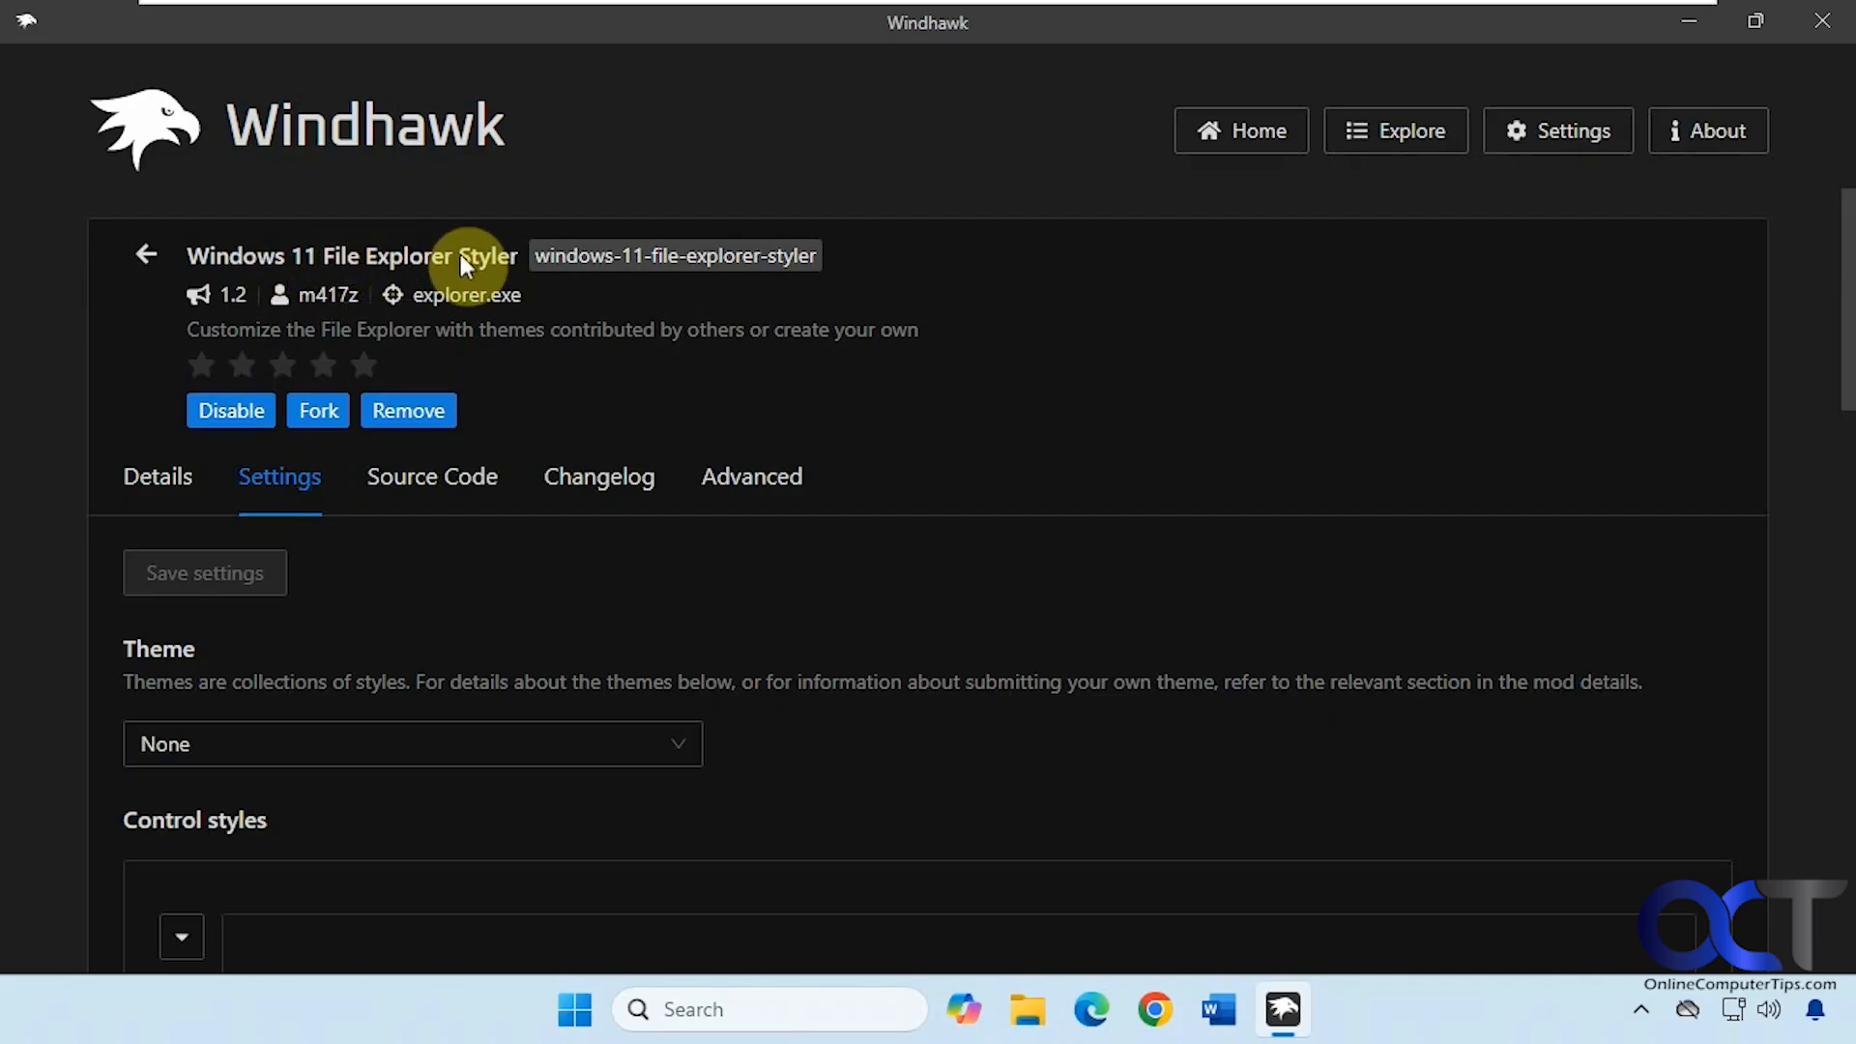
click(1396, 131)
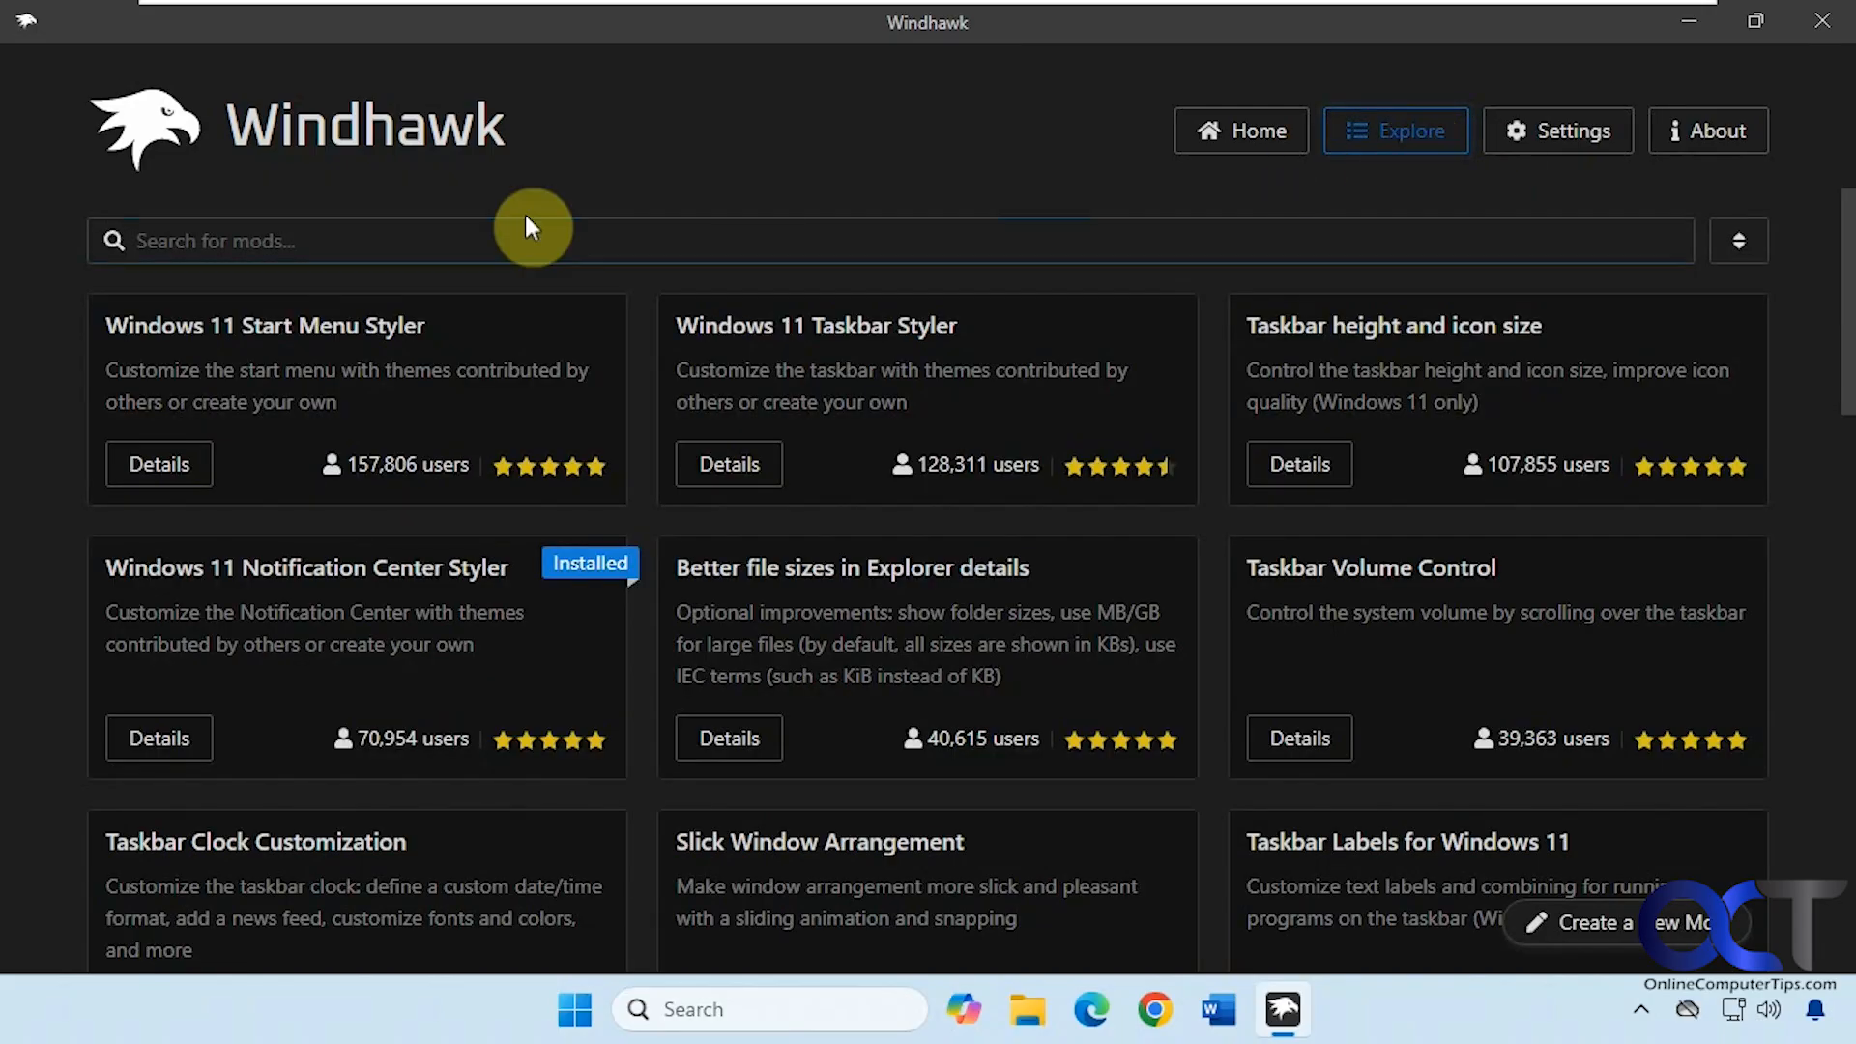